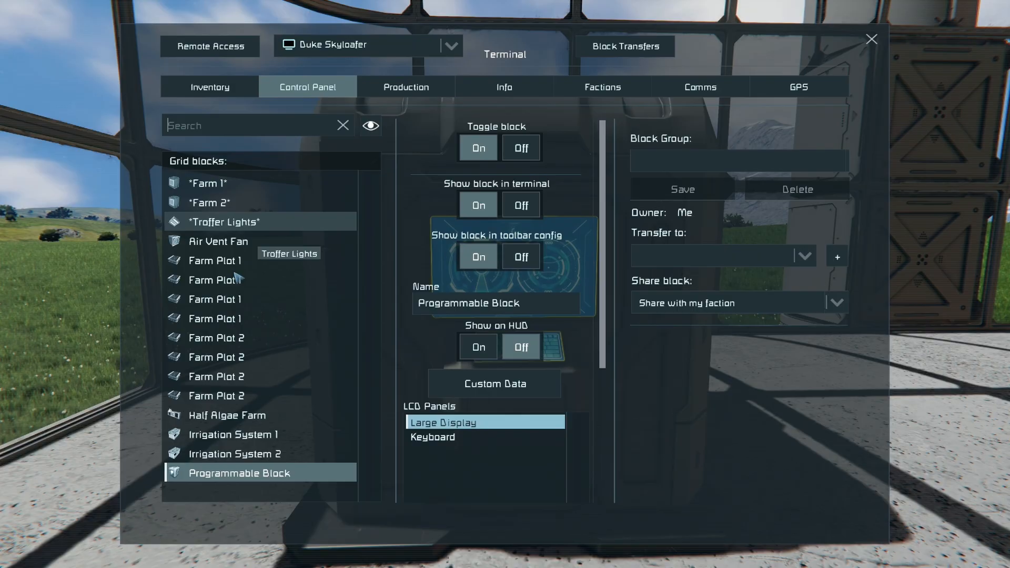
# Step: Copy the Farmhand script from Browse Scripts into the programmable block's editor and accept
pyautogui.scroll(-3)
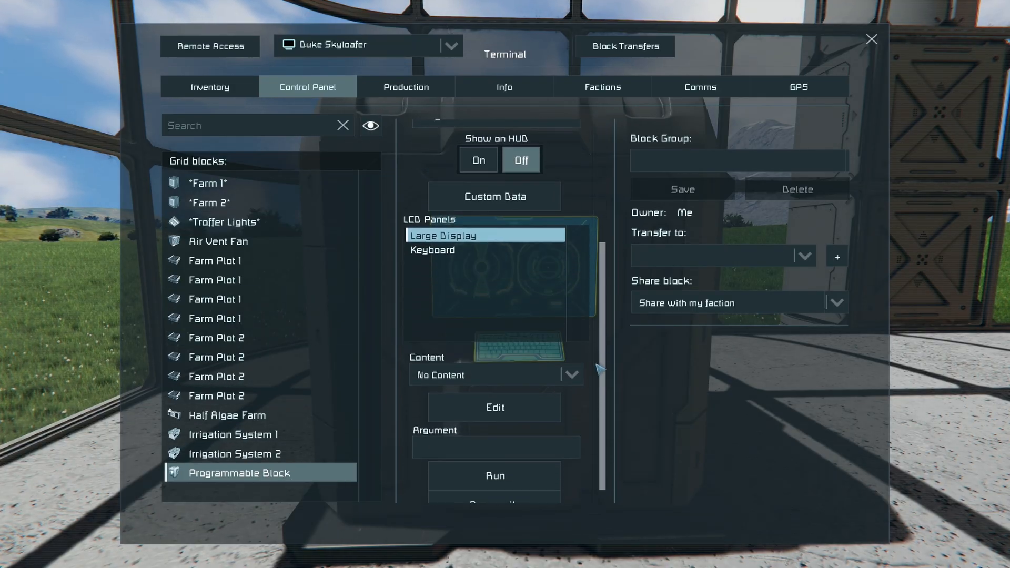
pyautogui.click(494, 407)
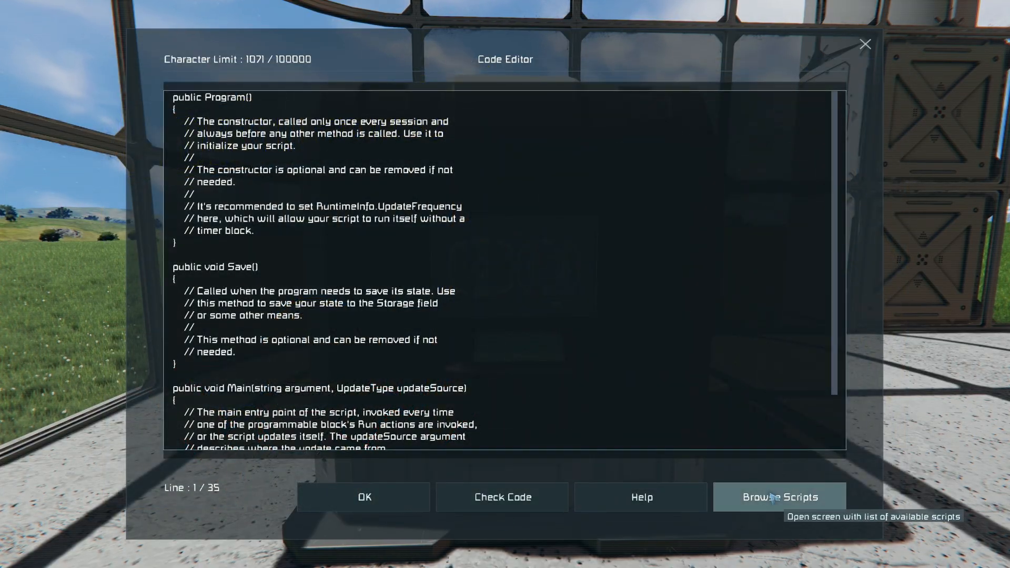
pyautogui.click(778, 497)
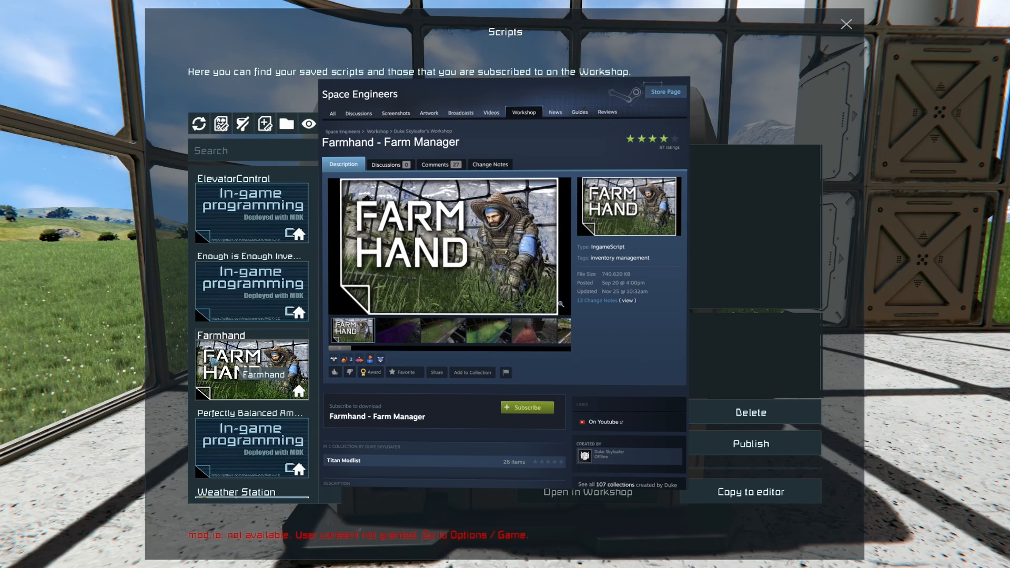
pyautogui.click(749, 491)
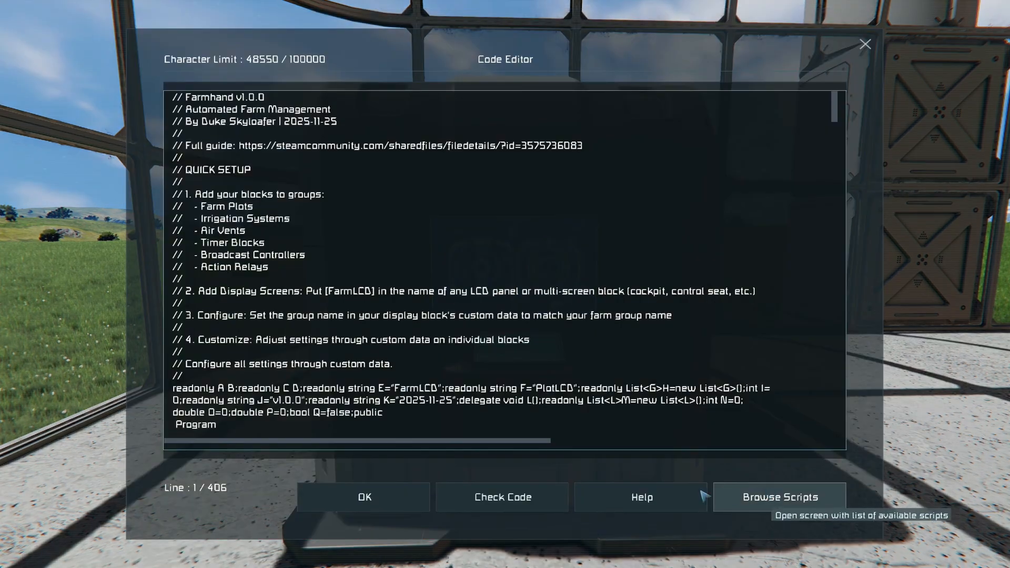
pyautogui.click(364, 497)
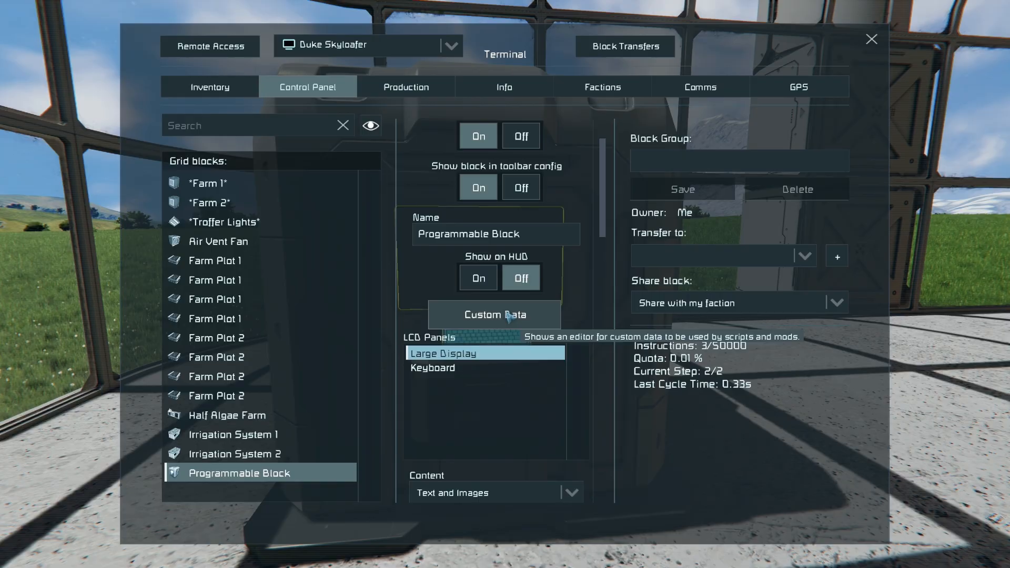
# Step: Open the programmable block's Custom Data and browse Group Name, plot light control and thresholds
pyautogui.click(494, 315)
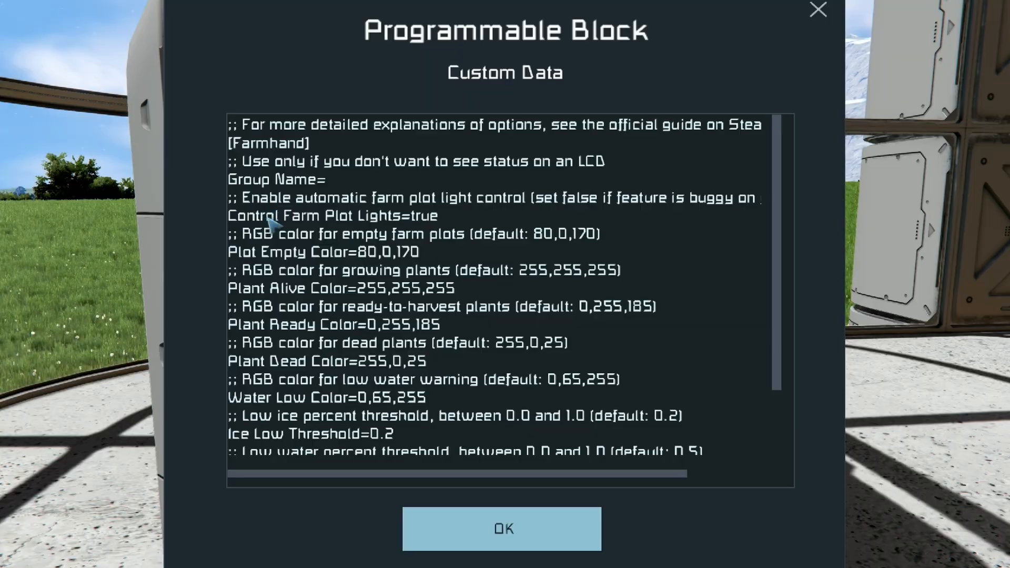
pyautogui.moveTo(328, 441)
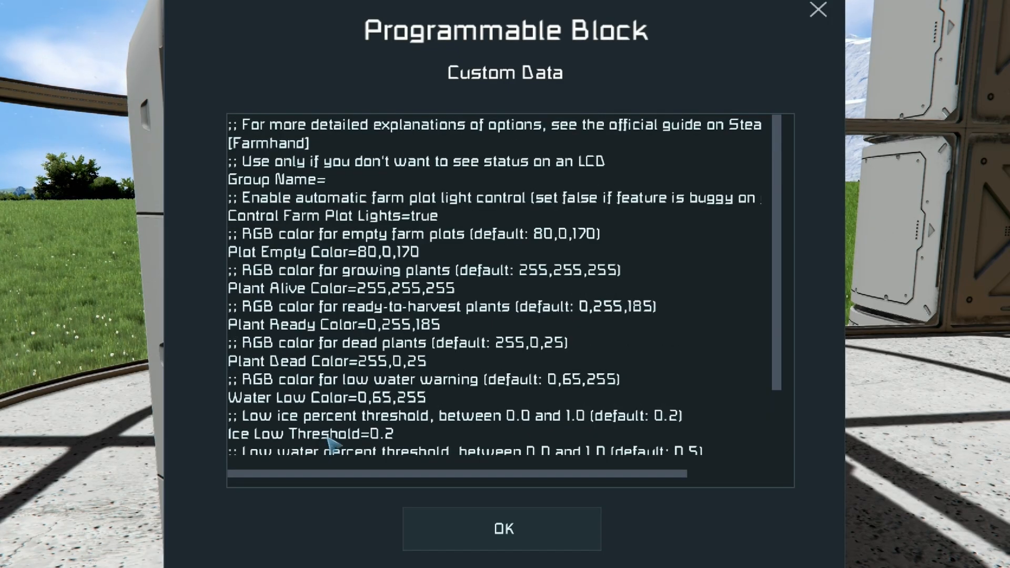
pyautogui.moveTo(597, 468)
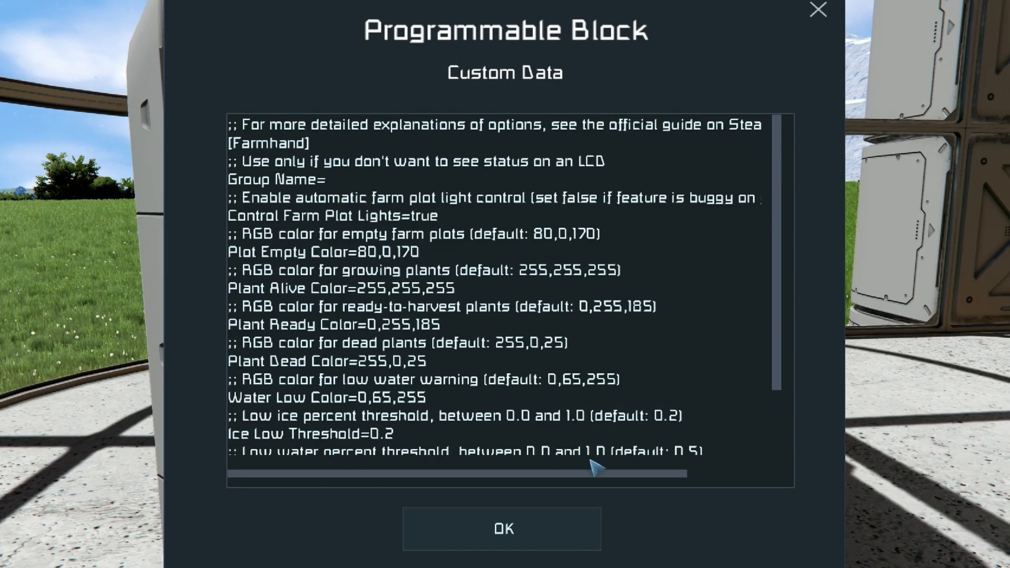
pyautogui.doubleClick(276, 180)
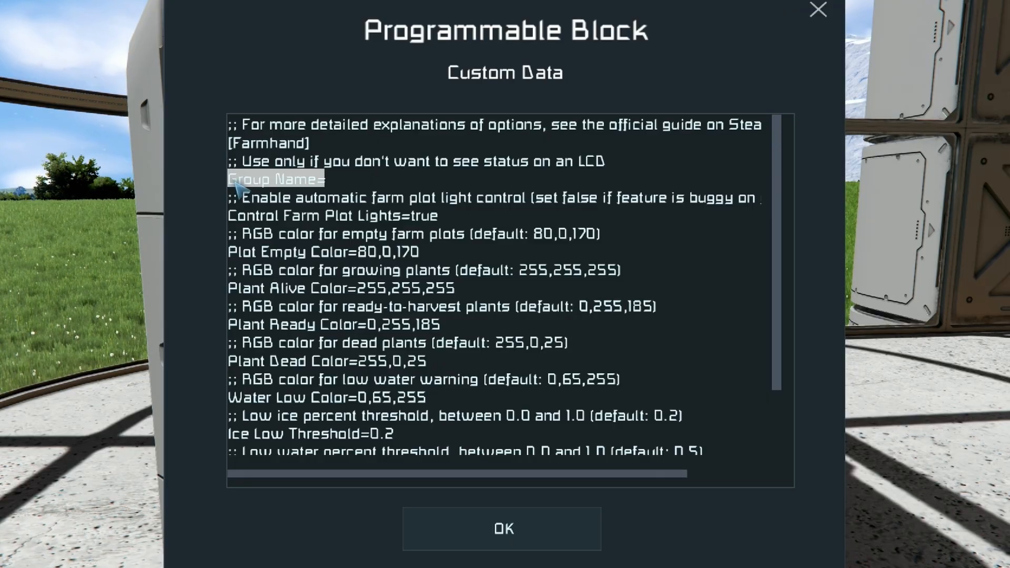
pyautogui.moveTo(373, 189)
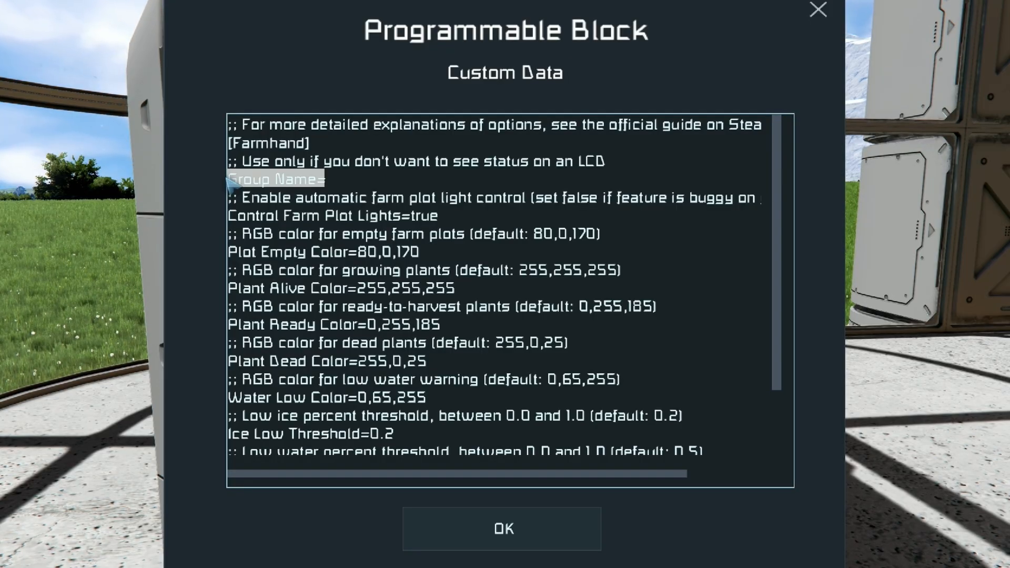
pyautogui.click(325, 179)
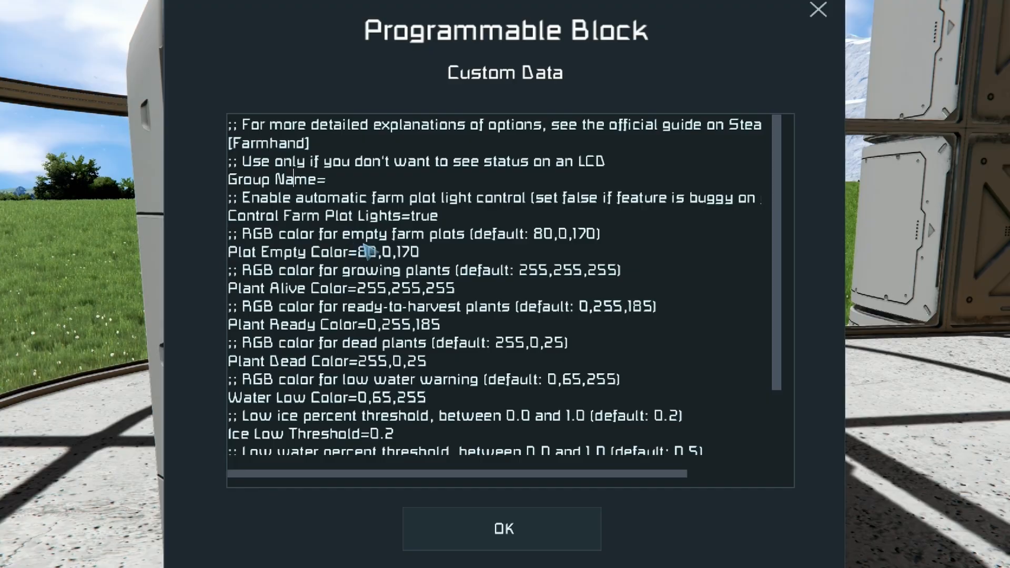
pyautogui.doubleClick(331, 216)
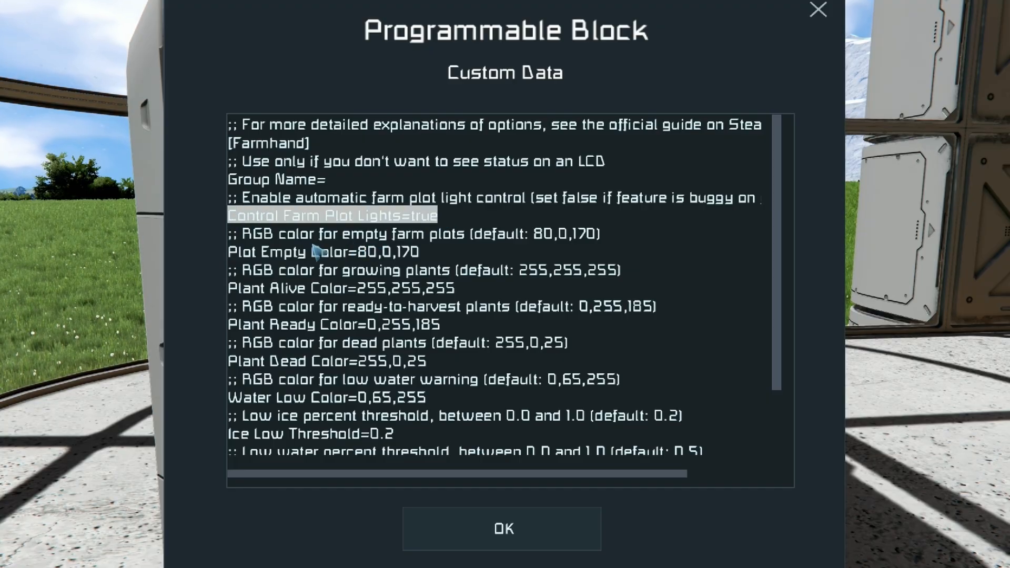
pyautogui.click(386, 251)
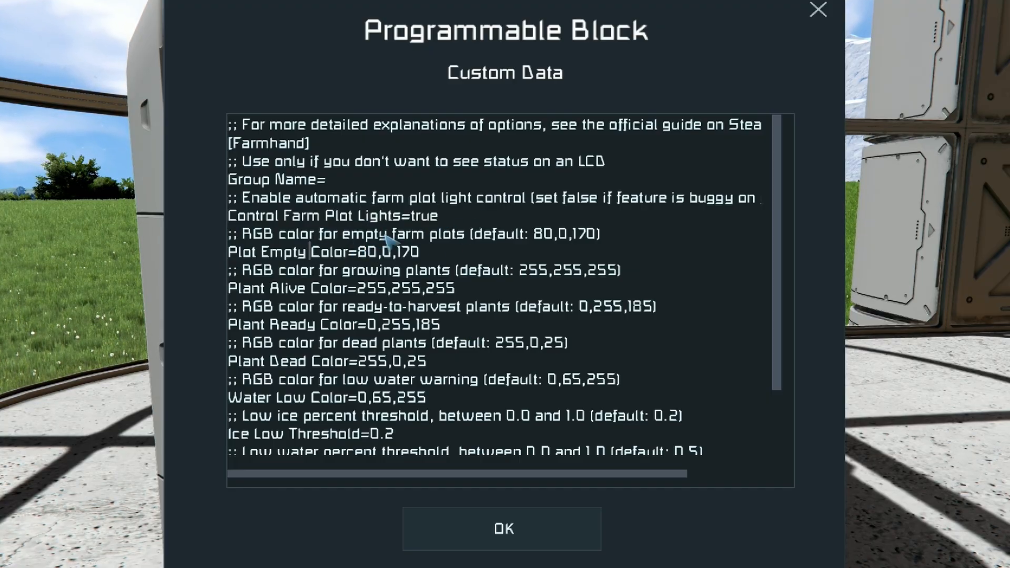
pyautogui.scroll(-3)
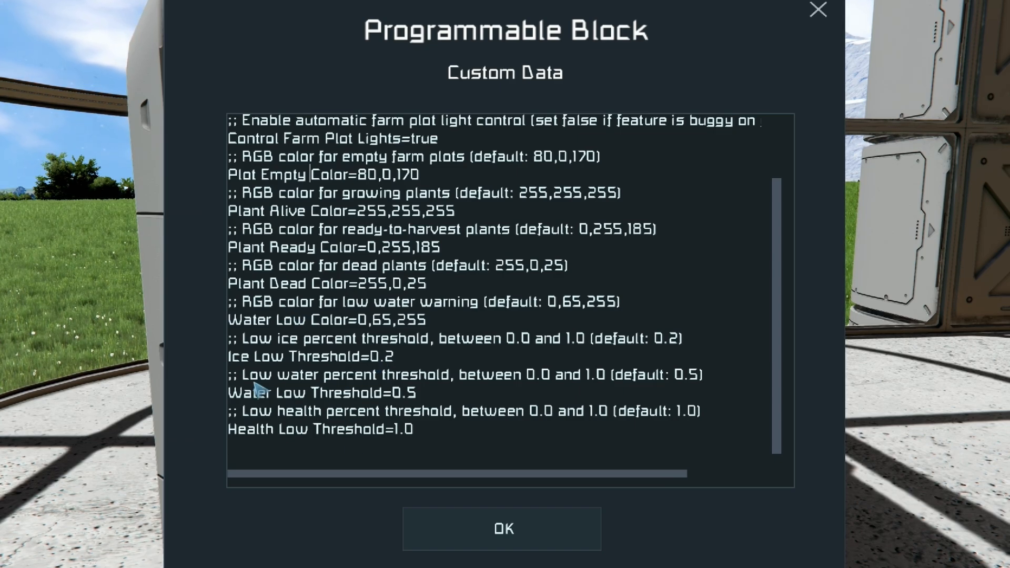
pyautogui.moveTo(393, 361)
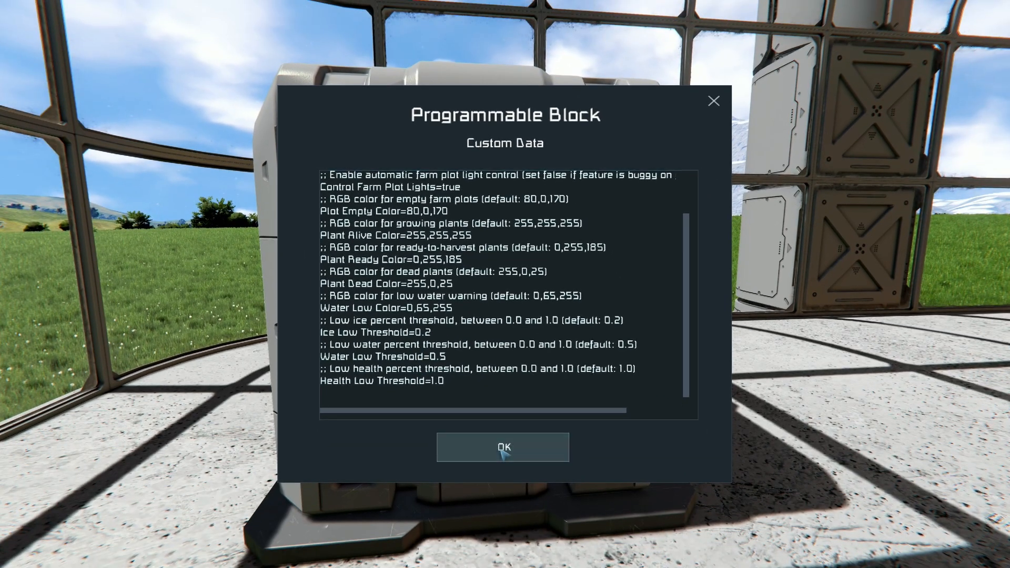
# Step: Close the custom data window, keeping Farmhand's default settings
pyautogui.click(502, 447)
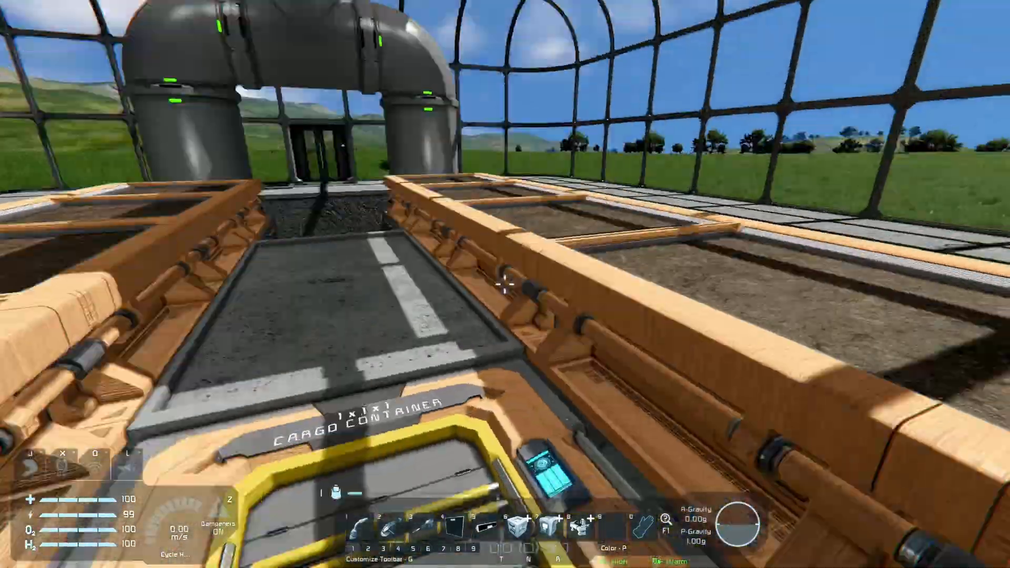
pyautogui.moveTo(505, 284)
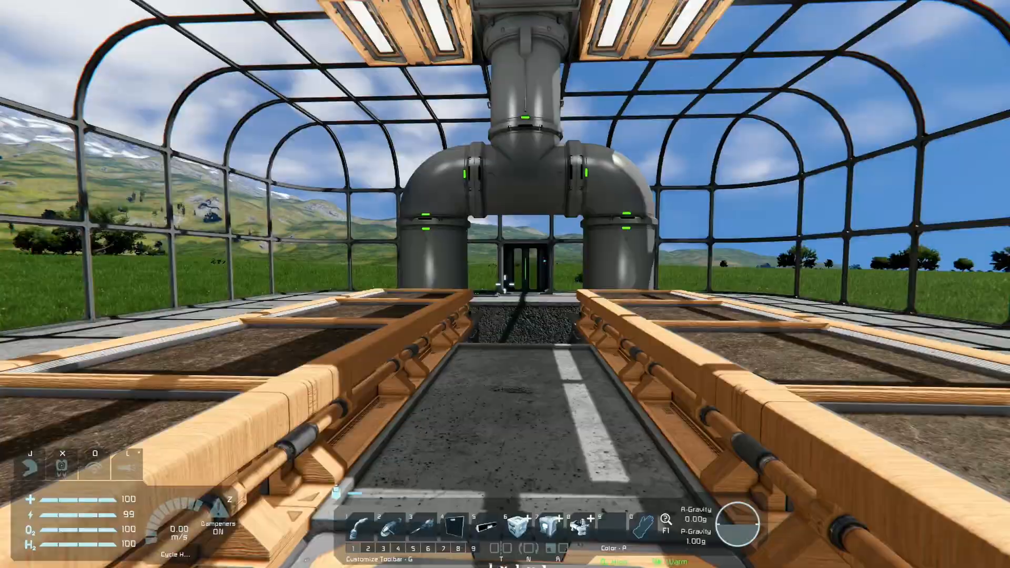
pyautogui.moveTo(505, 284)
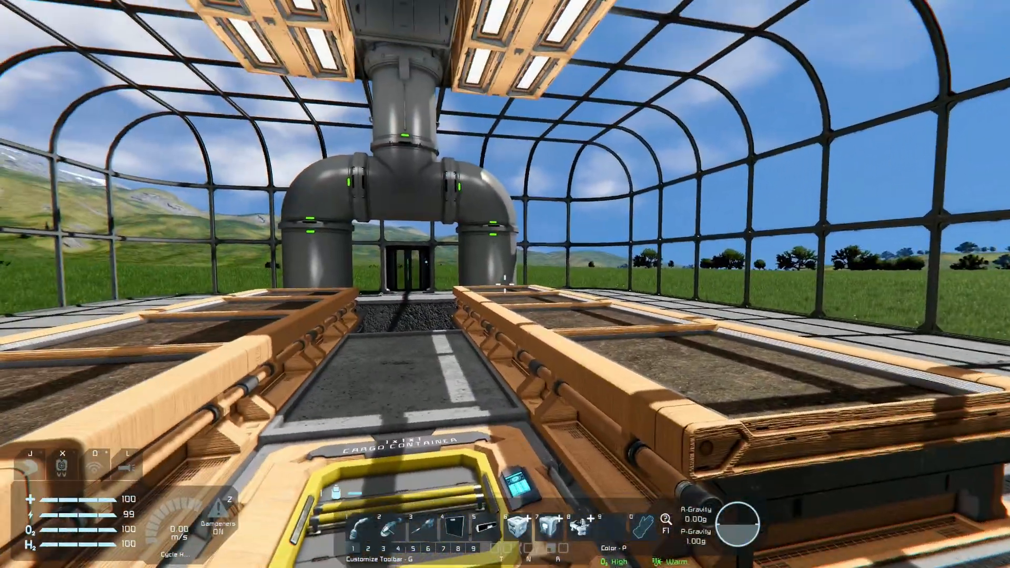
pyautogui.moveTo(505, 284)
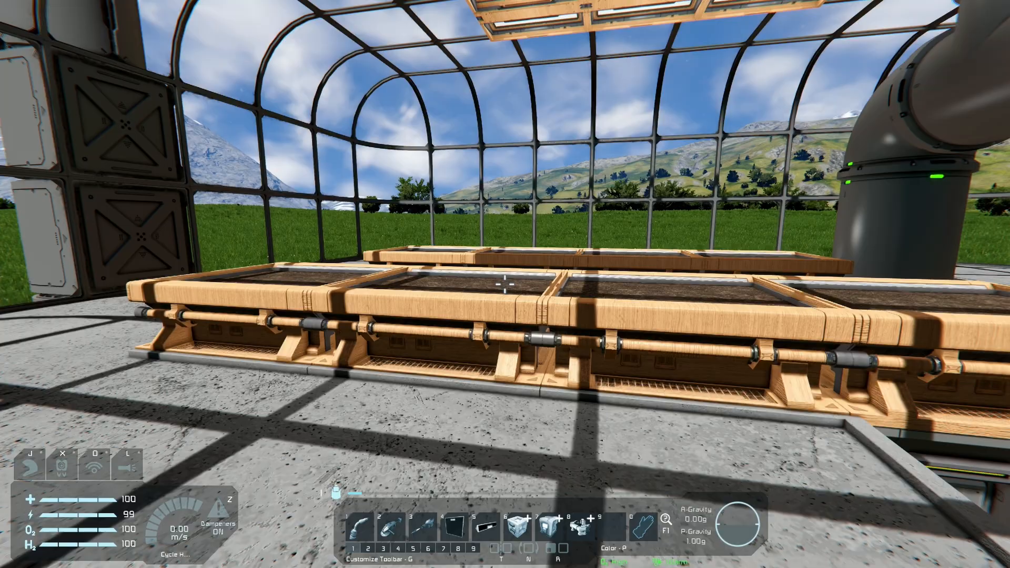
# Step: Open the terminal and select the Farm 2 group to see its plots and irrigation
pyautogui.press('K')
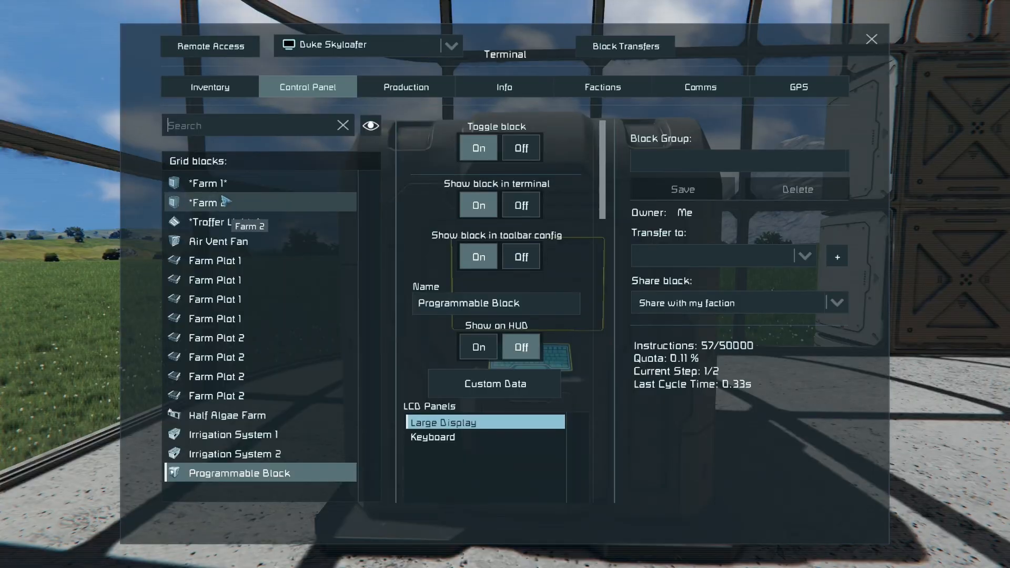
pyautogui.click(232, 183)
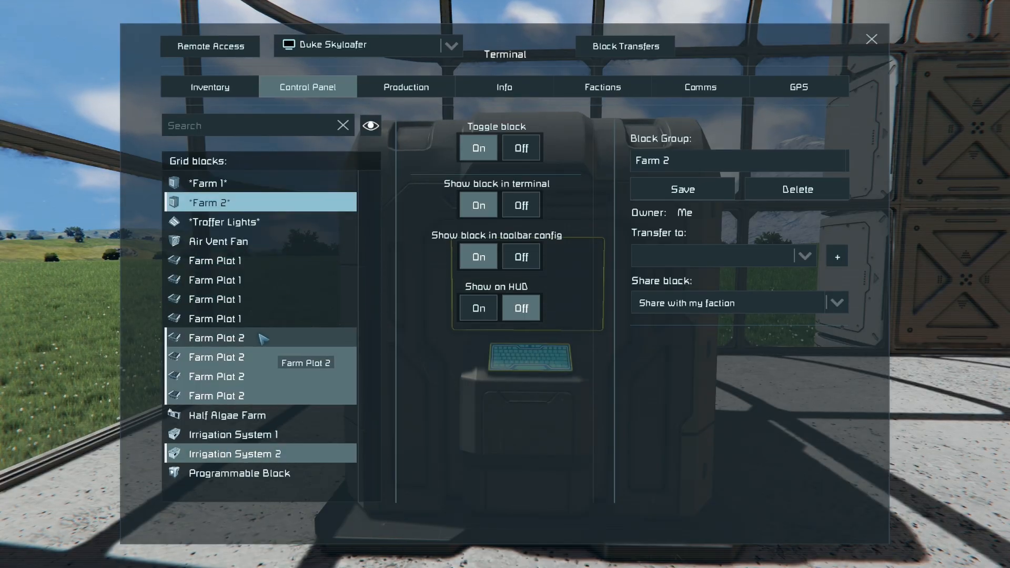
pyautogui.moveTo(274, 371)
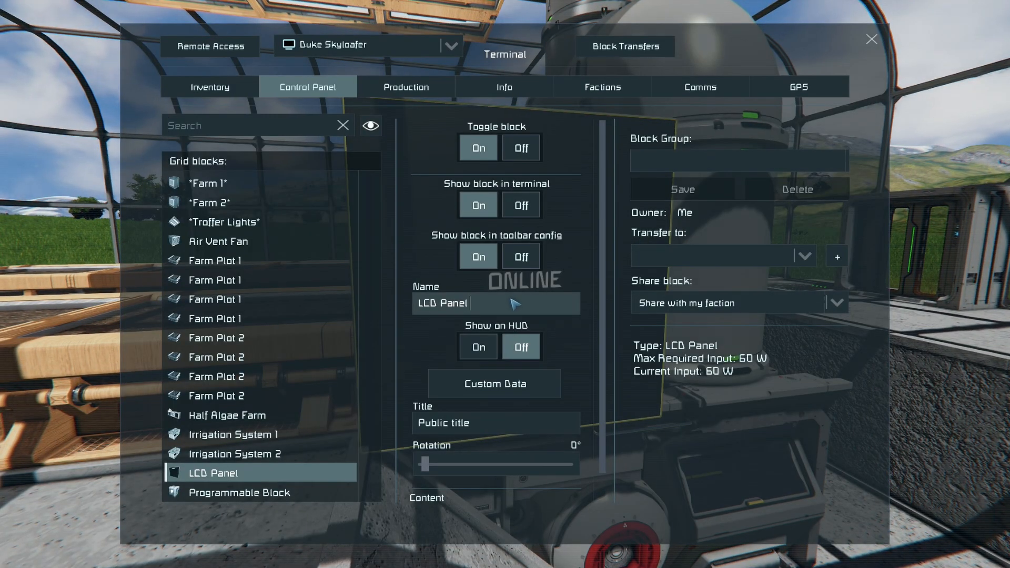
# Step: Filter for the [FarmLCD] panel and open its Farmhand custom data, leaving Group Name blank
pyautogui.write('[FarmLCD]')
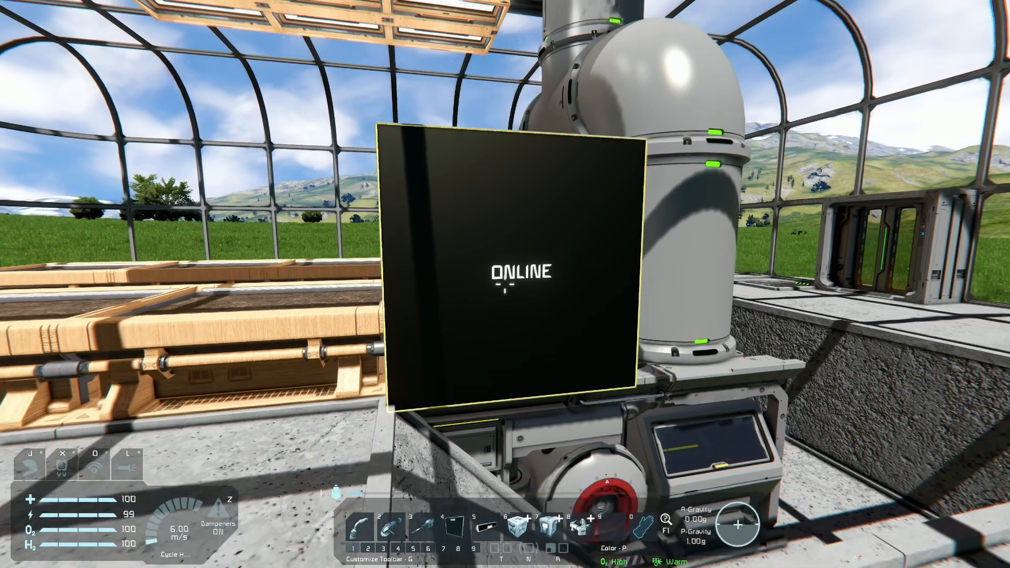
pyautogui.click(506, 264)
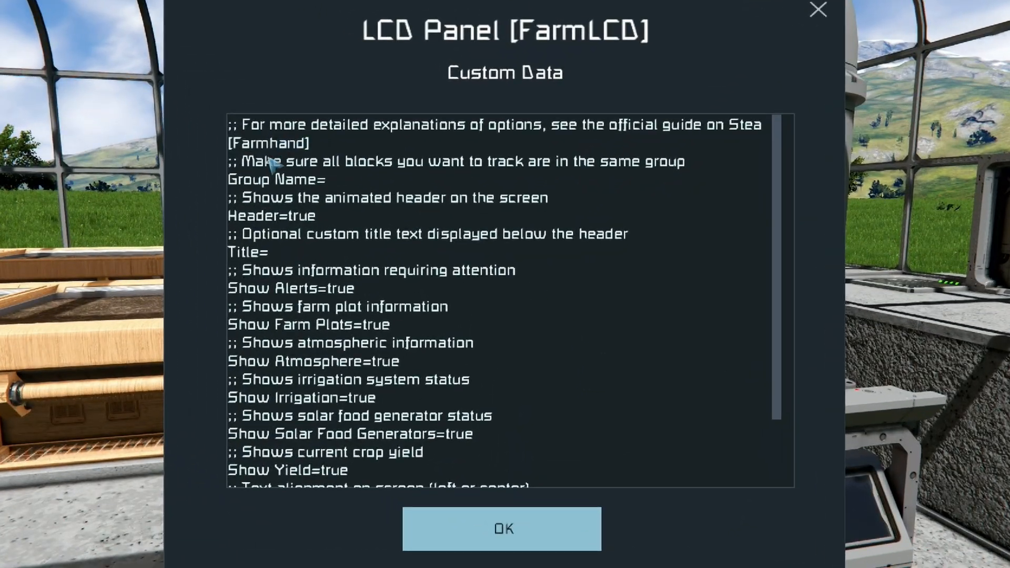
pyautogui.scroll(-3)
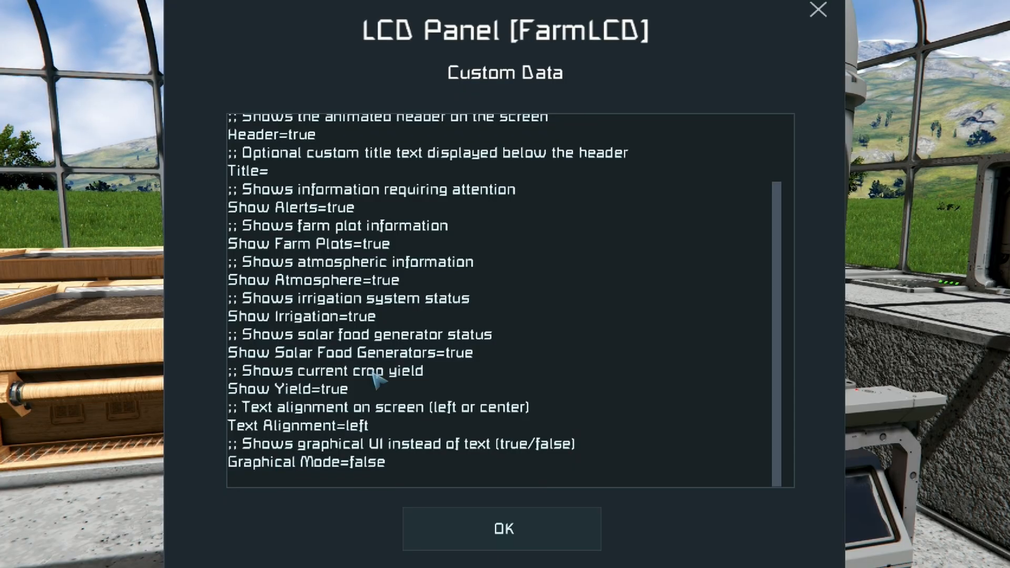
pyautogui.scroll(3)
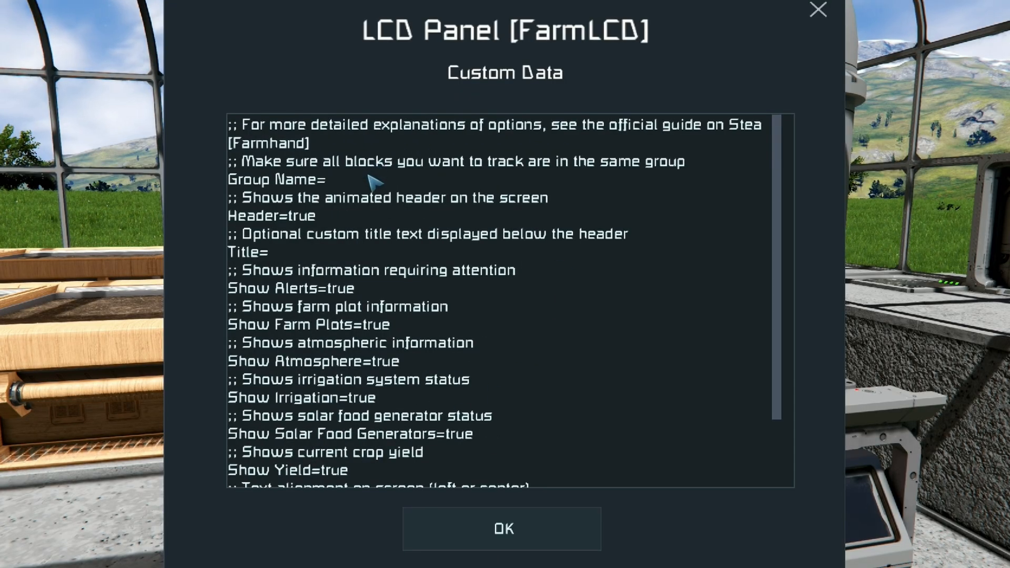
pyautogui.moveTo(502, 528)
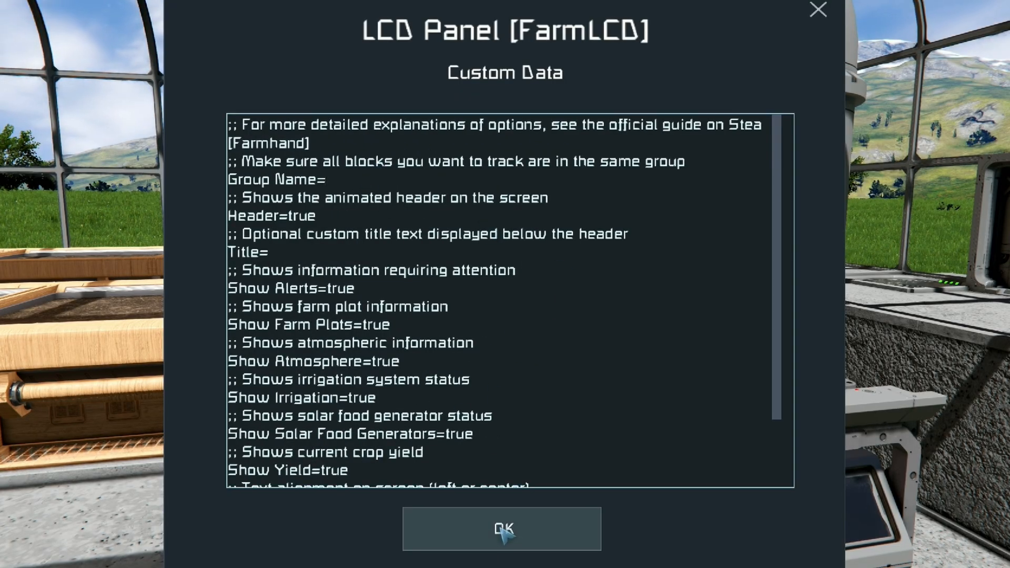
pyautogui.click(500, 528)
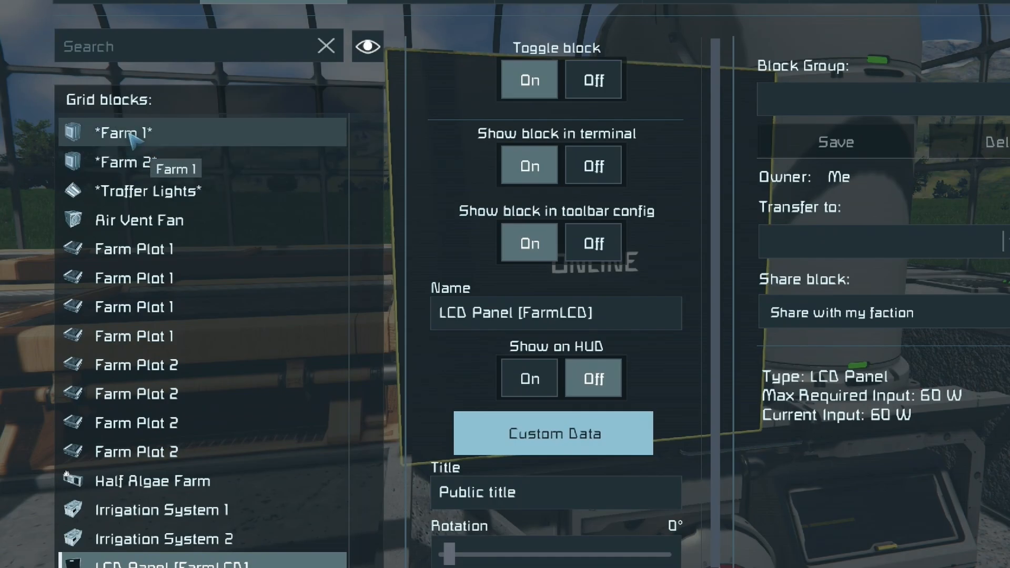
pyautogui.click(552, 432)
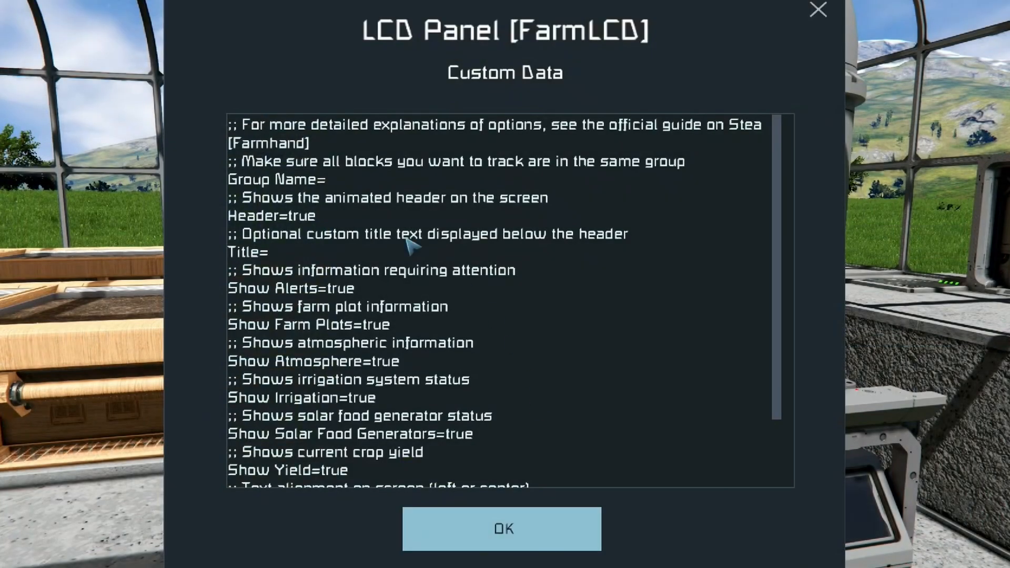
pyautogui.click(327, 178)
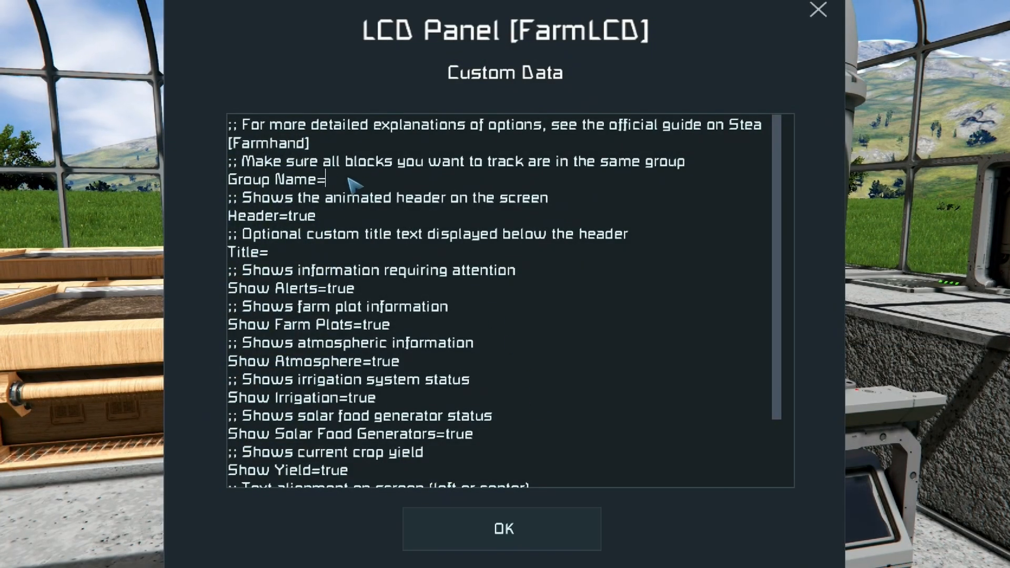
pyautogui.click(502, 528)
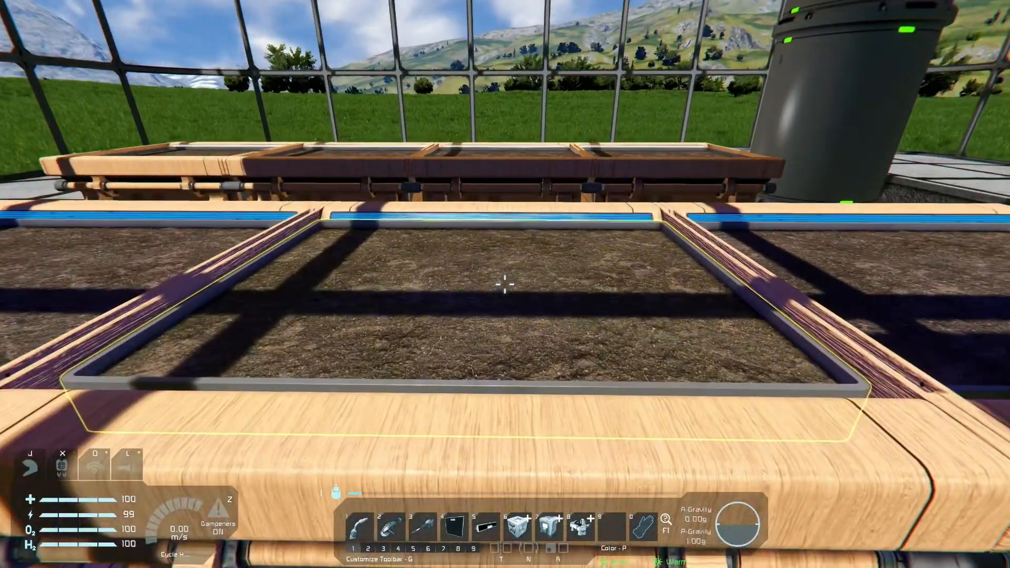
pyautogui.moveTo(505, 284)
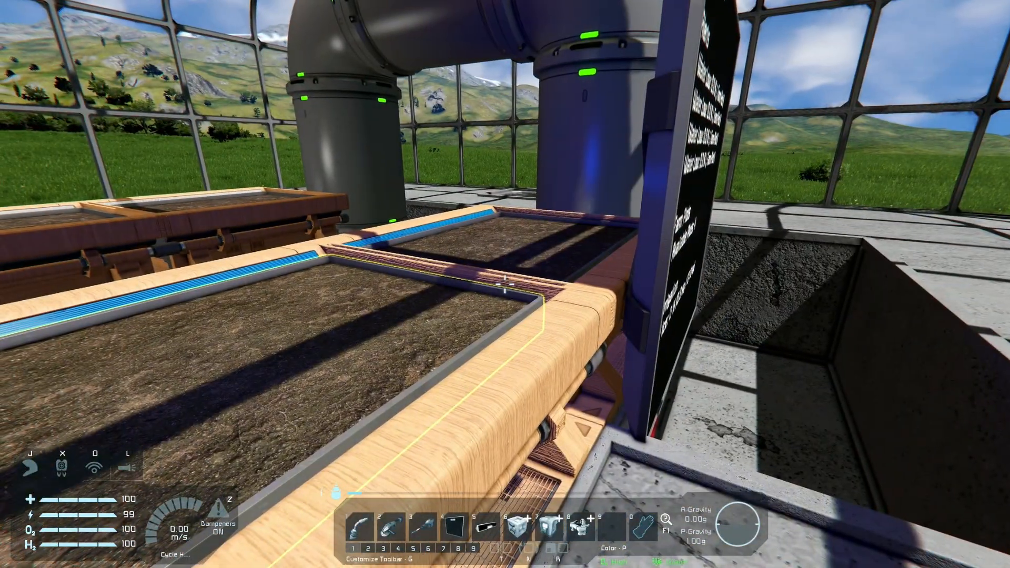
pyautogui.moveTo(505, 284)
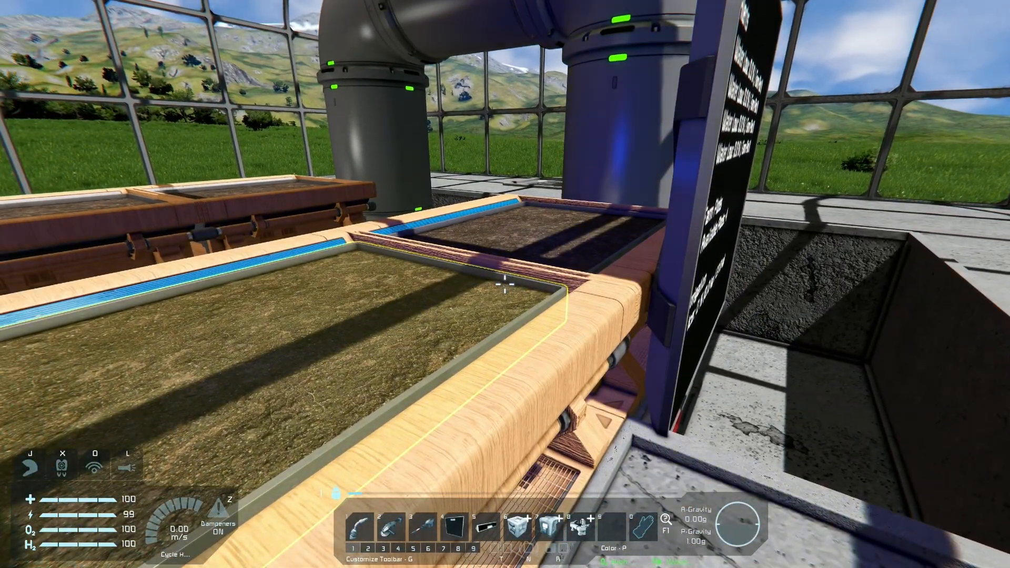
pyautogui.moveTo(505, 284)
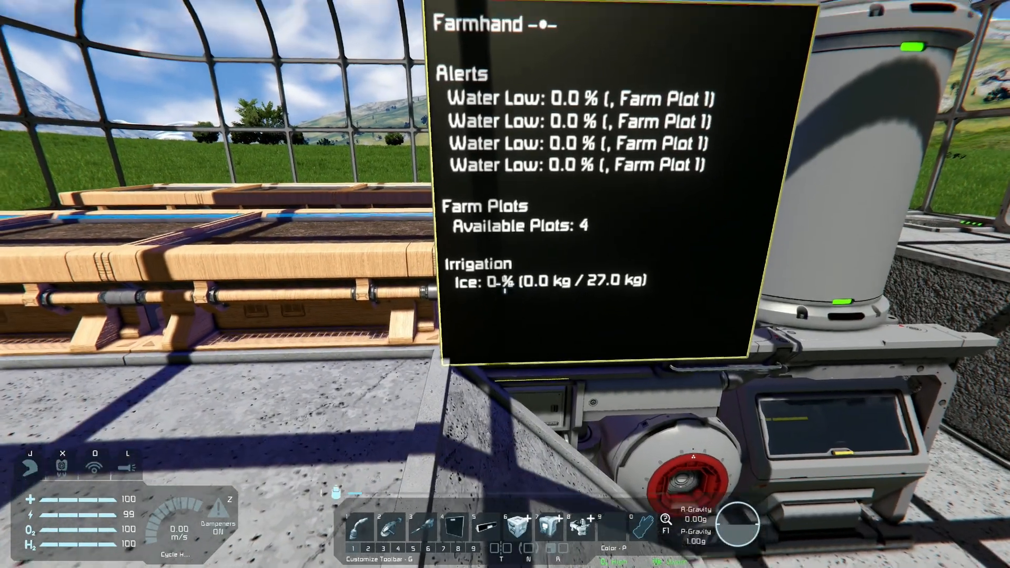
pyautogui.moveTo(505, 284)
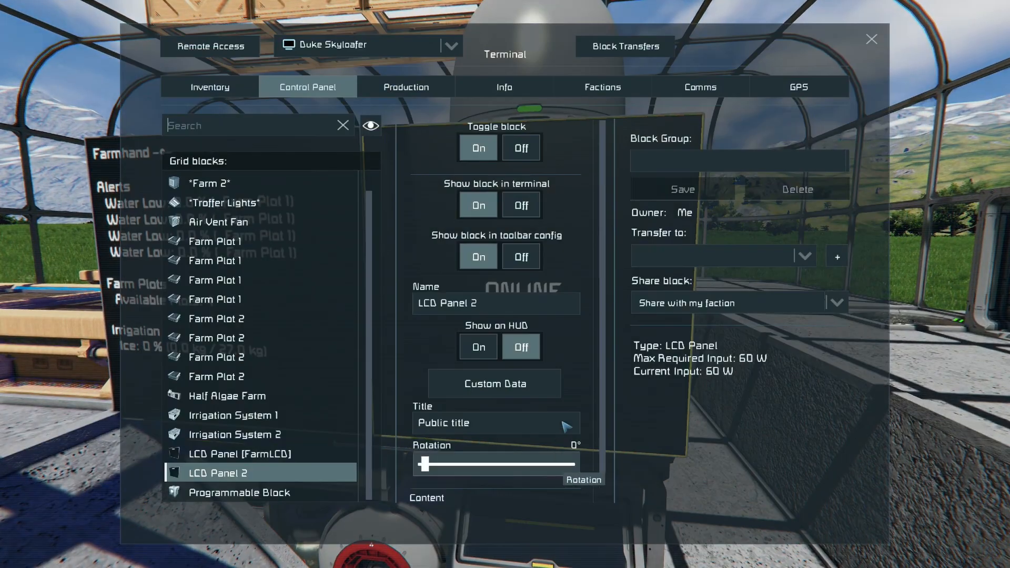
# Step: Rename the second panel to 'LCD Panel 2 [FarmLCD]'
pyautogui.tripleClick(495, 303)
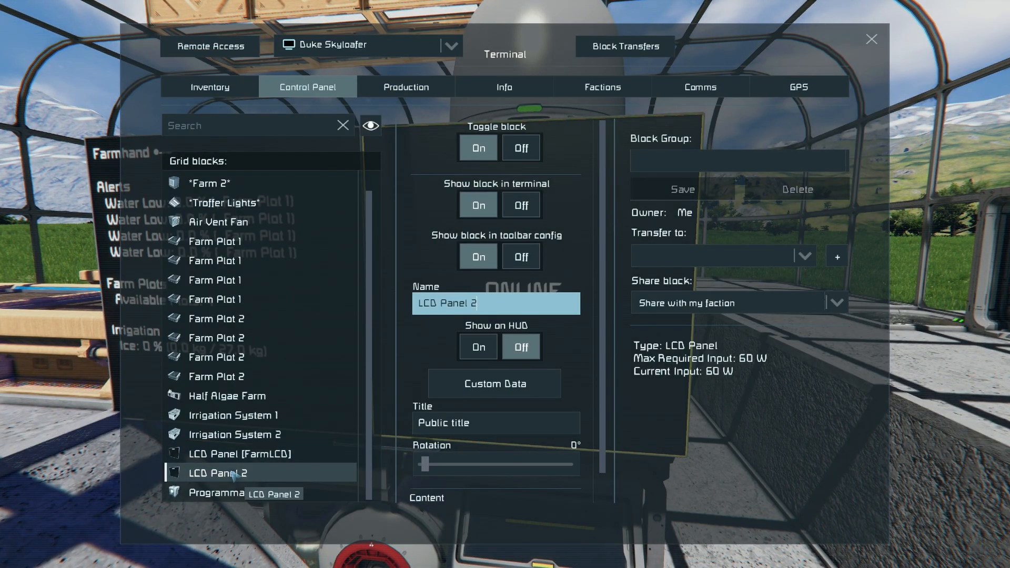
pyautogui.click(259, 453)
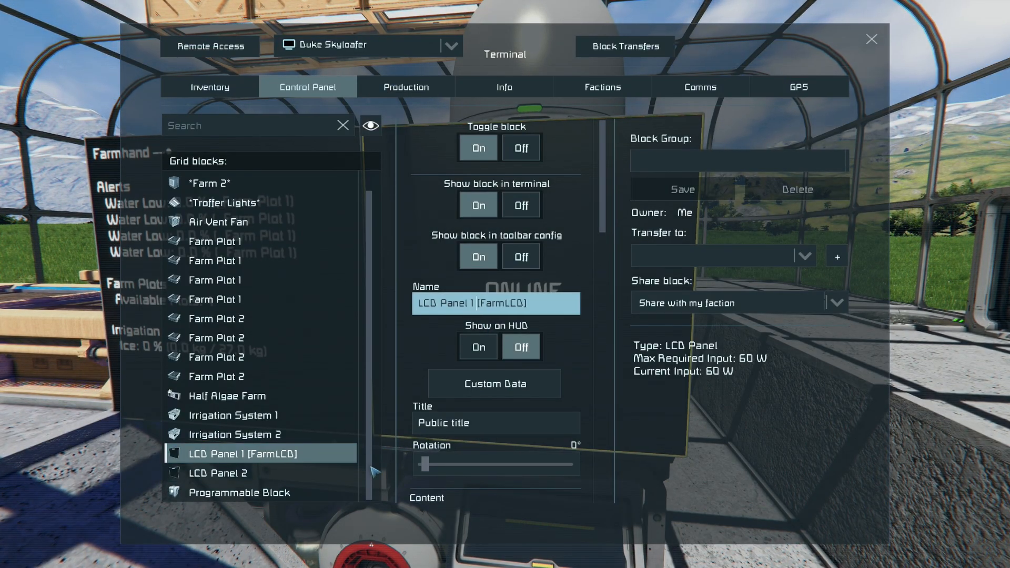
pyautogui.click(261, 472)
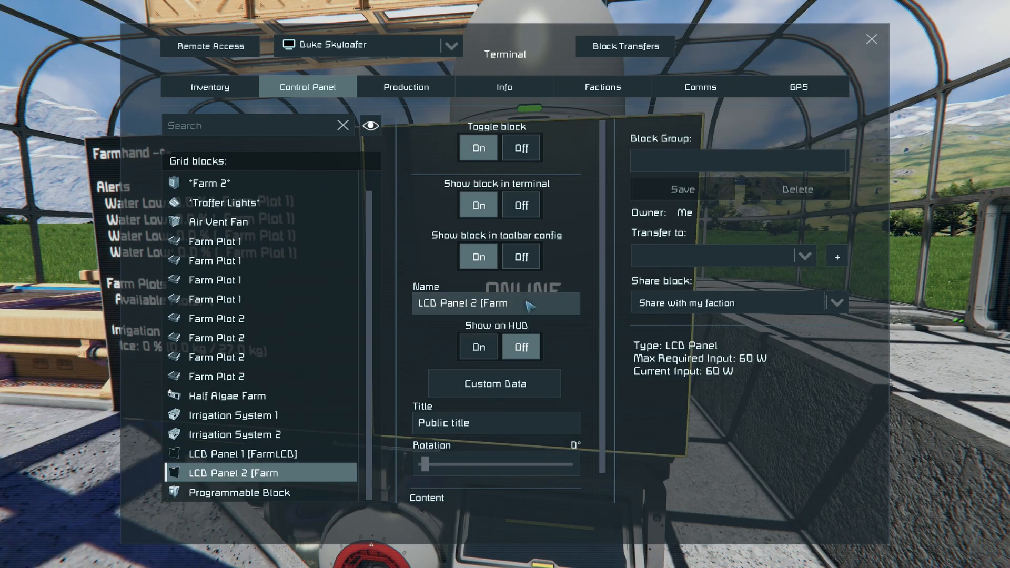
pyautogui.write('LCD]')
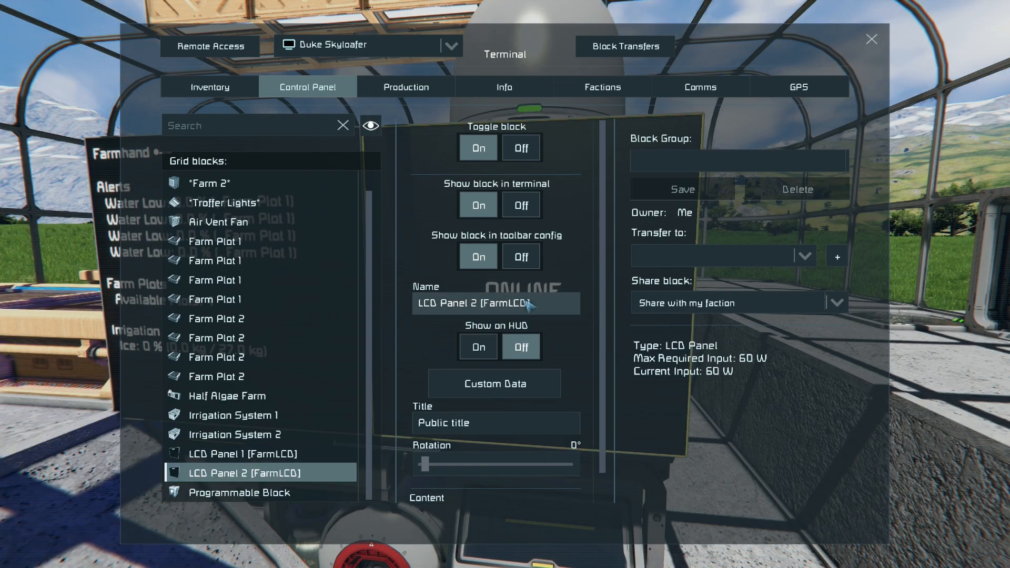
# Step: Set LCD Panel 2's custom data Group Name to 'Farm 2' and confirm
pyautogui.click(494, 383)
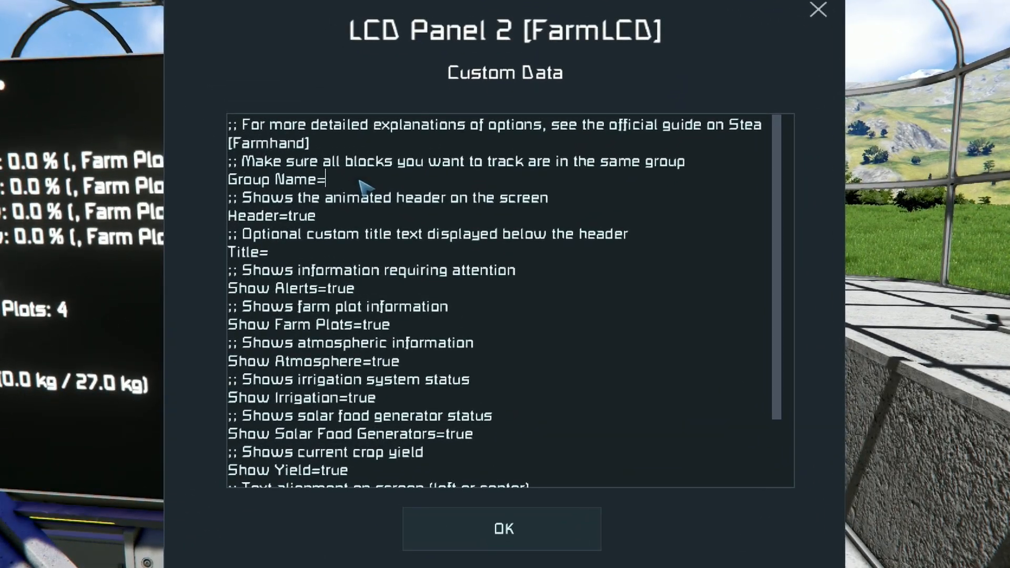
pyautogui.write('Farm 2')
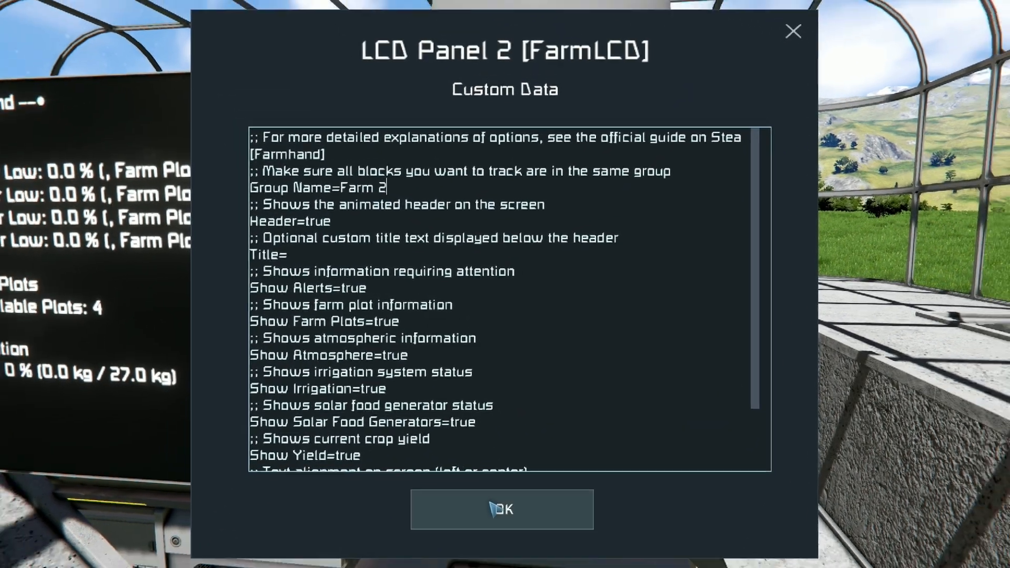
pyautogui.click(501, 508)
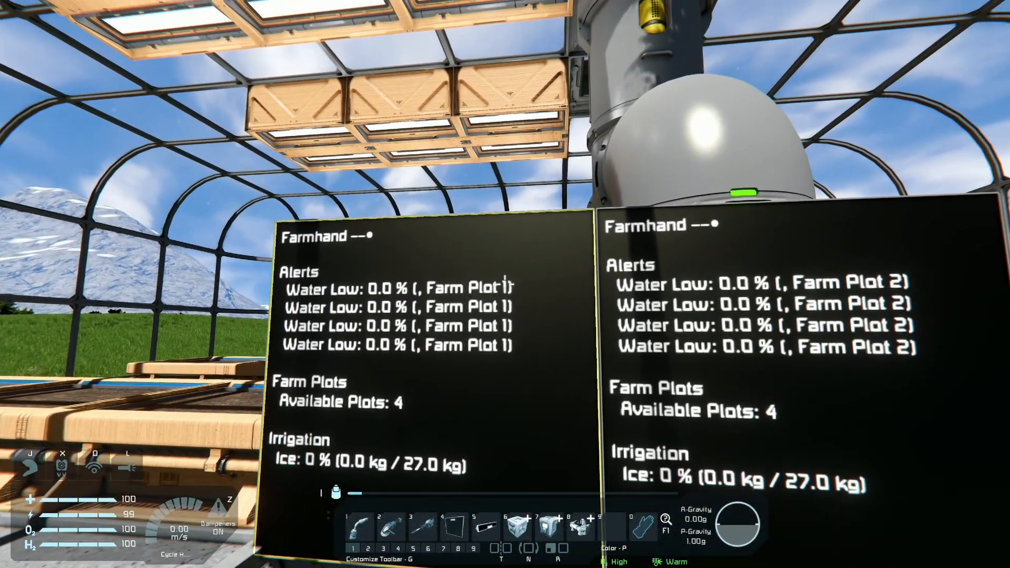
pyautogui.moveTo(505, 285)
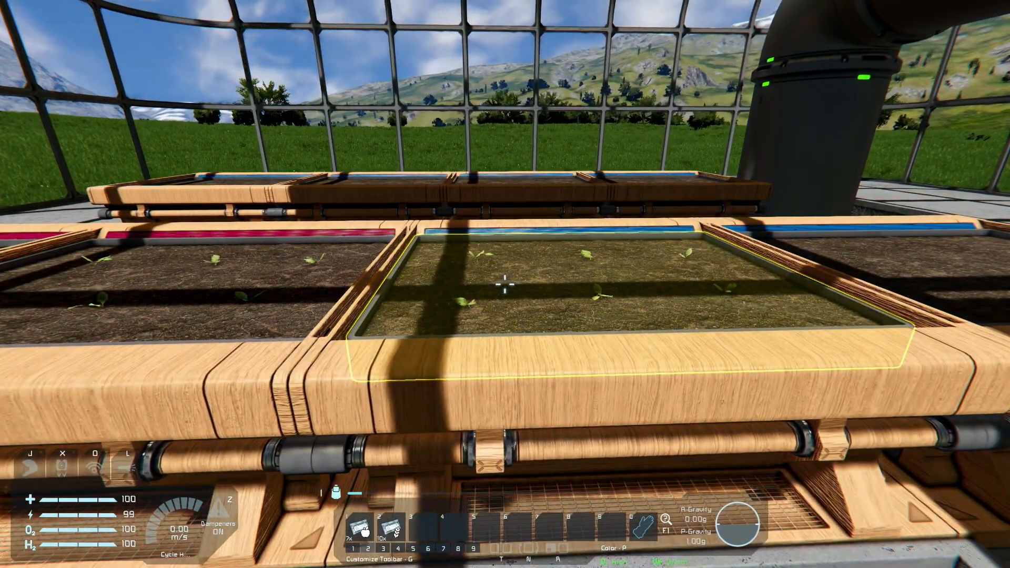
pyautogui.moveTo(505, 284)
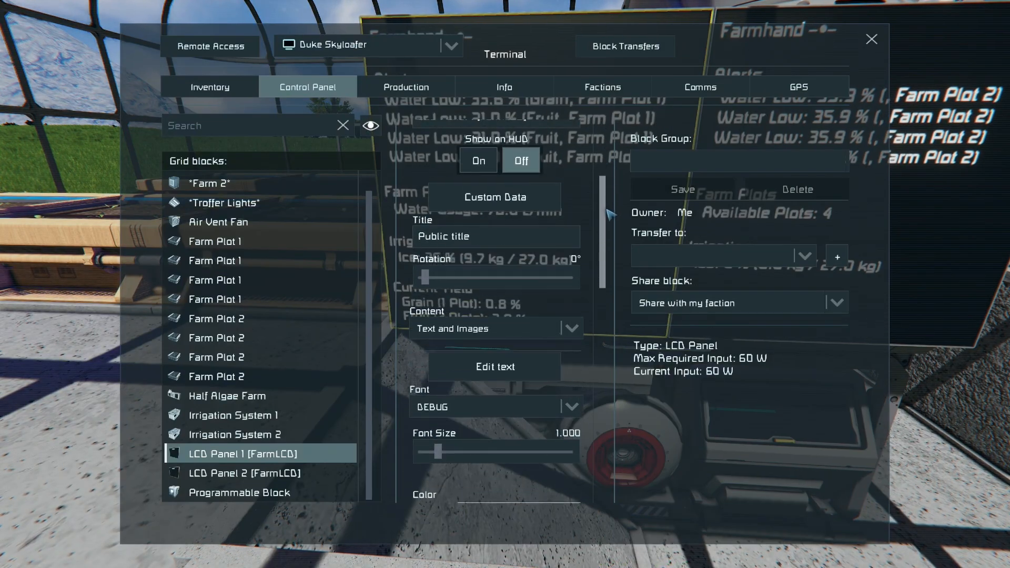
# Step: Set LCD Panel 2's custom data Title to 'Farm Number 2'
pyautogui.scroll(-3)
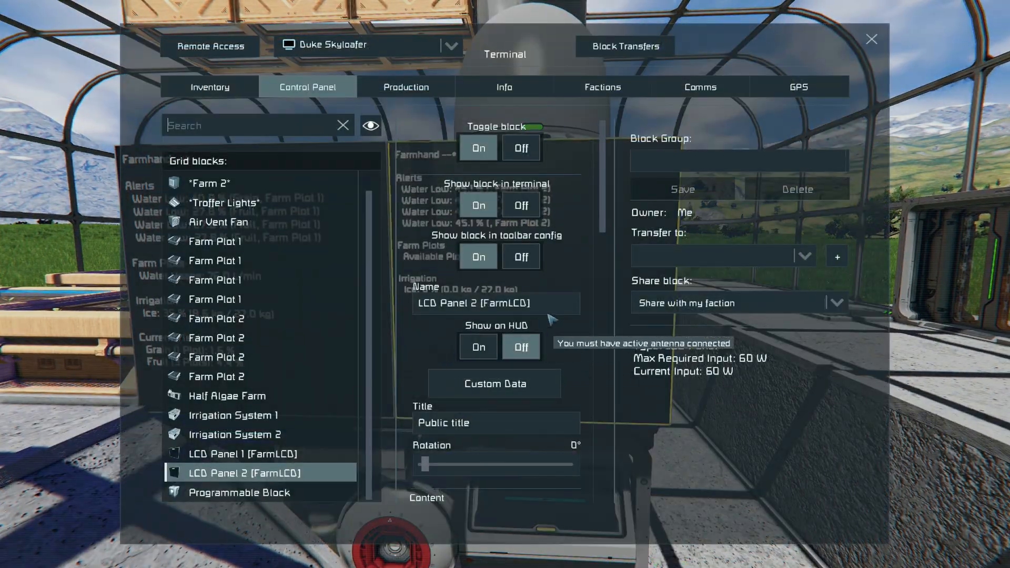
pyautogui.click(494, 383)
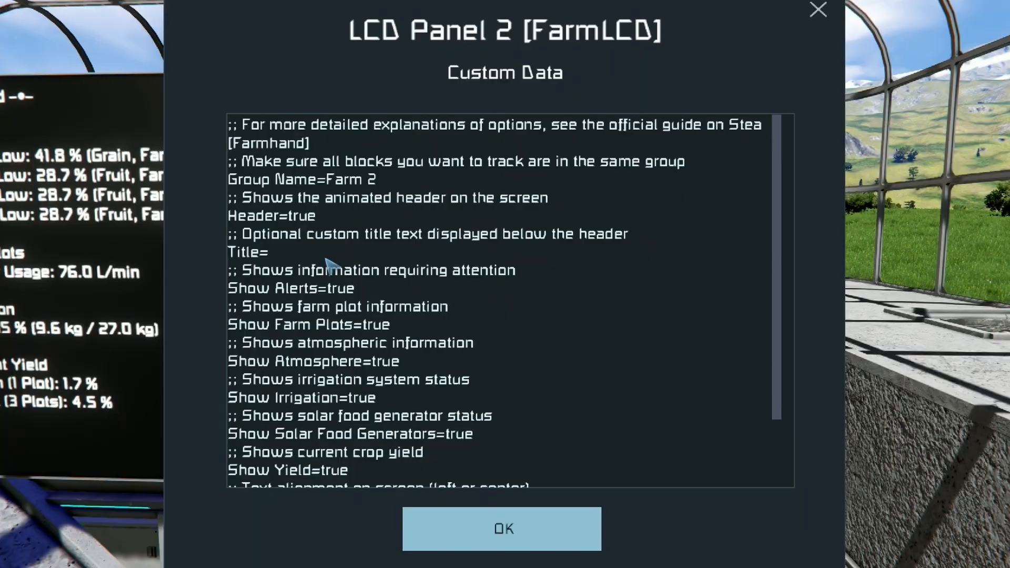
pyautogui.doubleClick(339, 288)
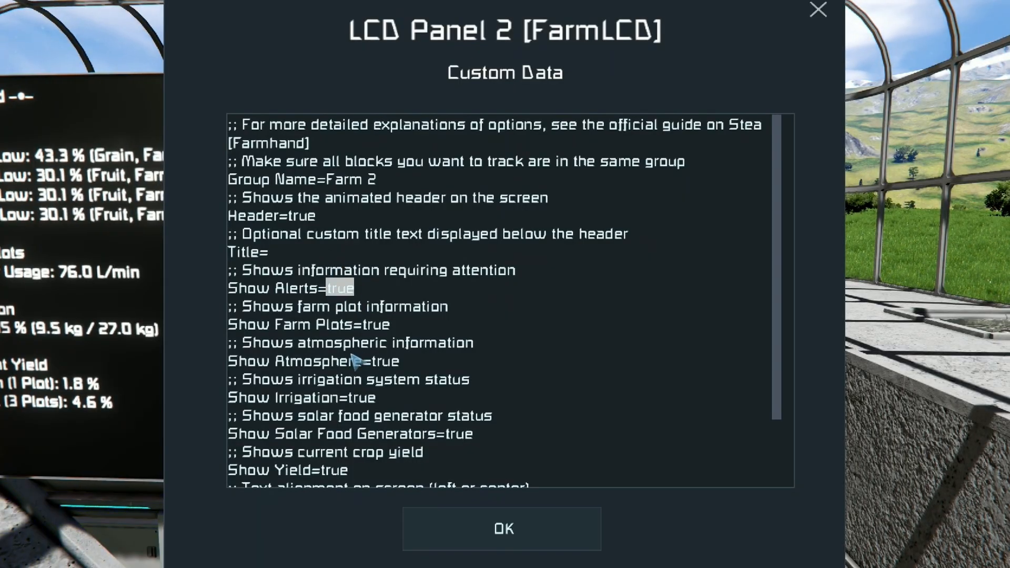
pyautogui.moveTo(415, 303)
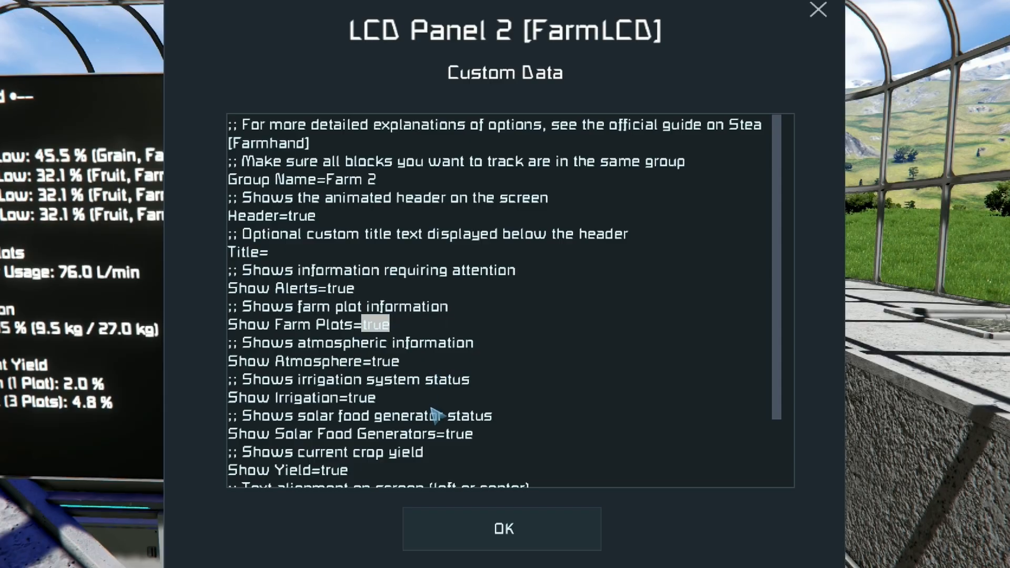
pyautogui.scroll(-3)
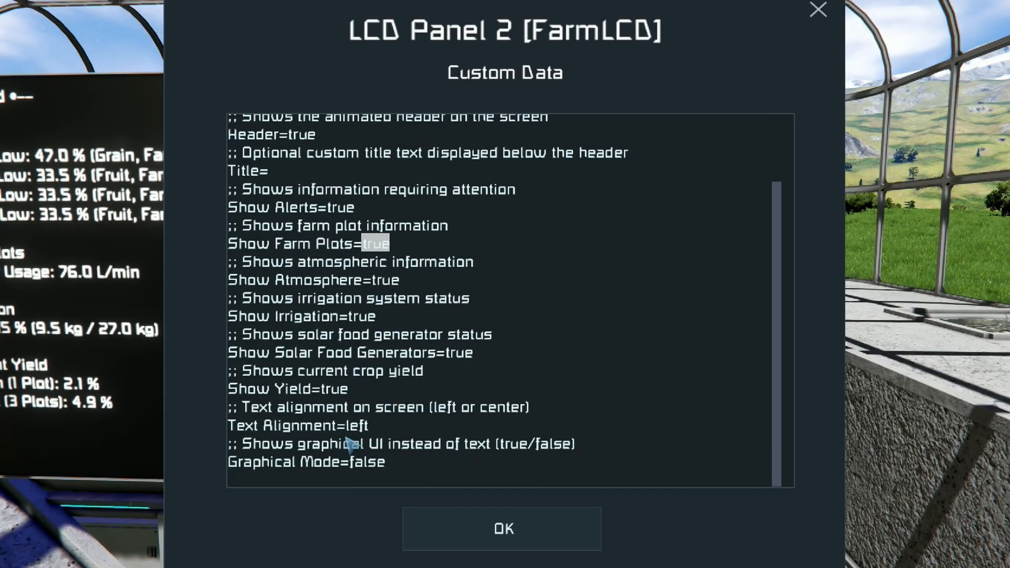
pyautogui.scroll(3)
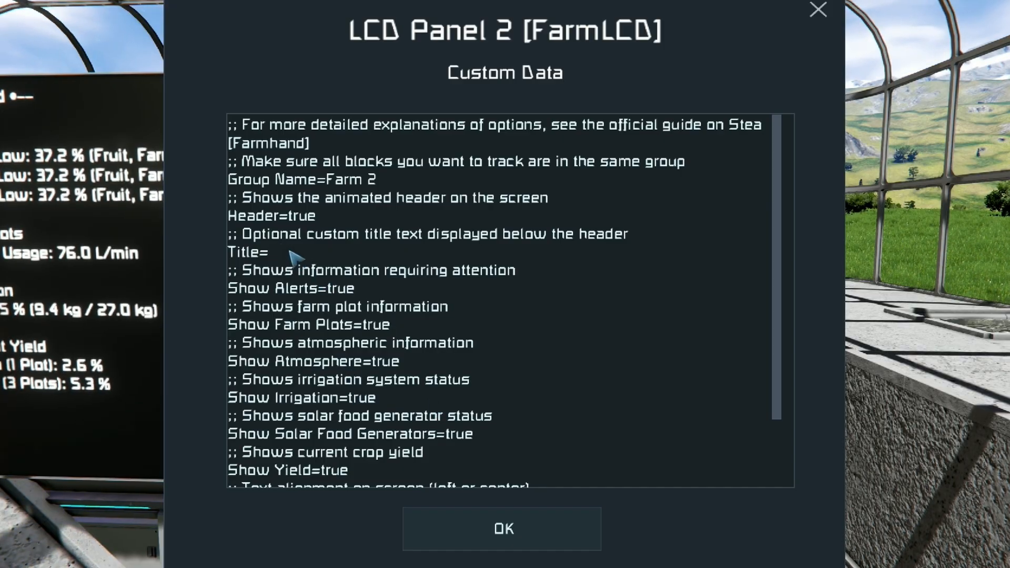
pyautogui.write('Farm')
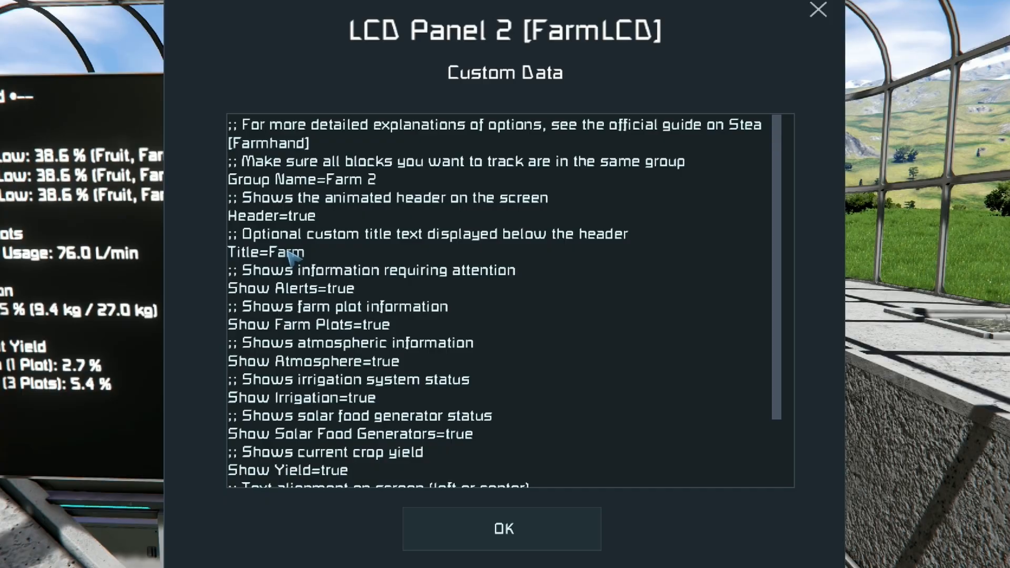
pyautogui.write('Number')
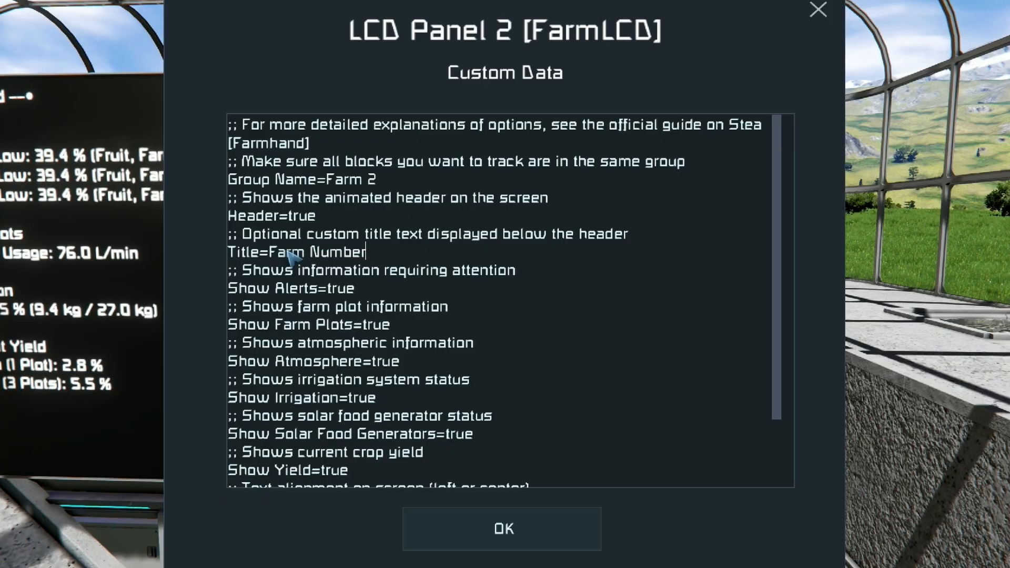
pyautogui.click(501, 528)
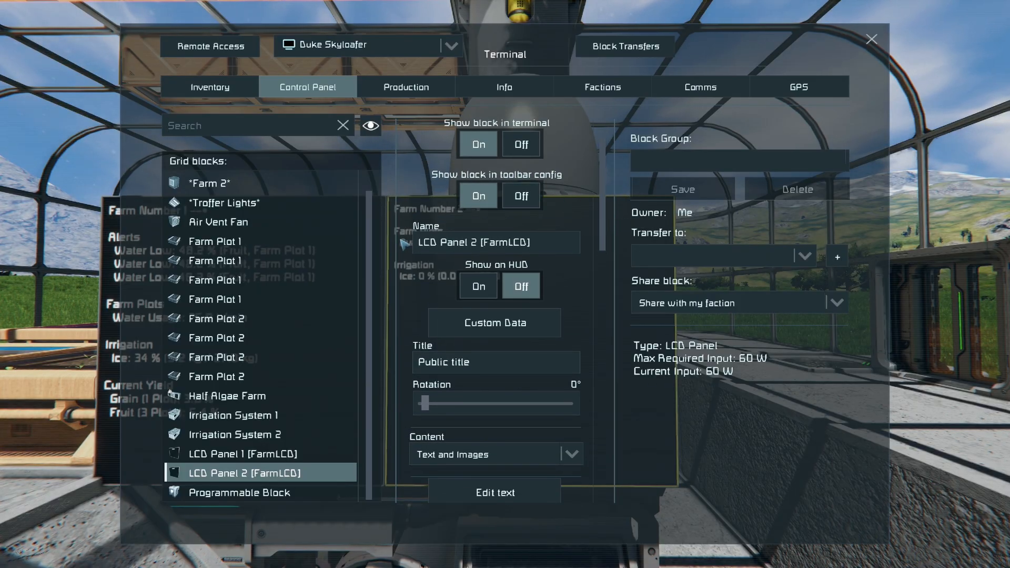
pyautogui.moveTo(609, 287)
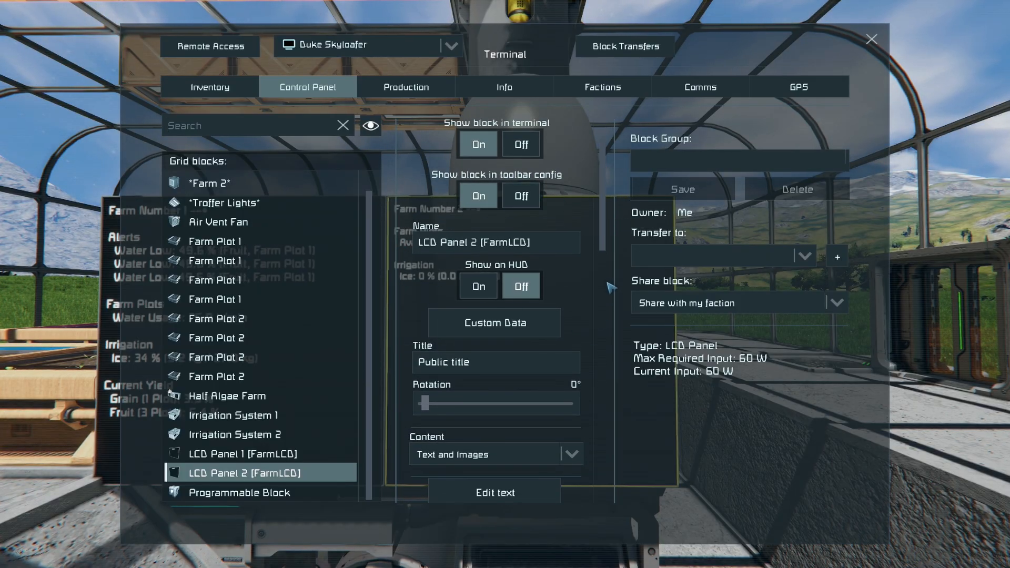
# Step: Change LCD Panel 2's Text Alignment from left to center
pyautogui.click(494, 322)
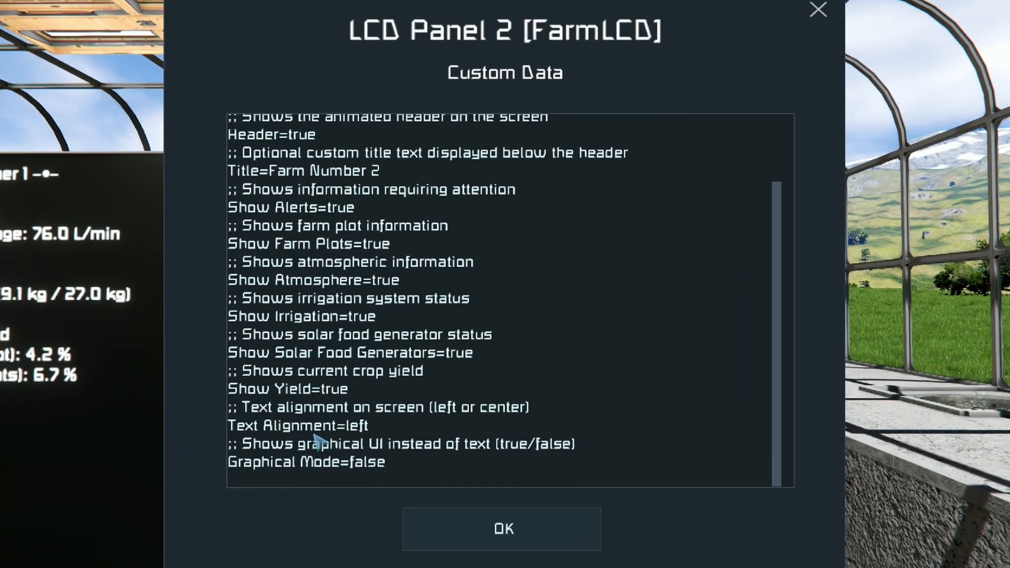
pyautogui.doubleClick(353, 426)
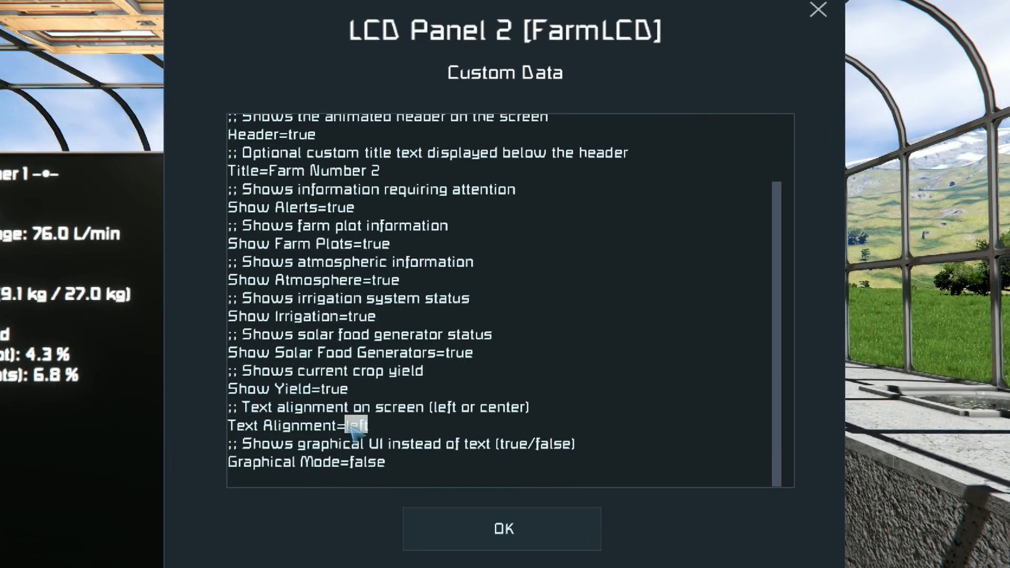
pyautogui.write('centert=')
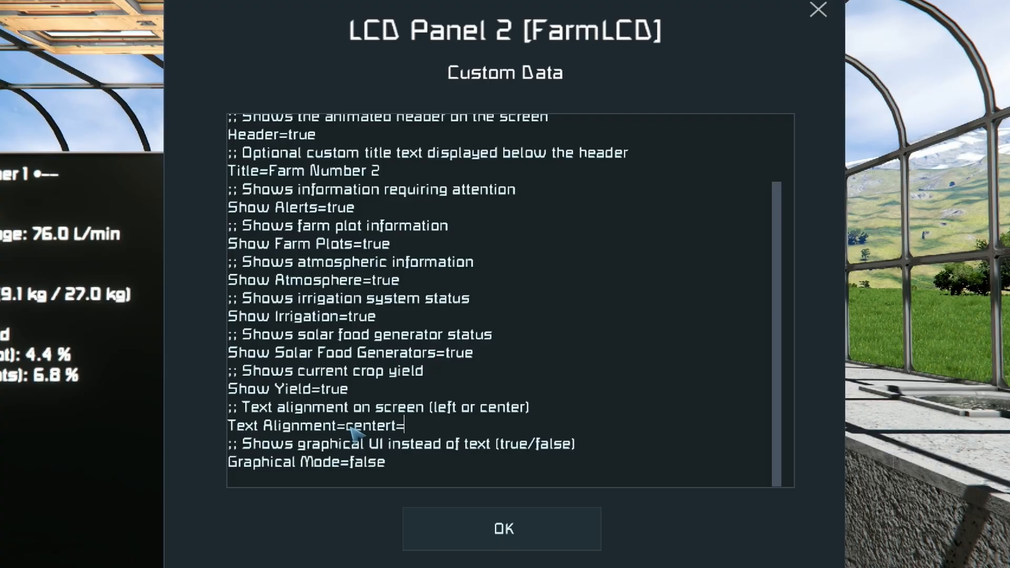
pyautogui.click(502, 529)
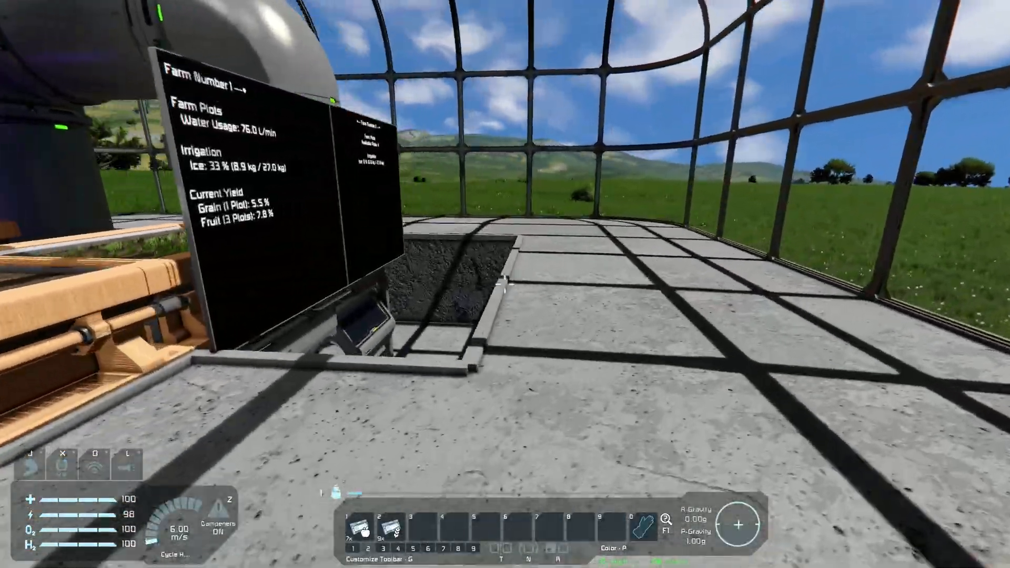
pyautogui.moveTo(505, 284)
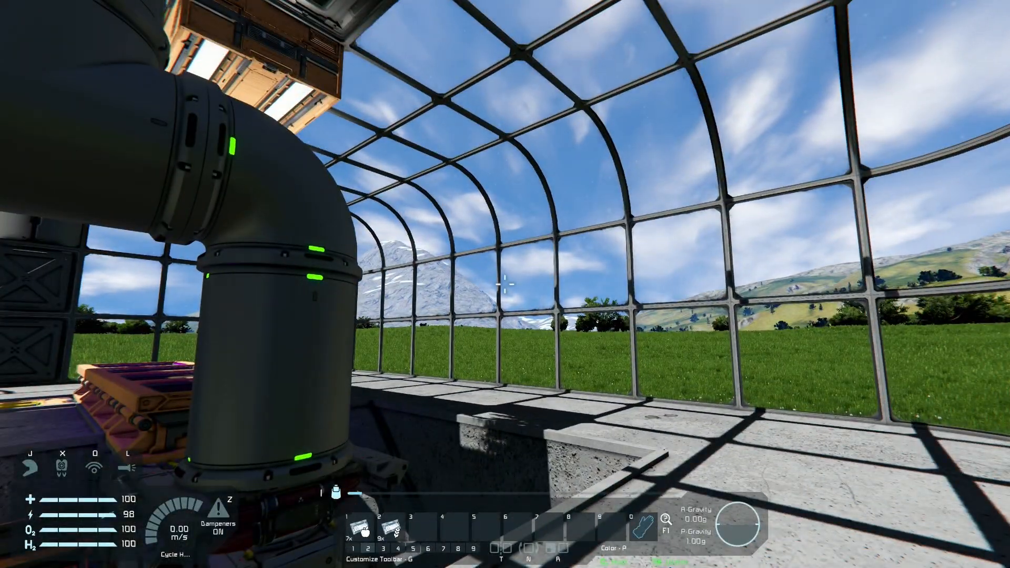
pyautogui.moveTo(505, 284)
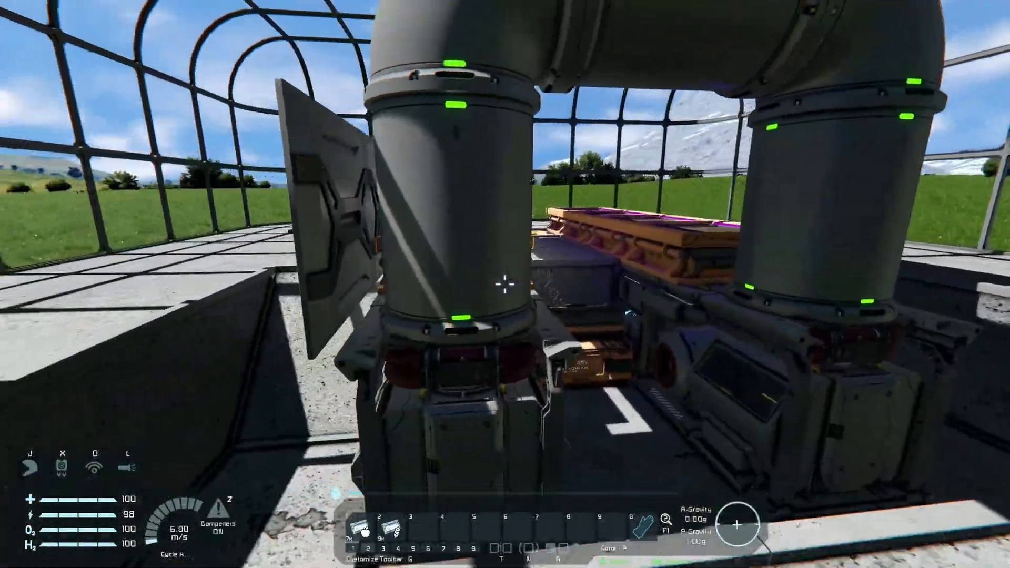
pyautogui.moveTo(505, 284)
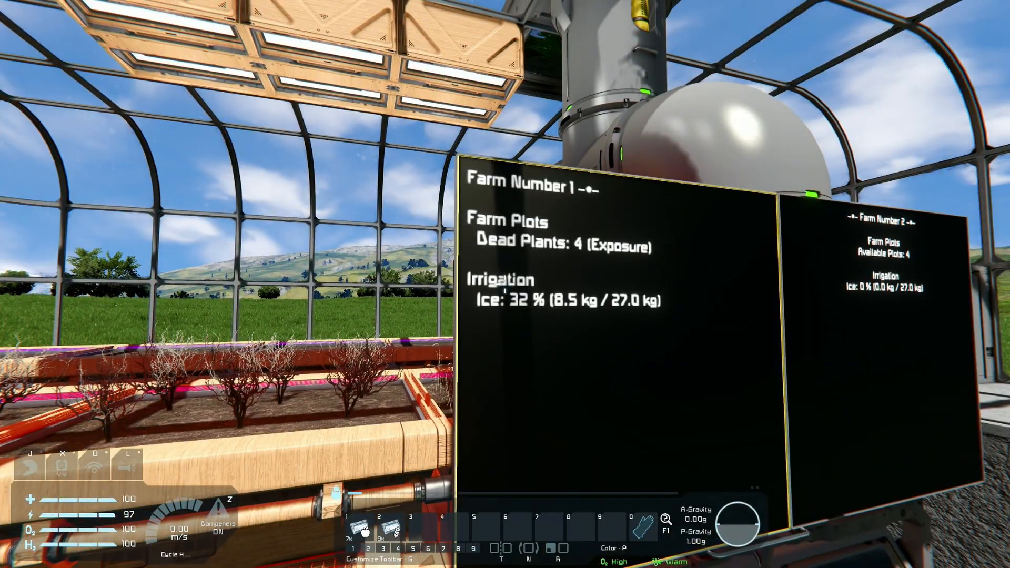
pyautogui.moveTo(505, 284)
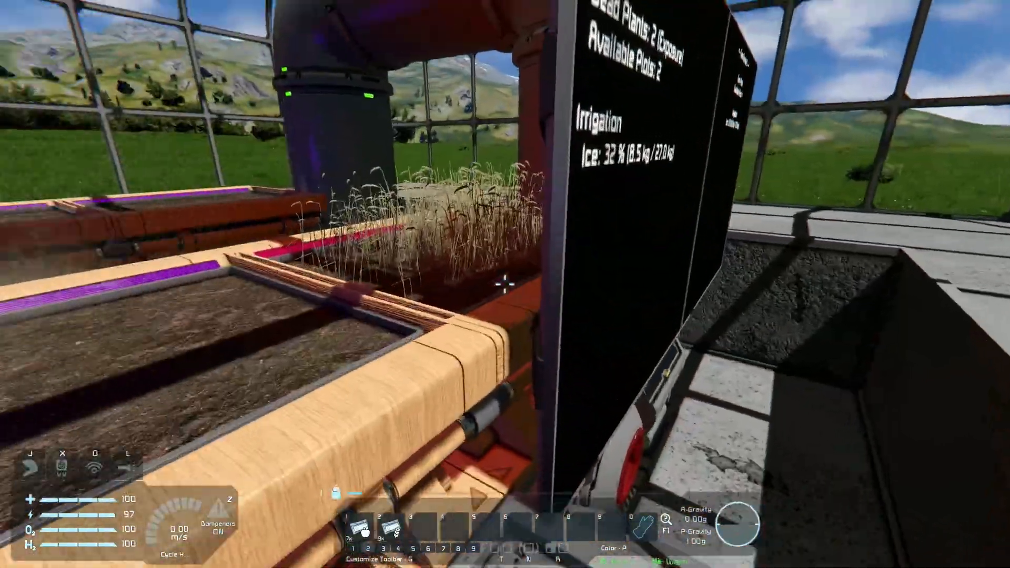
pyautogui.moveTo(505, 284)
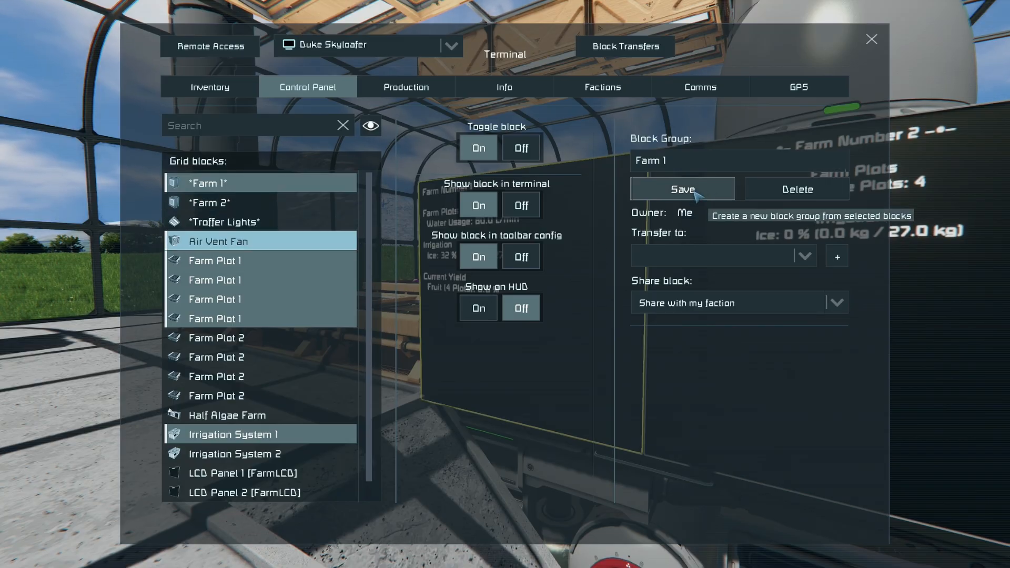
# Step: Save the air vent, Farm Plot 1 blocks and Irrigation System 1 as group 'Farm 1'
pyautogui.click(209, 201)
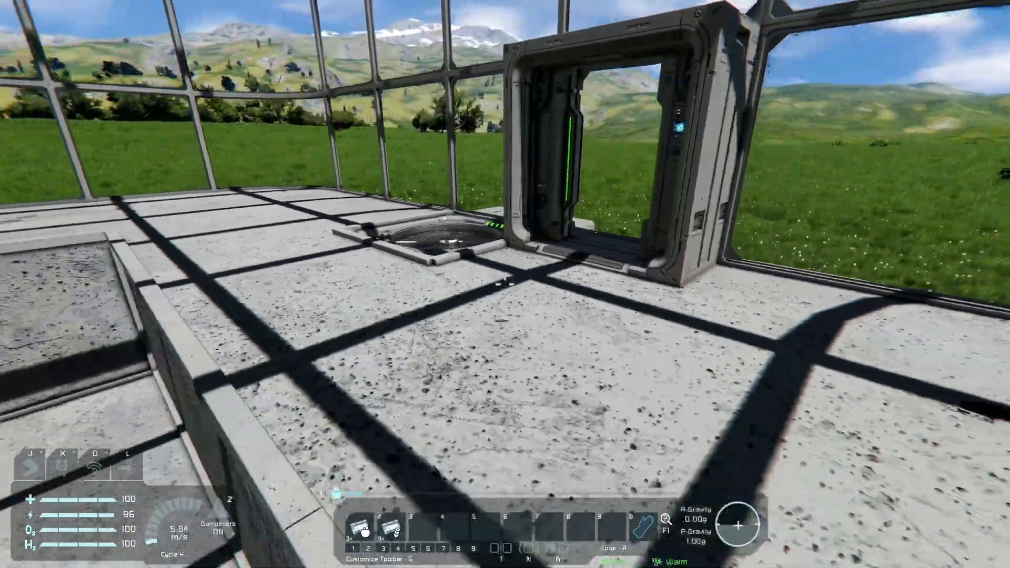
pyautogui.moveTo(505, 285)
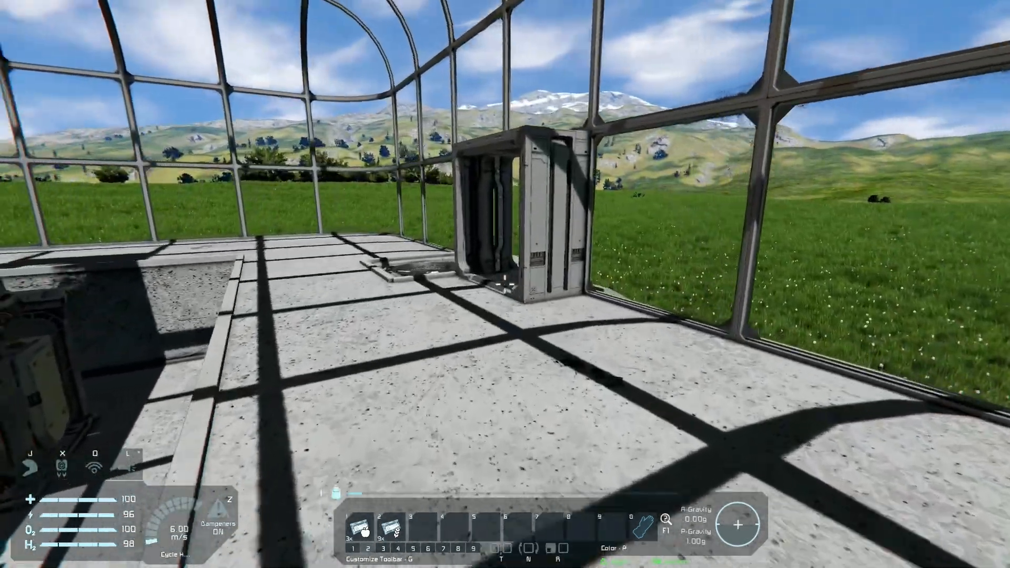
pyautogui.moveTo(505, 284)
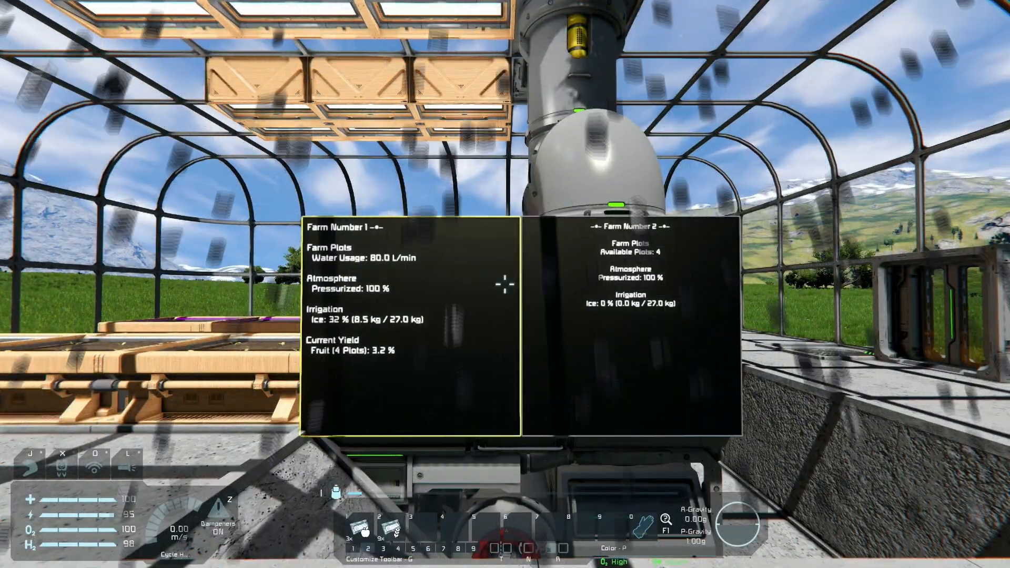
pyautogui.moveTo(505, 284)
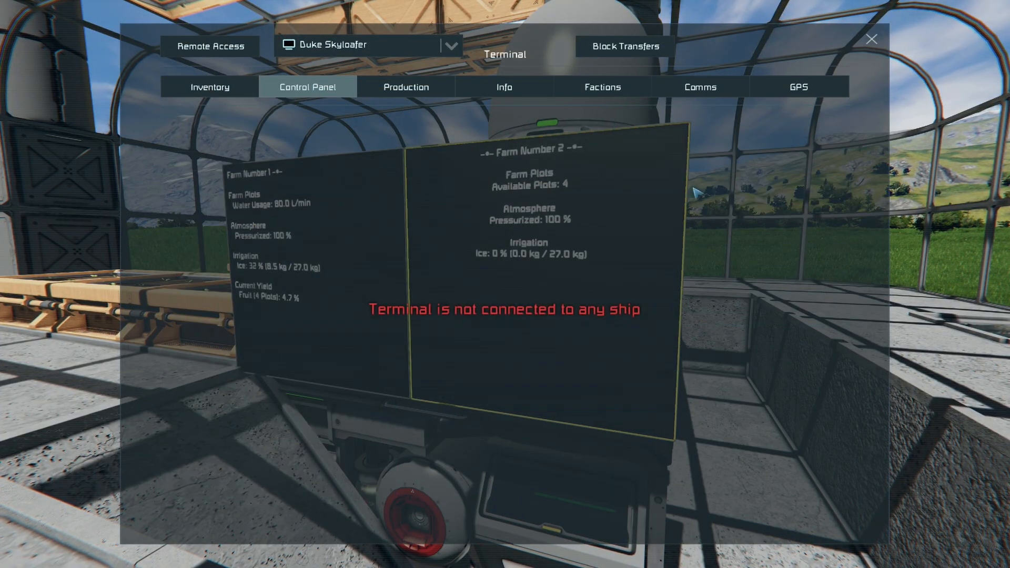
# Step: Bring up the farm grid's block list and select the first farm screen
pyautogui.click(307, 86)
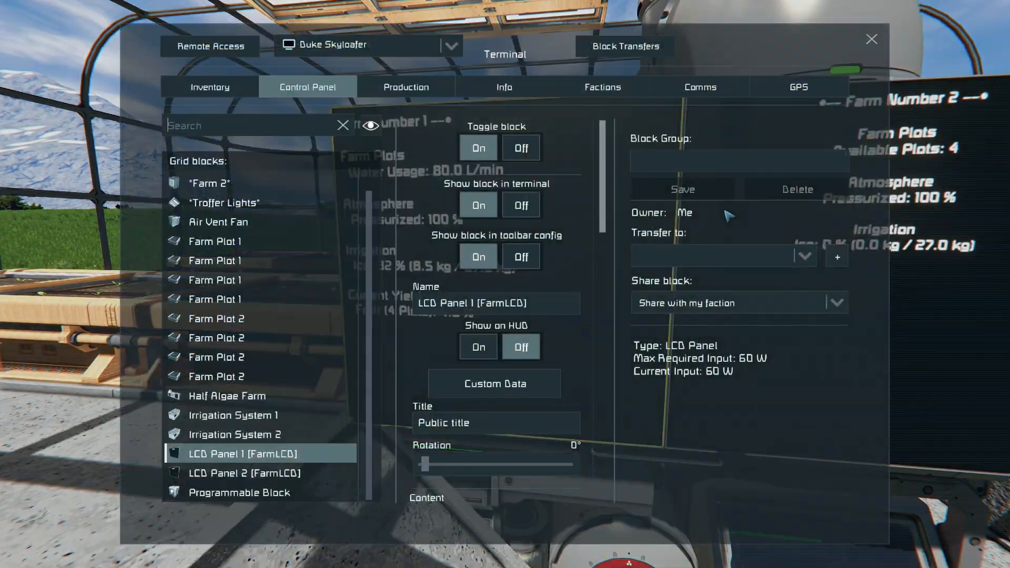
pyautogui.click(226, 395)
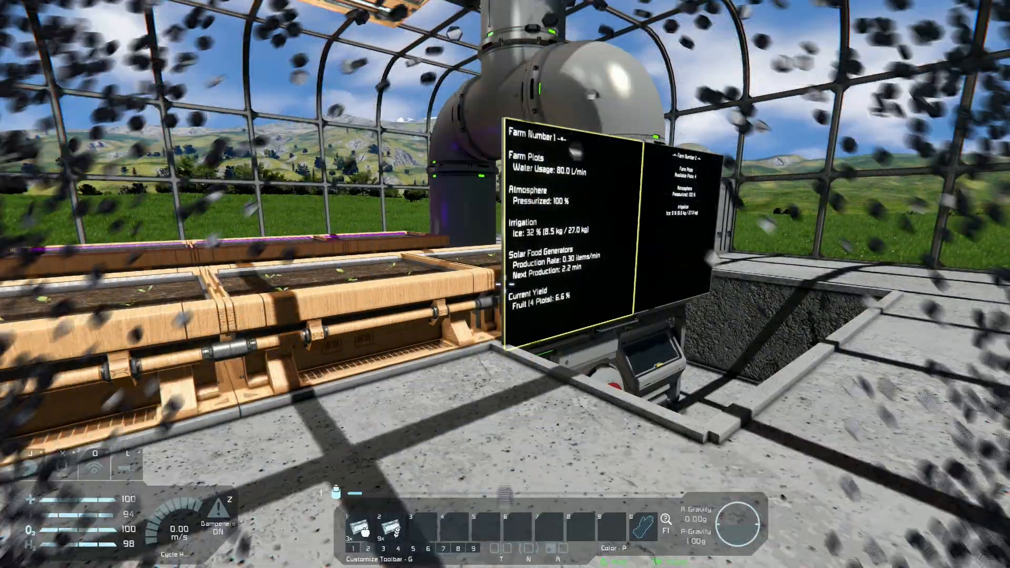
pyautogui.moveTo(505, 284)
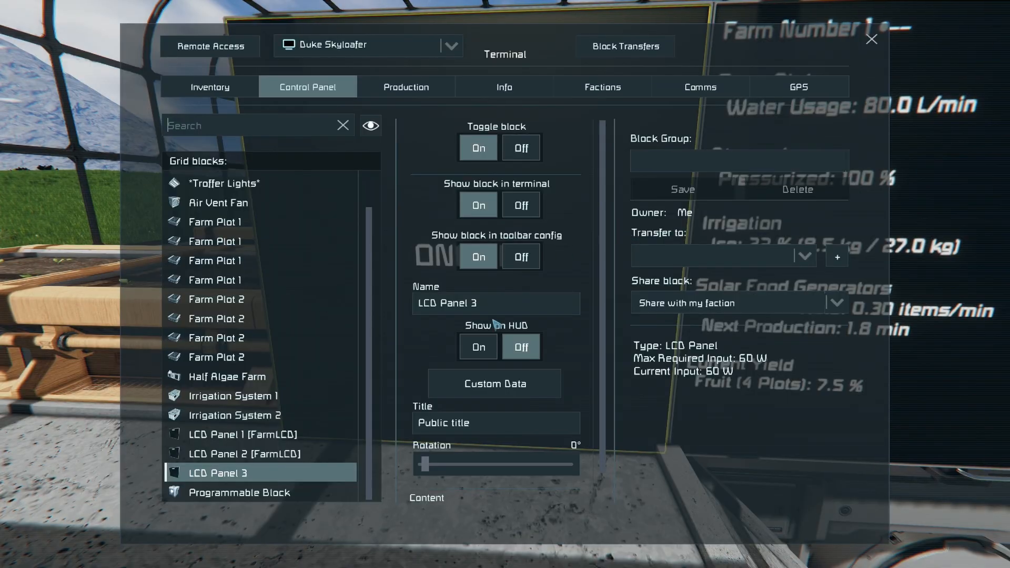
# Step: Tag LCD Panel 3 with [FarmLCD] and set its Group Name to 'Farm 1'
pyautogui.click(496, 303)
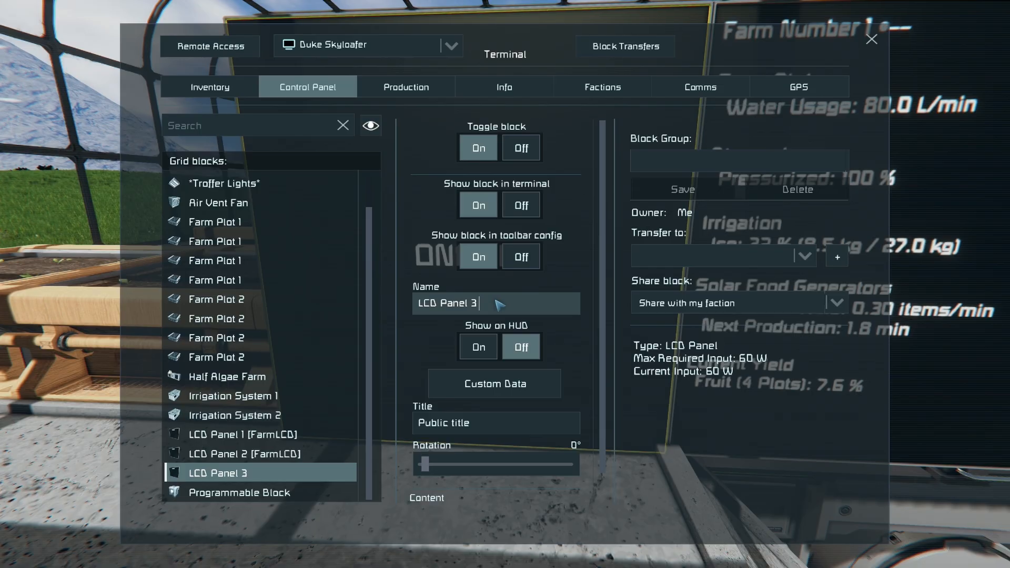
pyautogui.write('[FarmLCD')
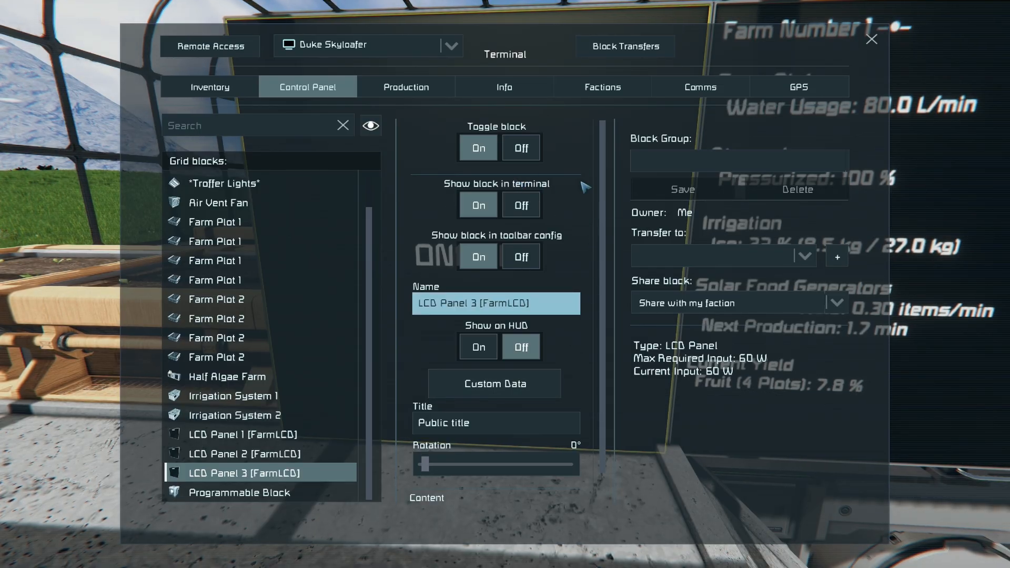
pyautogui.click(494, 383)
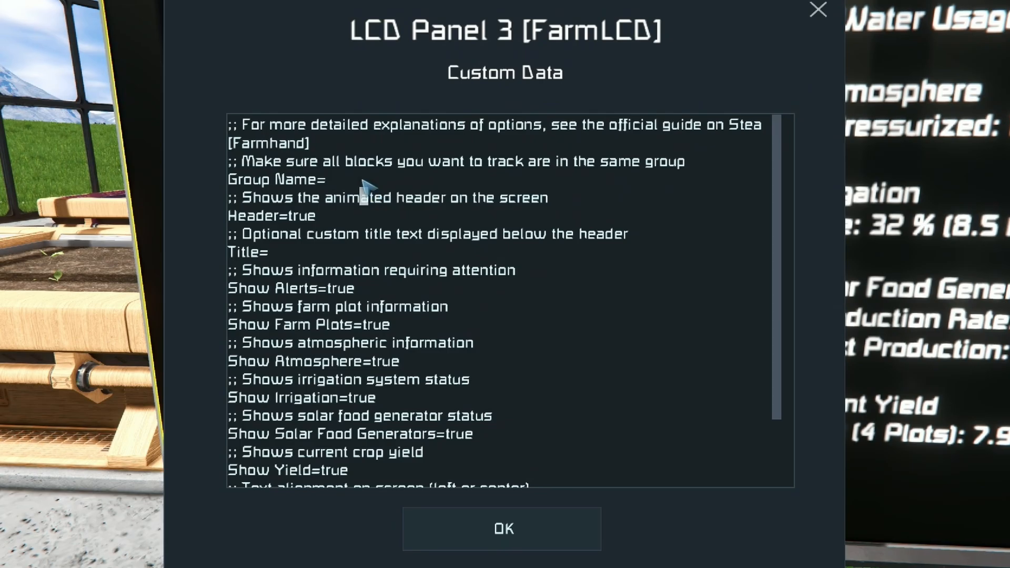
pyautogui.write('Farm 1')
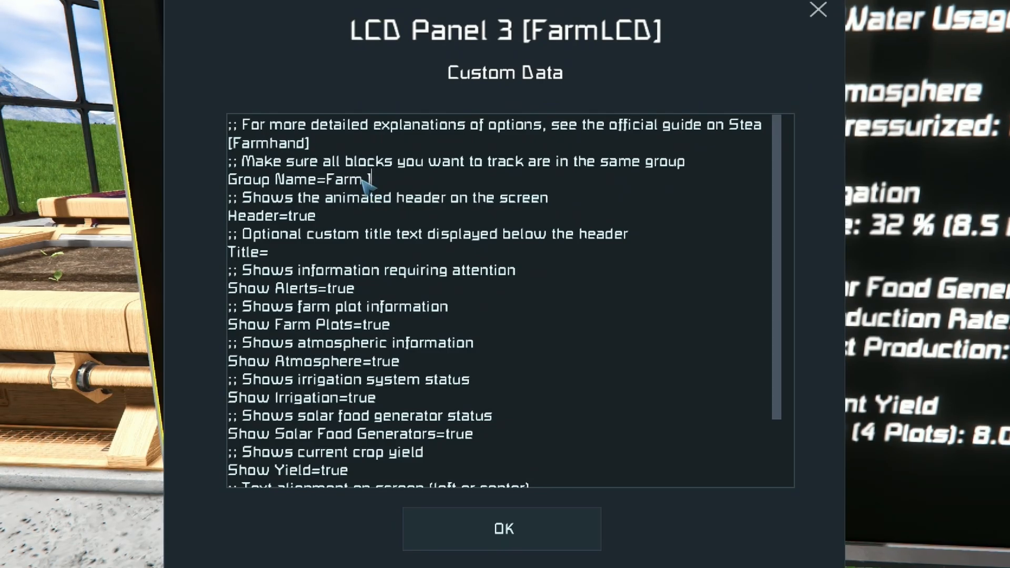
pyautogui.click(502, 528)
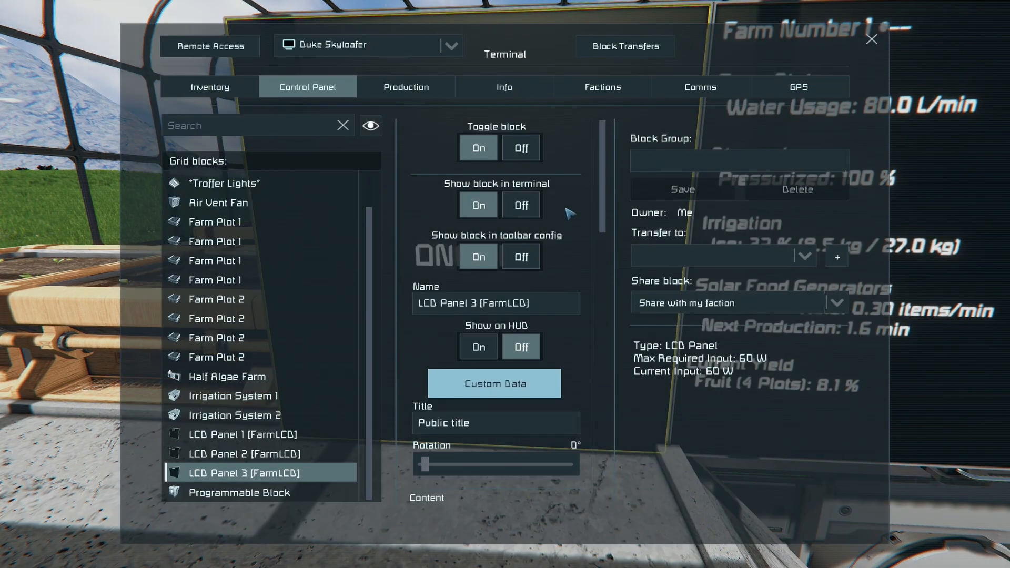
# Step: Set Graphical Mode to true in LCD Panel 3's custom data
pyautogui.scroll(-3)
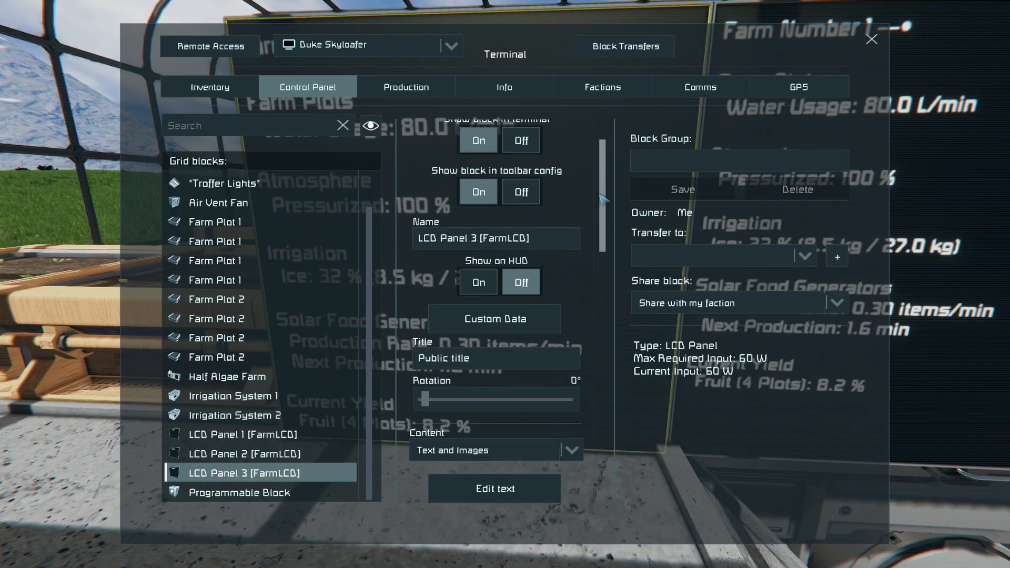
pyautogui.scroll(-3)
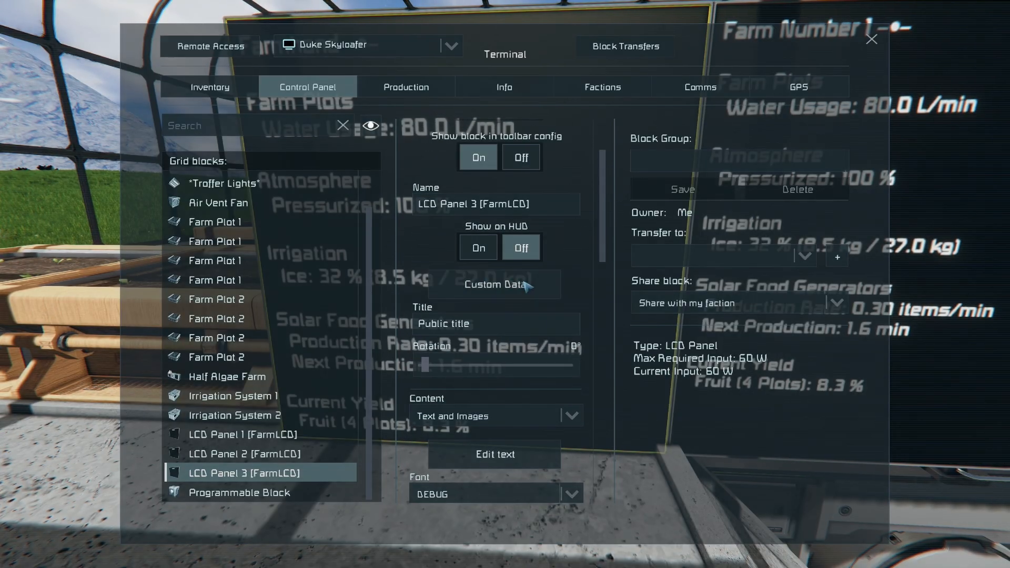
pyautogui.click(493, 285)
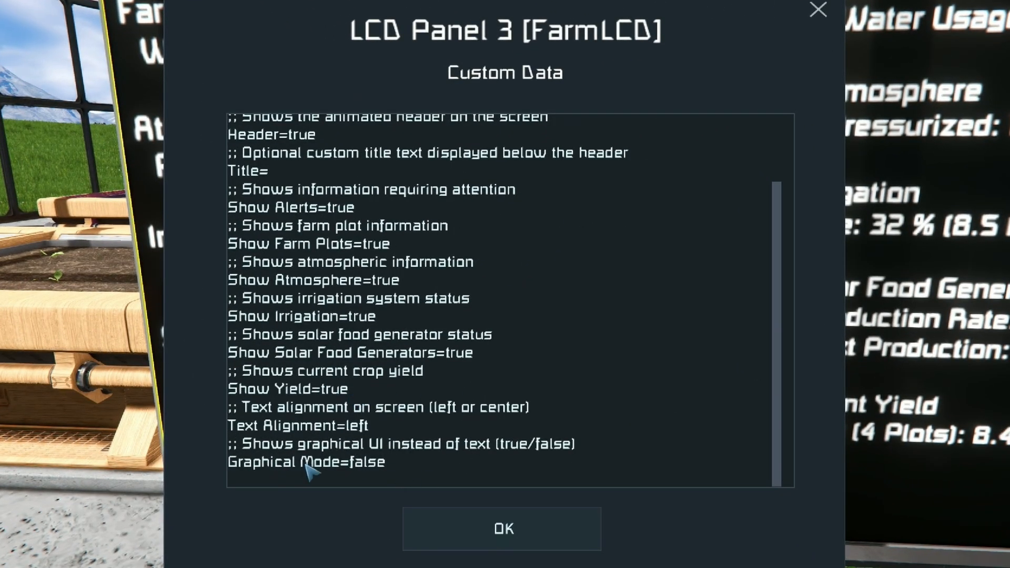
pyautogui.doubleClick(366, 462)
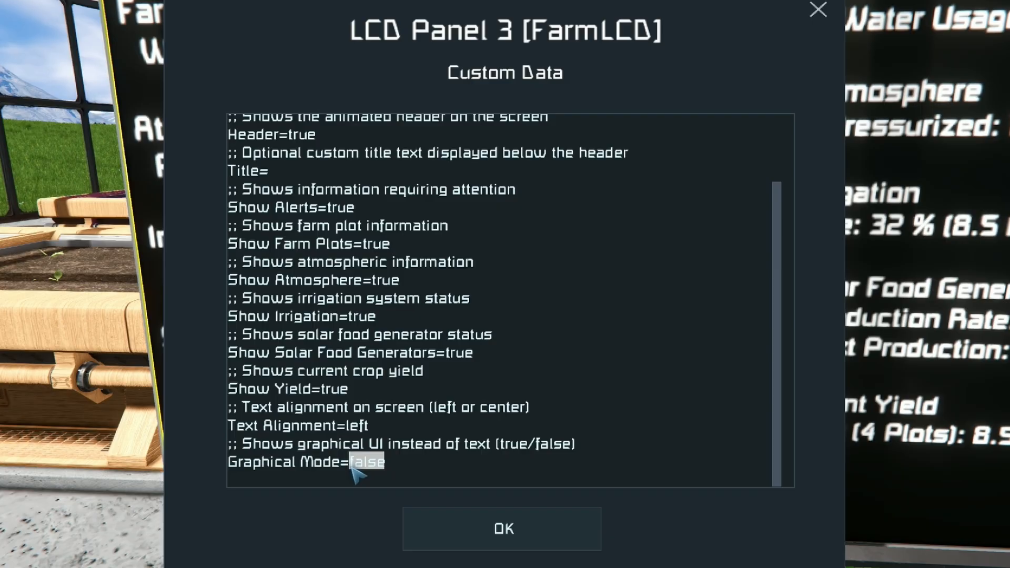
pyautogui.write('true')
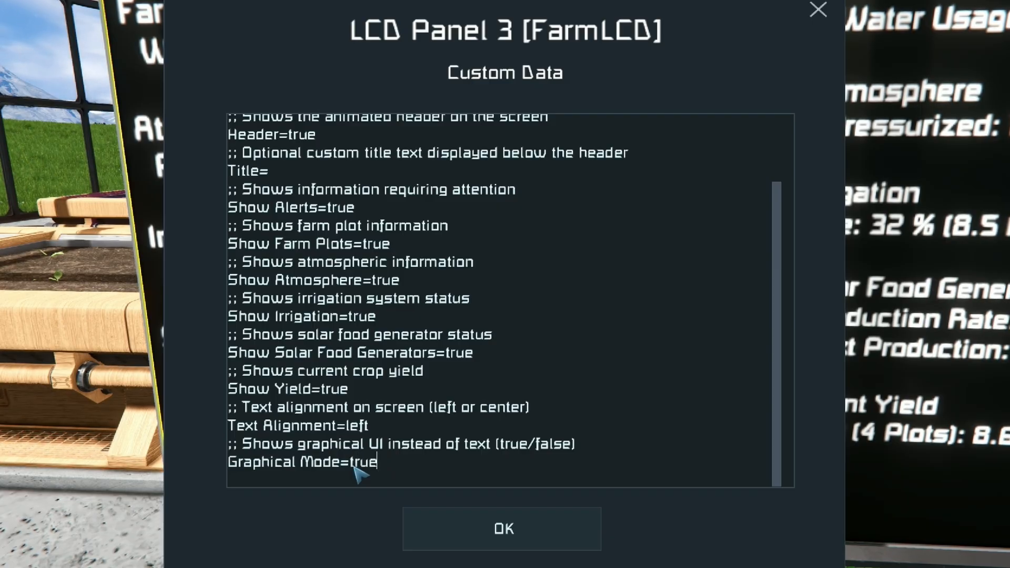
pyautogui.moveTo(493, 157)
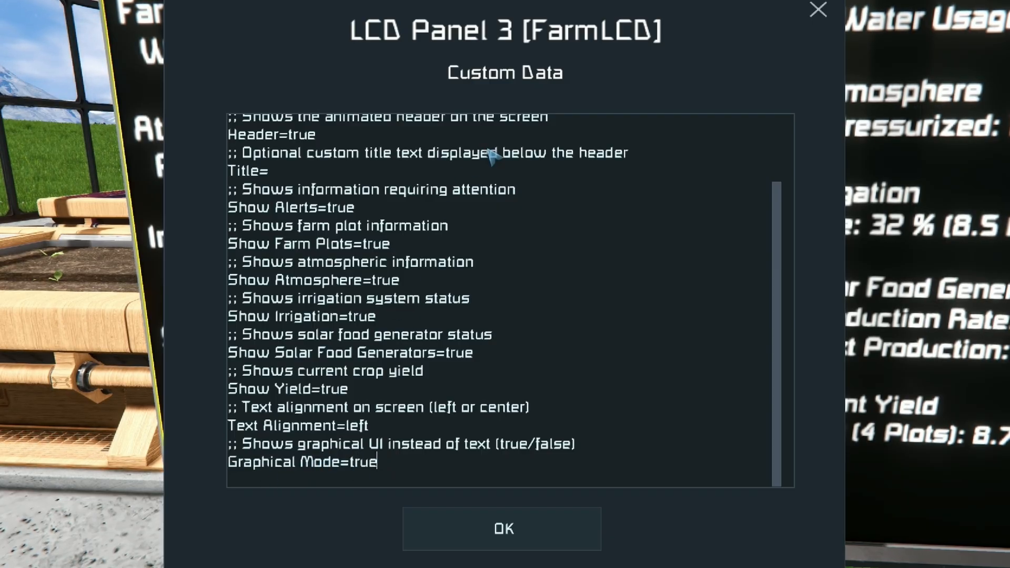
pyautogui.moveTo(383, 467)
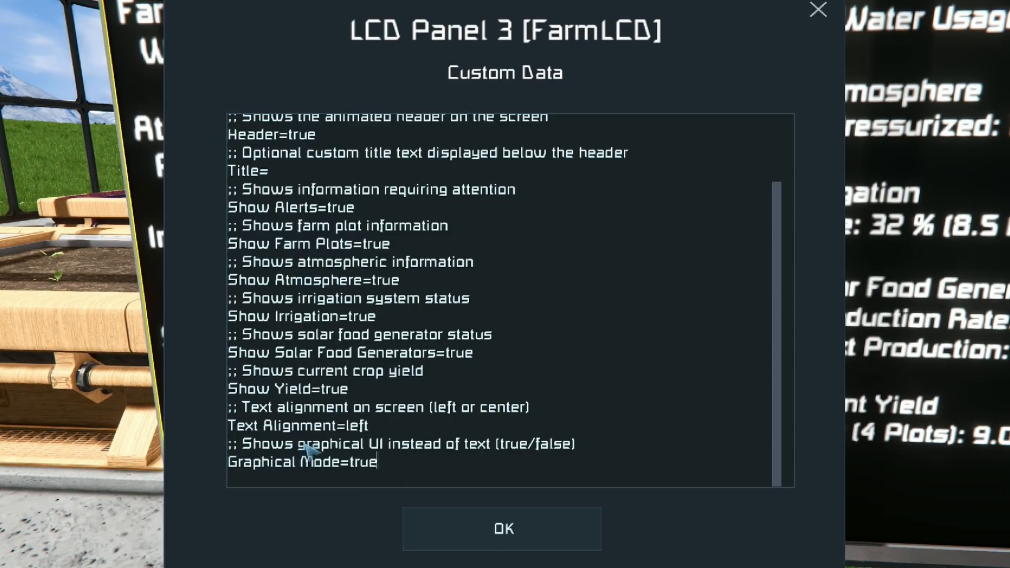
pyautogui.scroll(3)
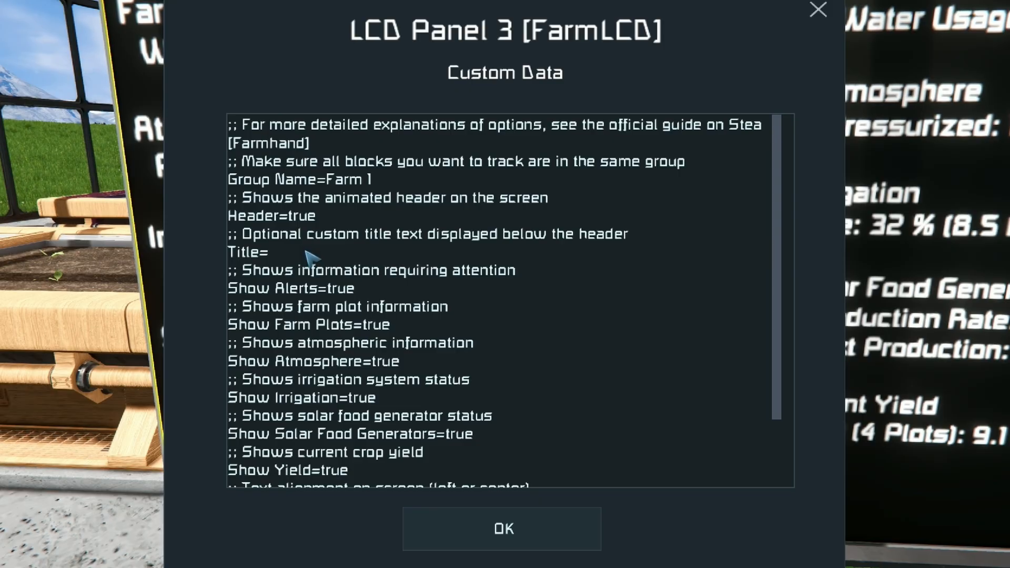
pyautogui.moveTo(315, 218)
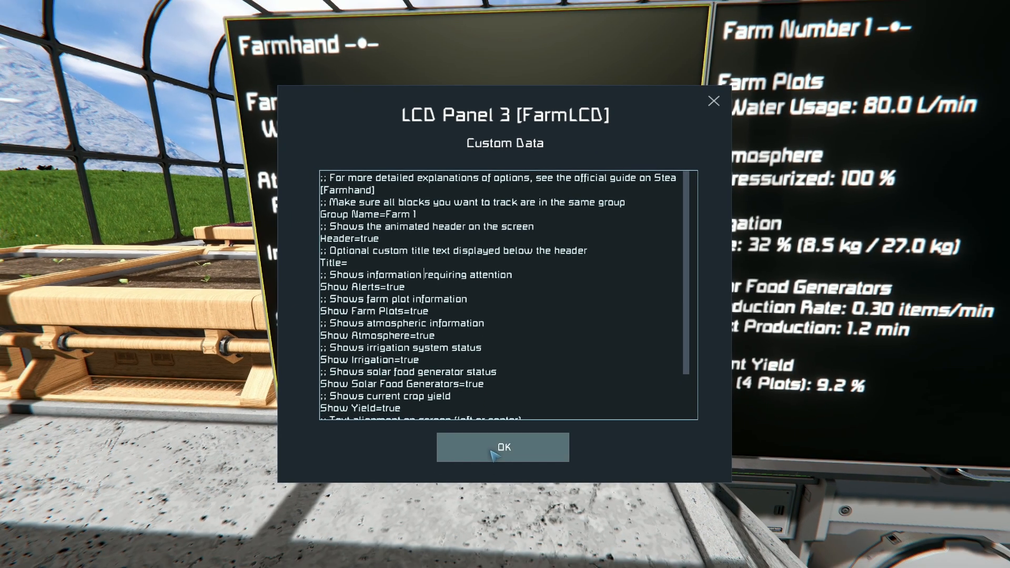
pyautogui.click(503, 447)
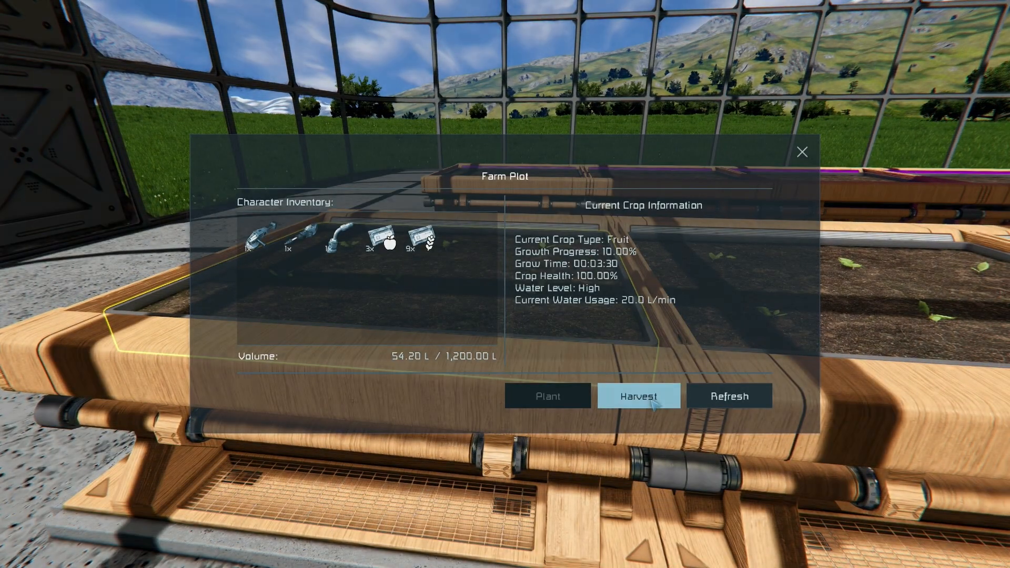
# Step: Harvest the farm plot's crop and choose the seed packet to plant
pyautogui.click(422, 238)
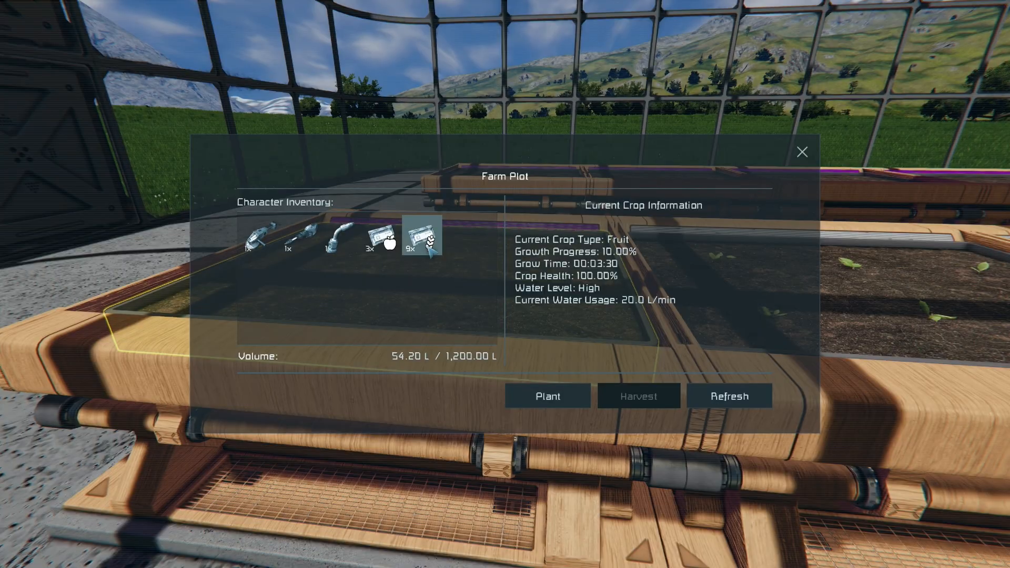
pyautogui.click(802, 151)
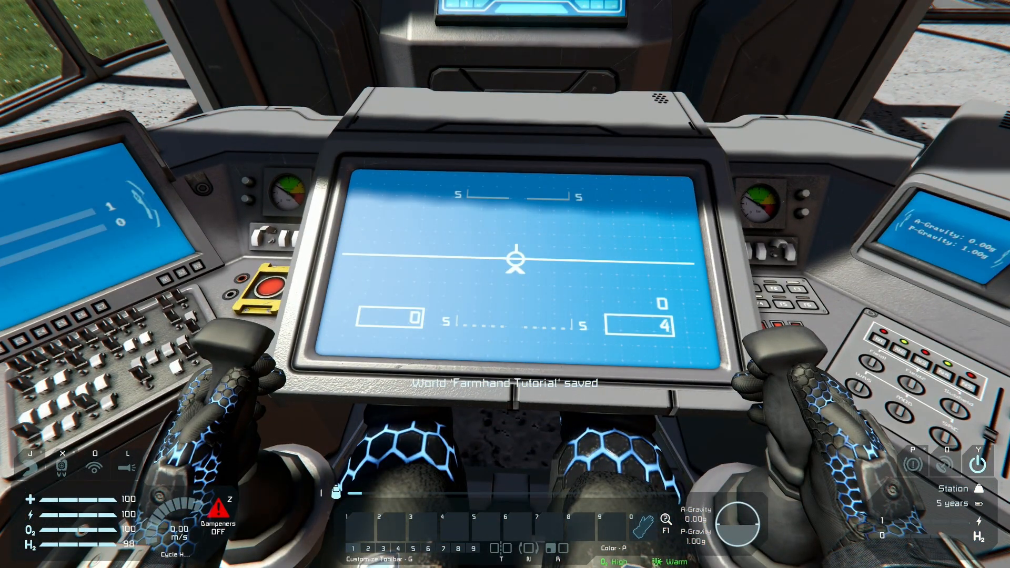
# Step: Tag the seat name with [FarmLCD] and set its Custom Data Group Name to Farm 1
pyautogui.press('k')
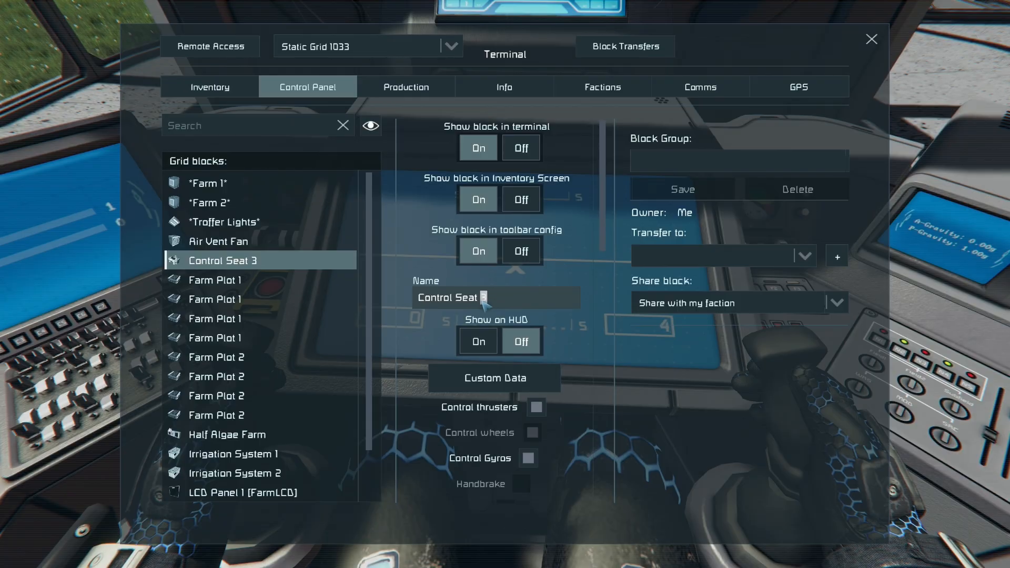
pyautogui.write('[FarmLCD')
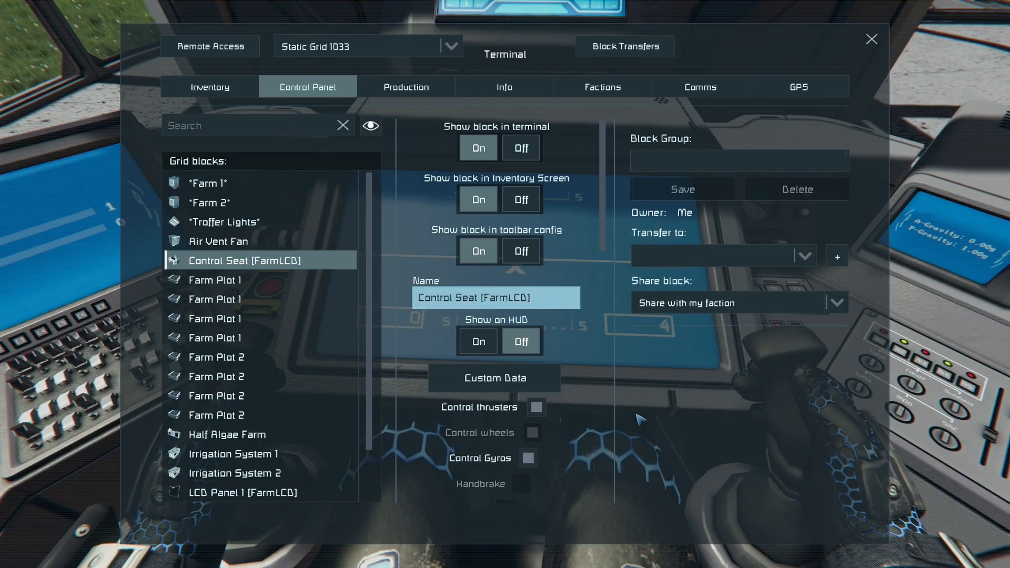
pyautogui.click(493, 378)
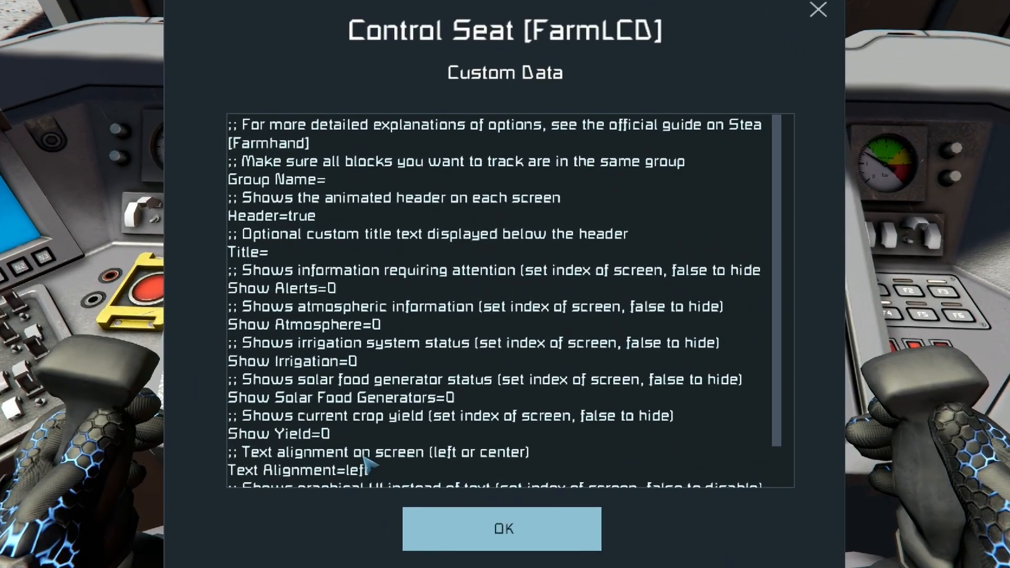
pyautogui.write('Farm')
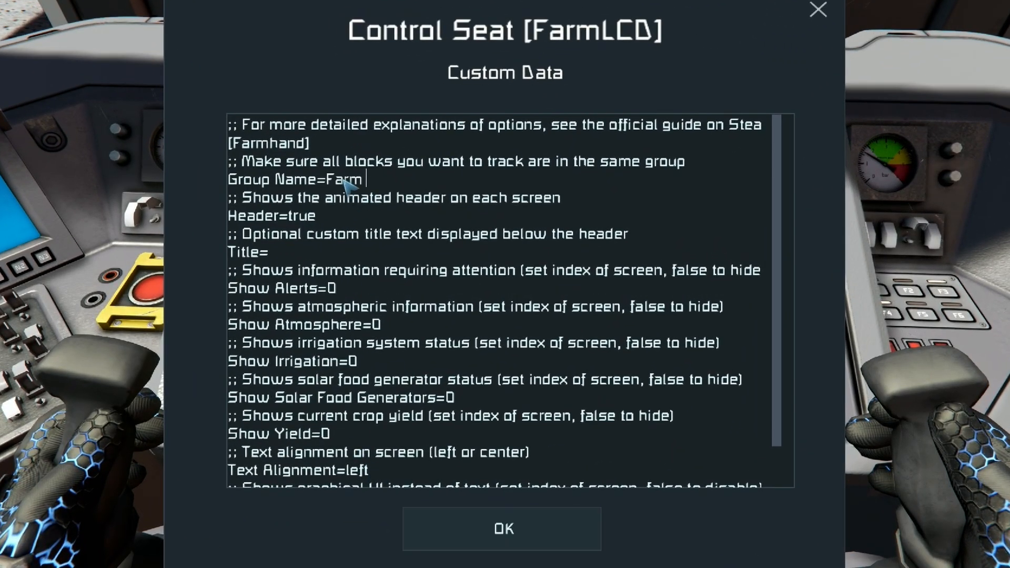
pyautogui.click(502, 528)
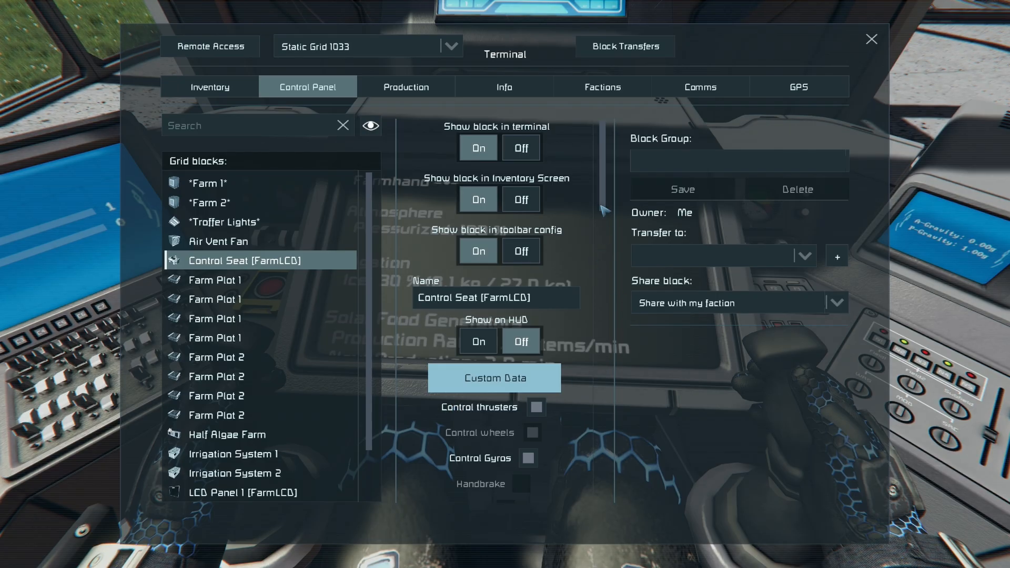
pyautogui.moveTo(547, 384)
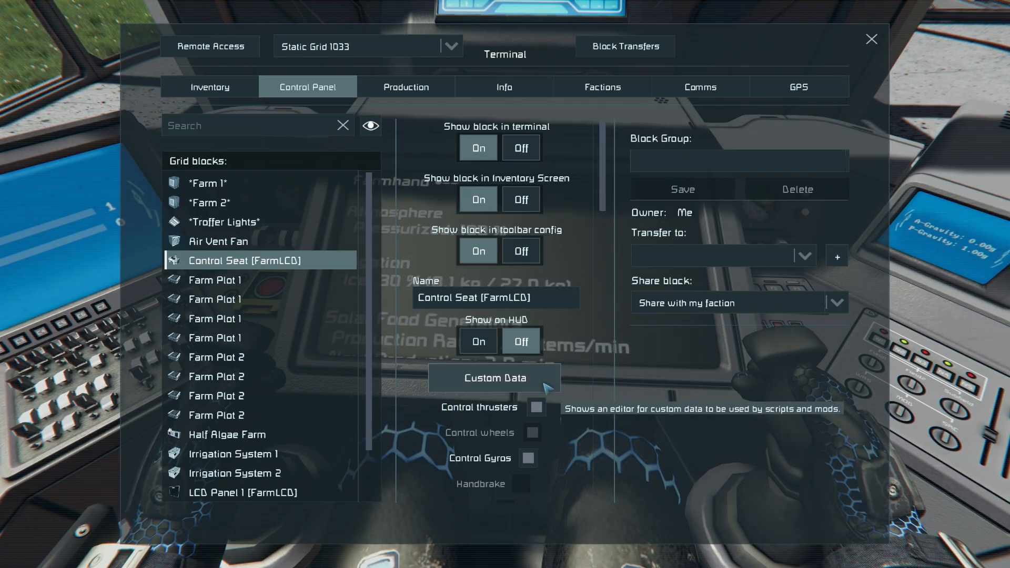
# Step: Set Show Alerts on screen 1 in the seat's Custom Data
pyautogui.click(493, 378)
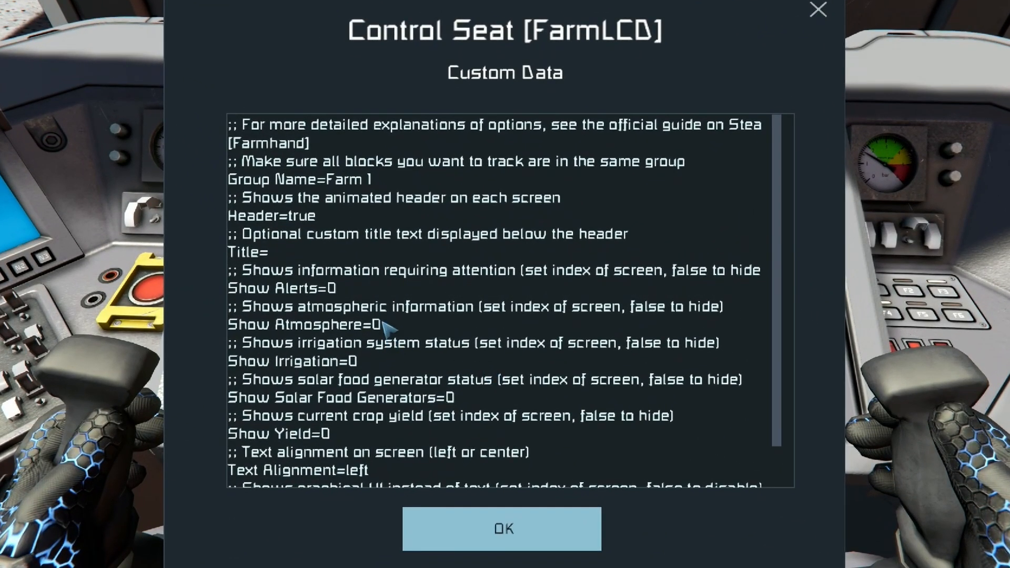
pyautogui.moveTo(438, 367)
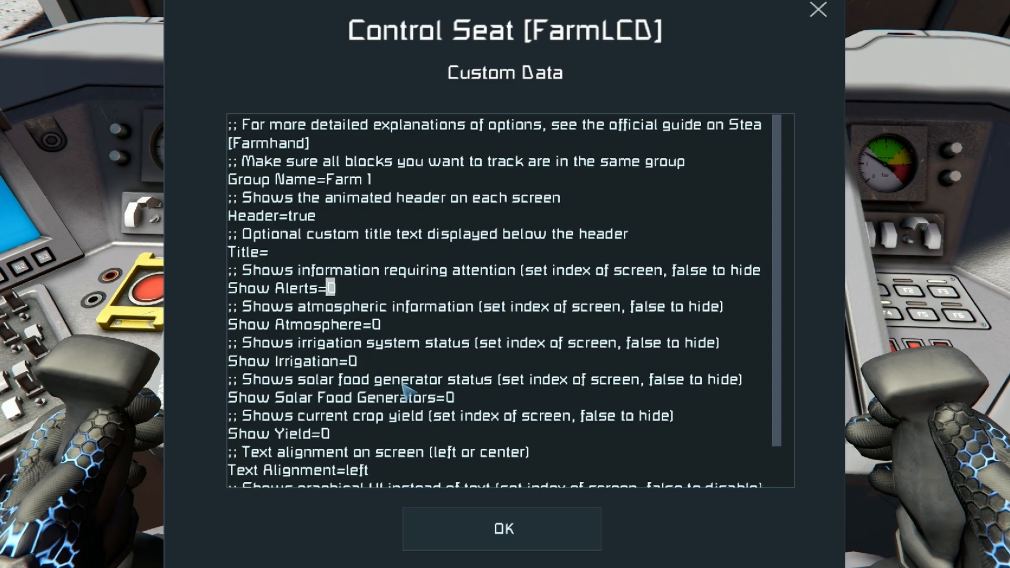
pyautogui.click(501, 529)
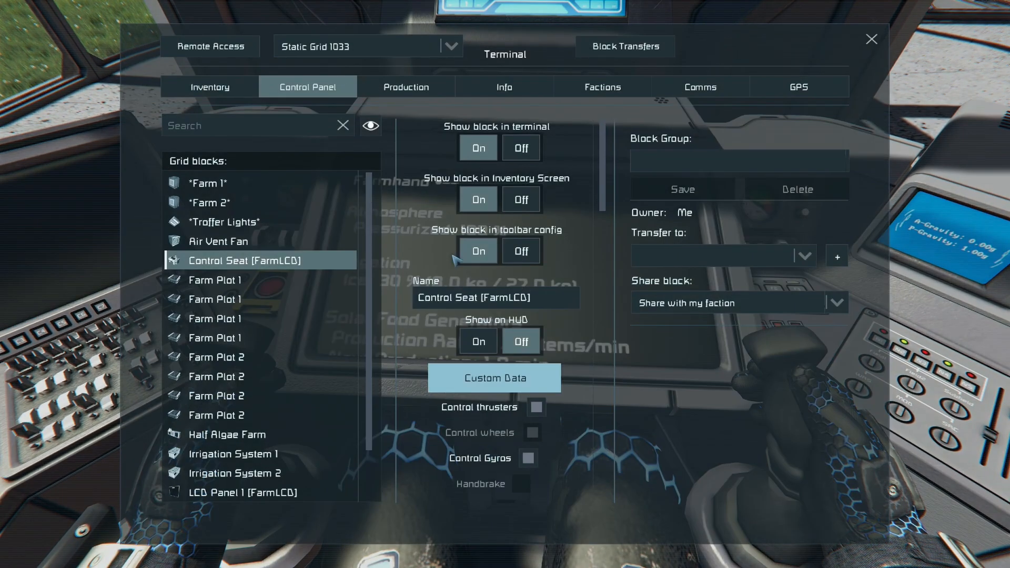
pyautogui.moveTo(53, 244)
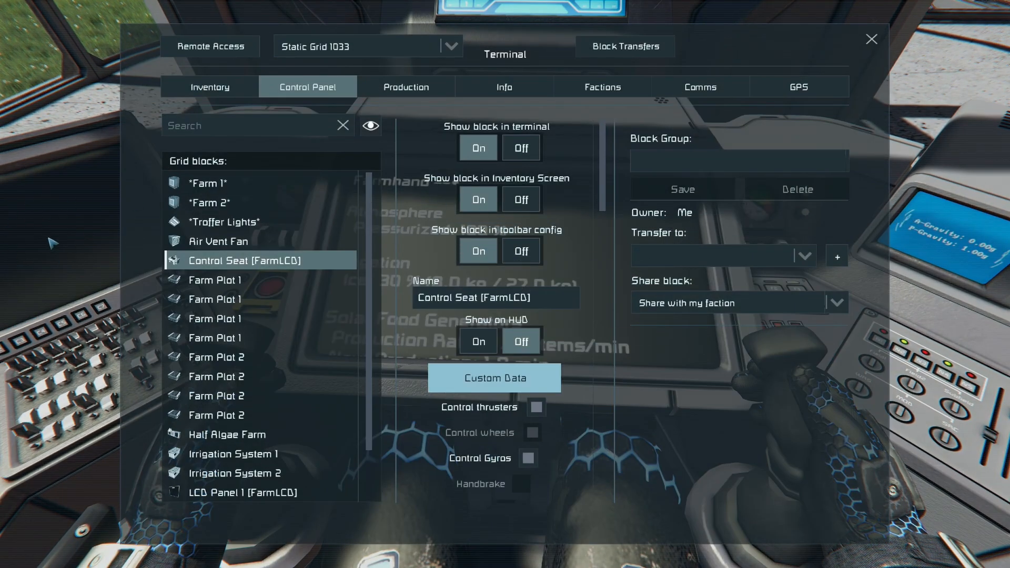
pyautogui.click(871, 39)
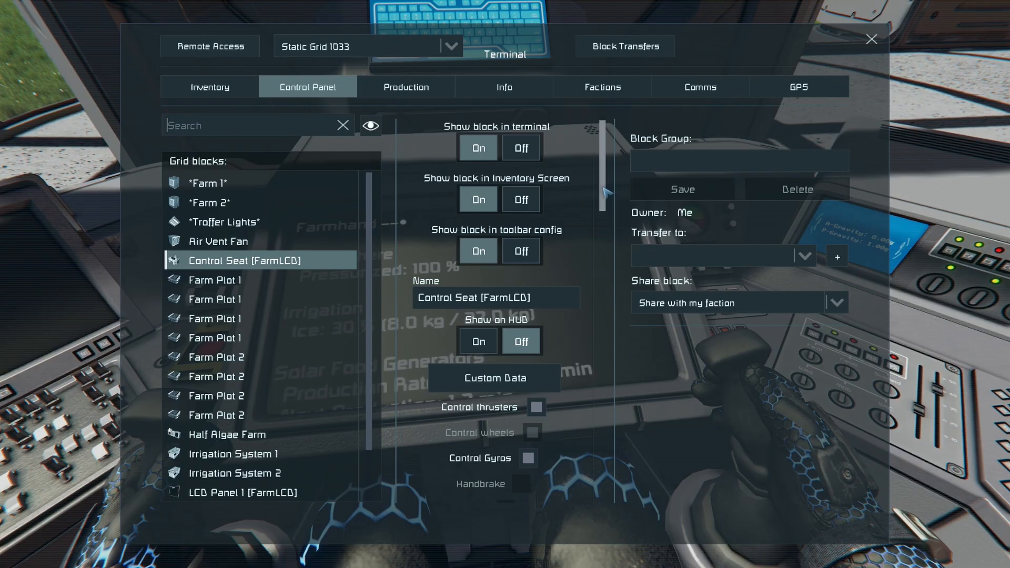
pyautogui.scroll(-3)
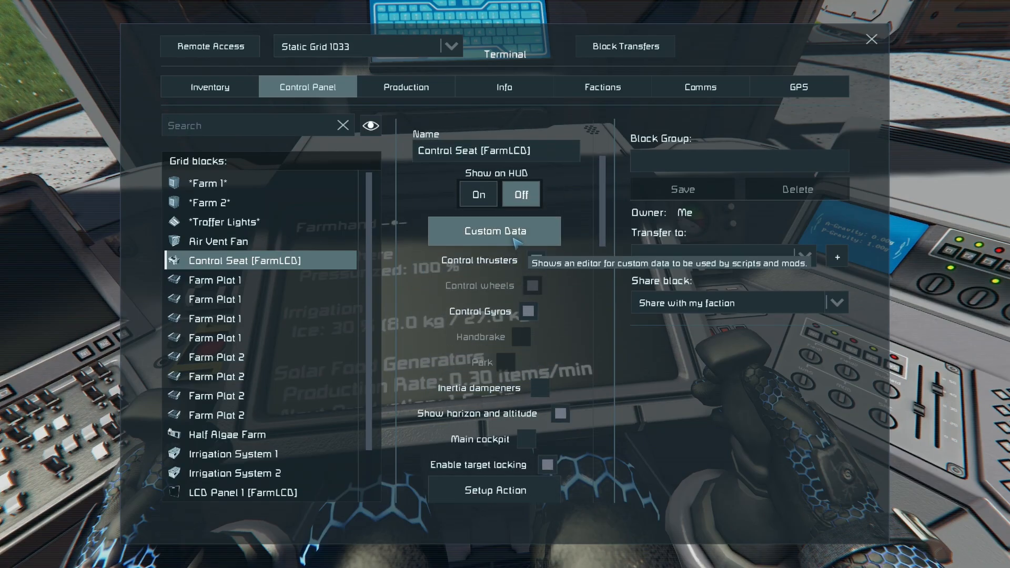
# Step: Set the seat's Graphical Mode to 0 in Custom Data
pyautogui.click(494, 231)
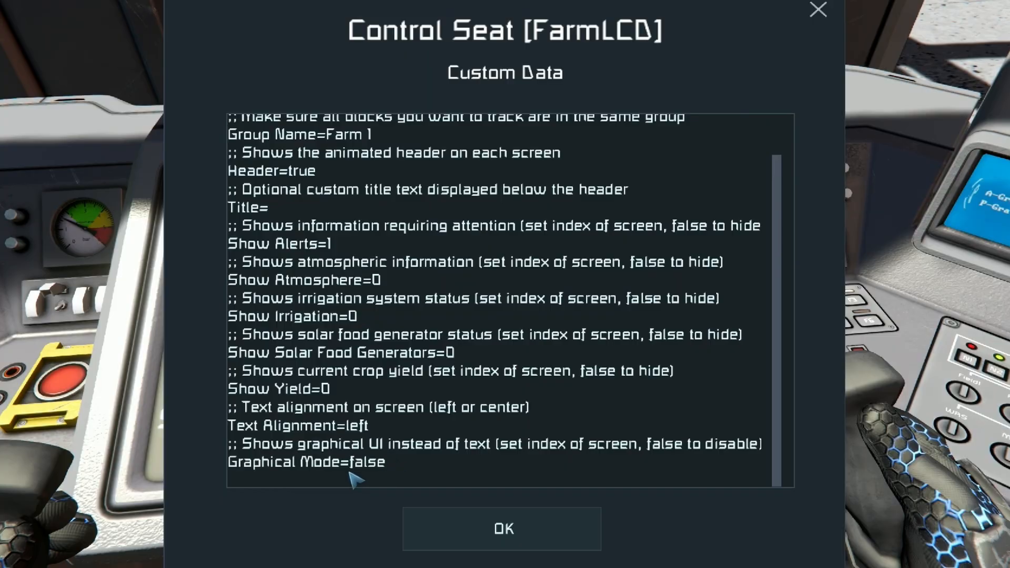
pyautogui.doubleClick(366, 462)
pyautogui.write('0')
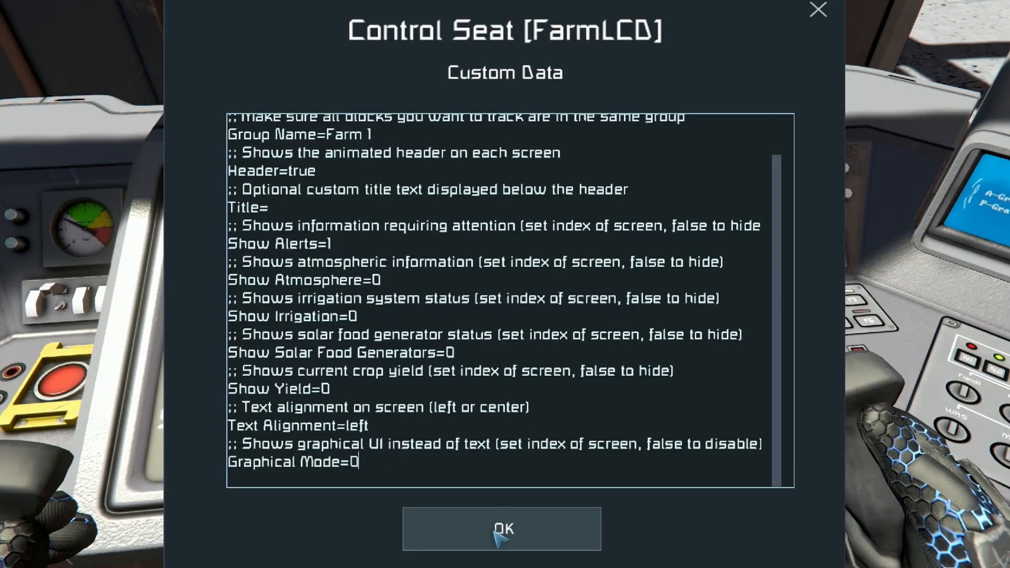
pyautogui.click(502, 528)
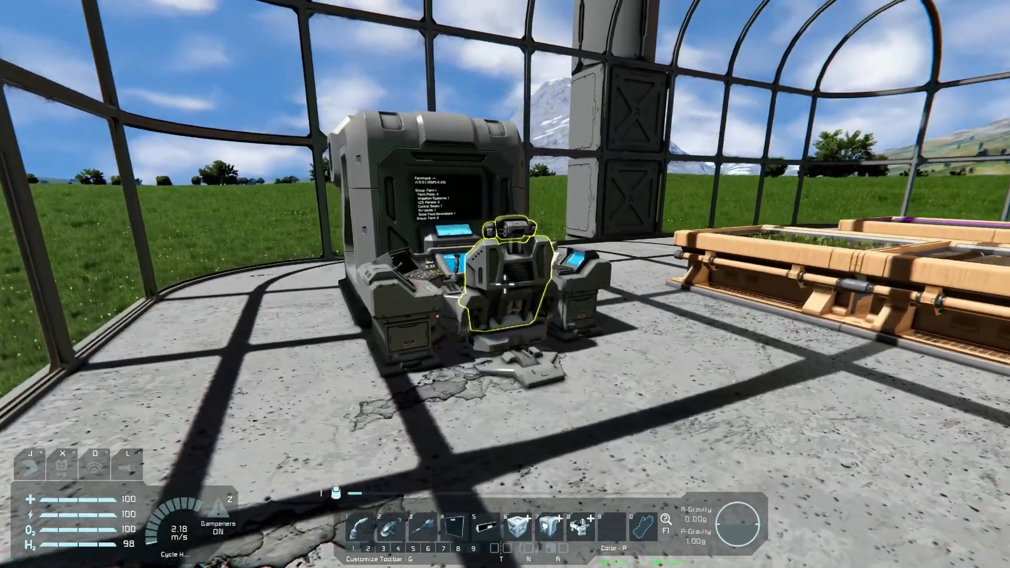
pyautogui.press('k')
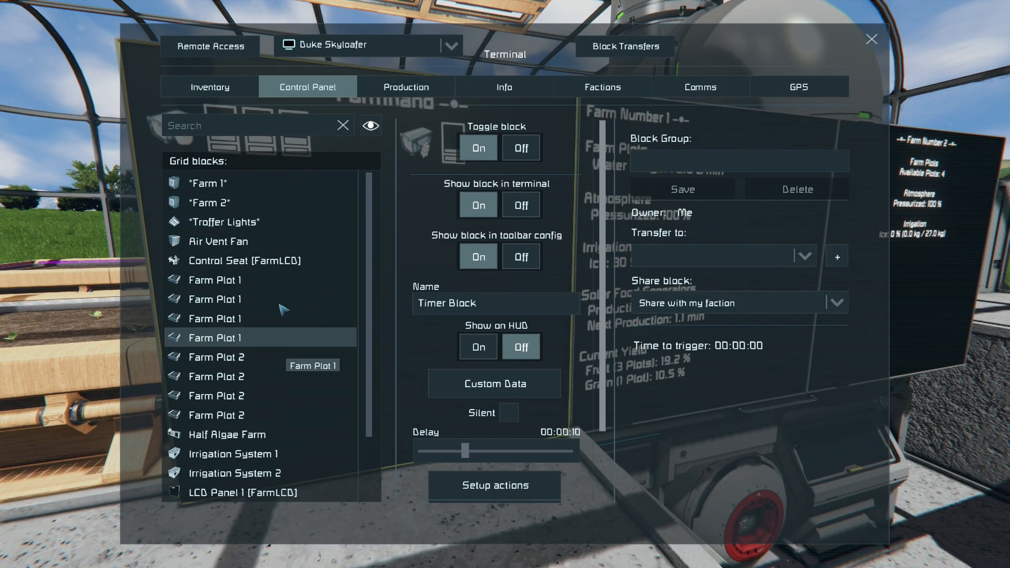
# Step: Scroll the Control Panel's grid blocks list to find the farm's blocks
pyautogui.scroll(-3)
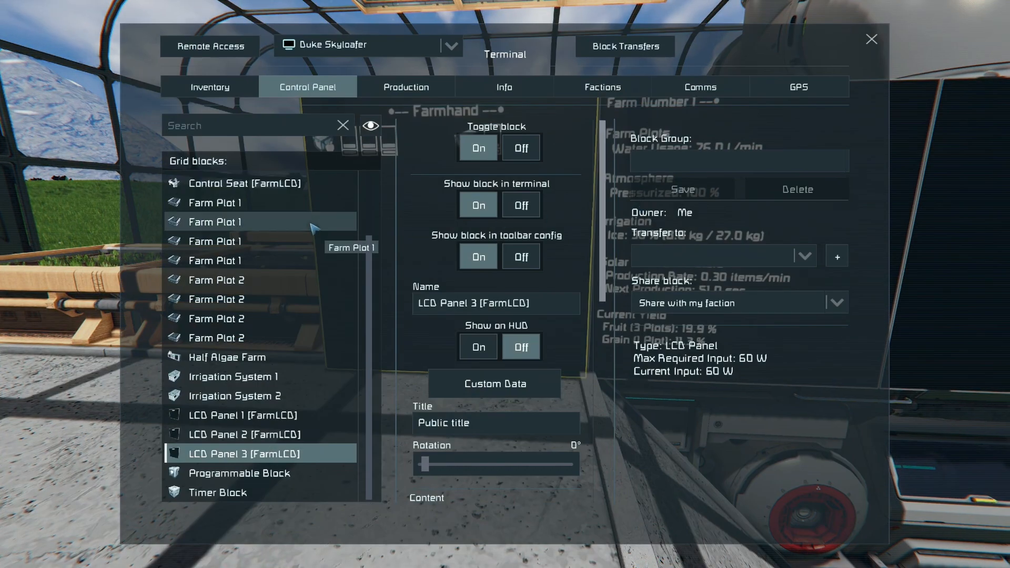
# Step: Browse the Timer Block's Farmhand trigger options in Custom Data, targeting On Crop Dying
pyautogui.click(494, 383)
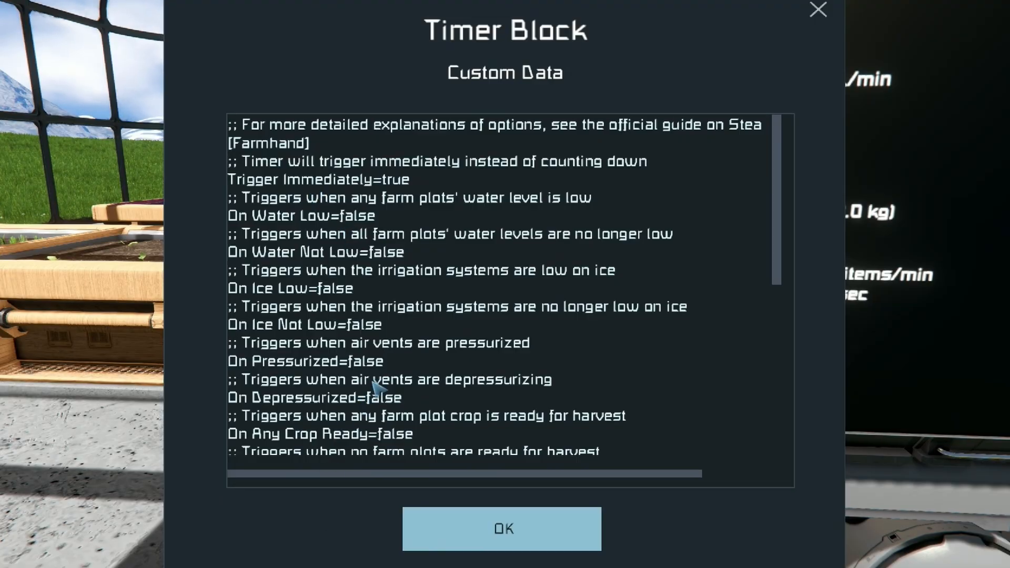
pyautogui.moveTo(335, 187)
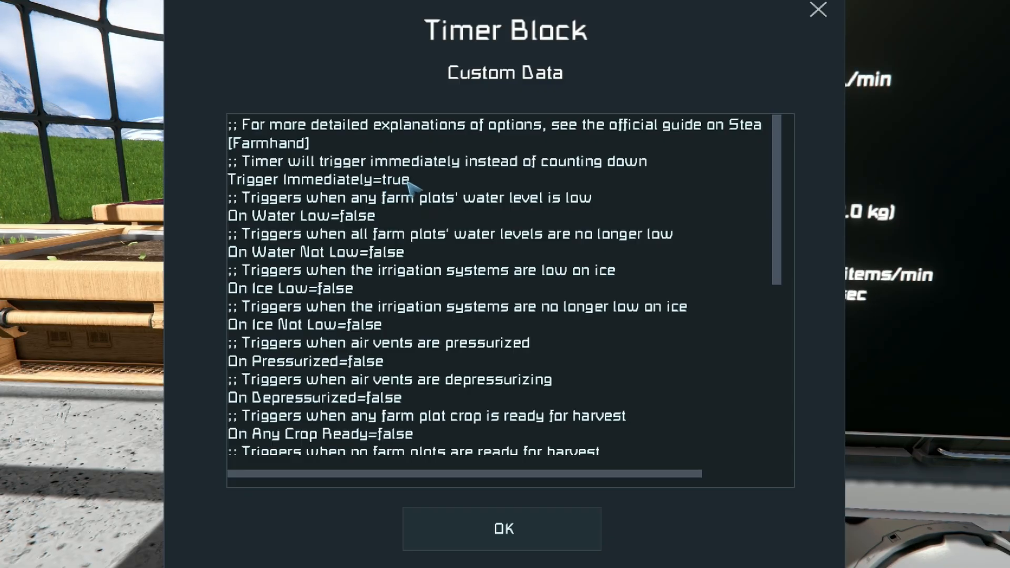
pyautogui.moveTo(379, 221)
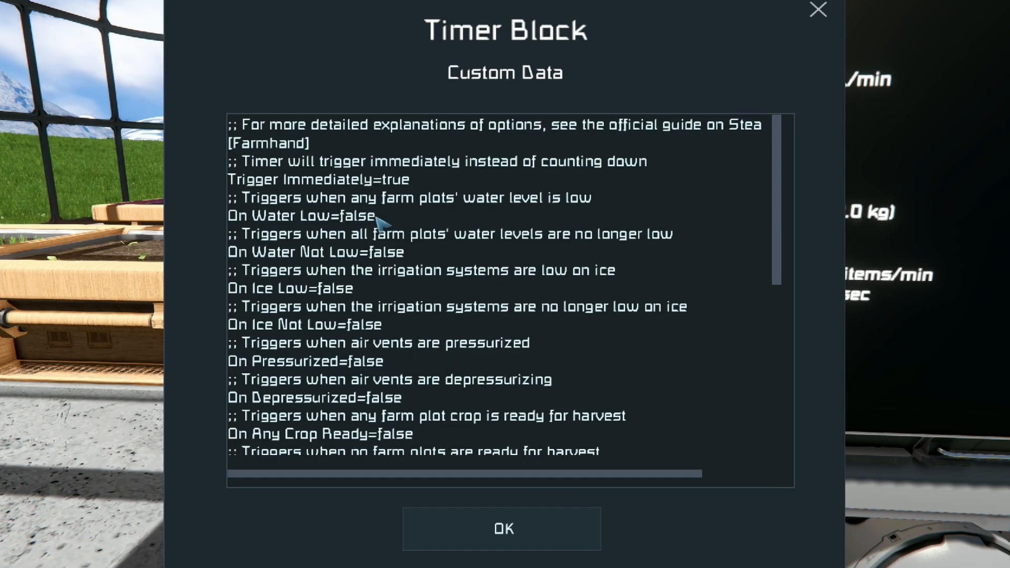
pyautogui.doubleClick(356, 216)
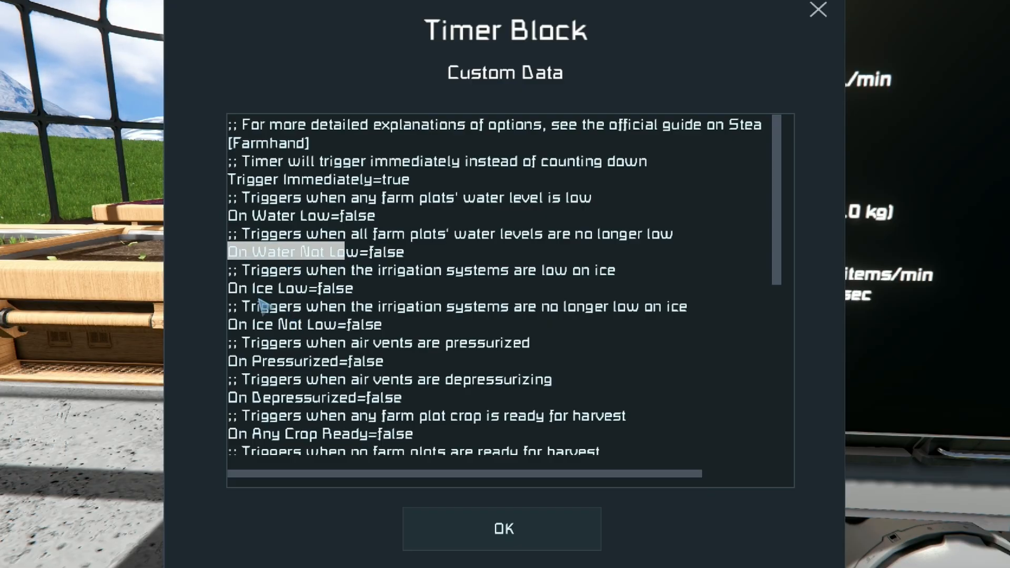
pyautogui.scroll(-3)
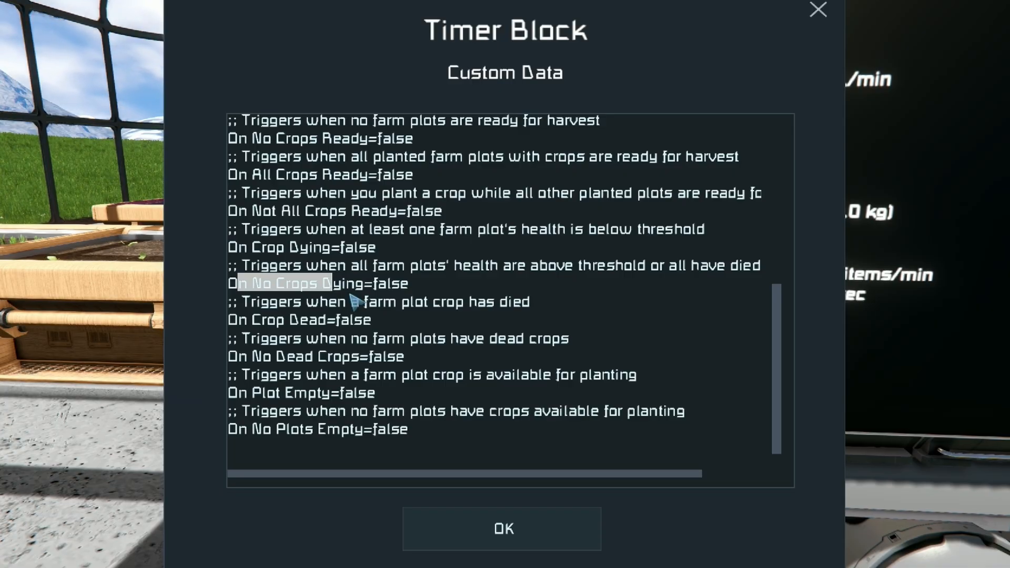
pyautogui.moveTo(384, 247)
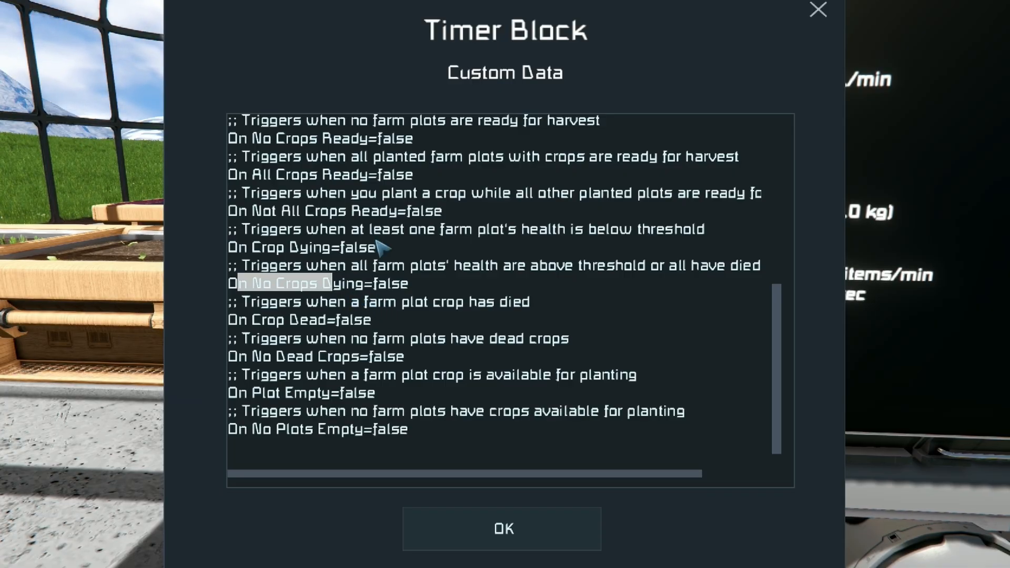
pyautogui.scroll(3)
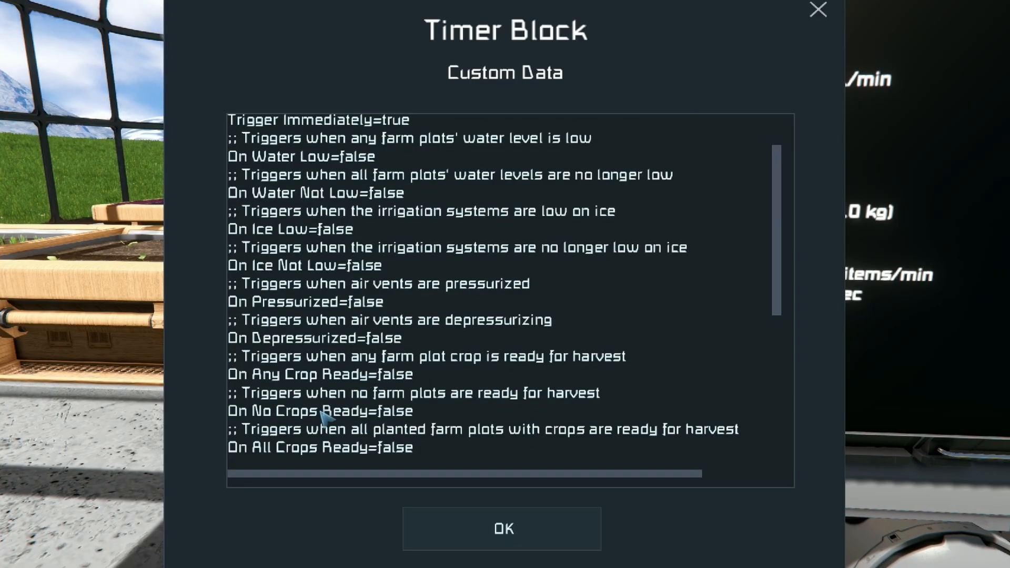
pyautogui.scroll(-3)
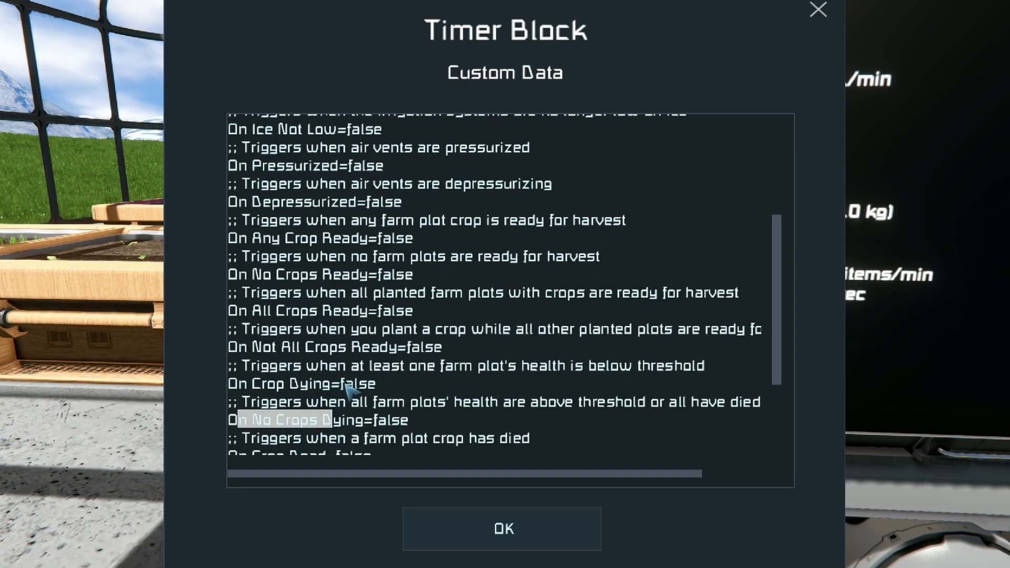
pyautogui.moveTo(387, 351)
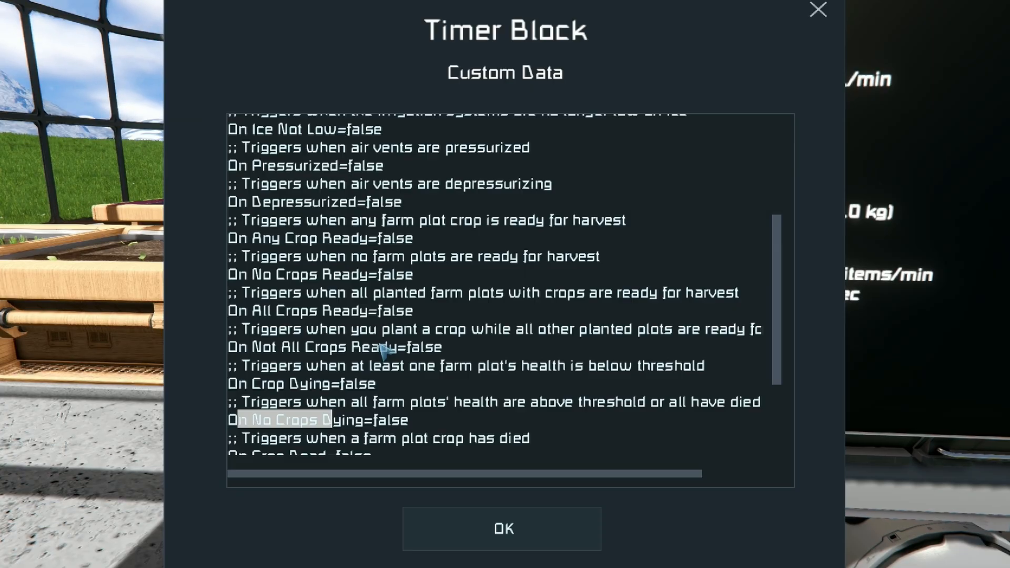
pyautogui.click(502, 528)
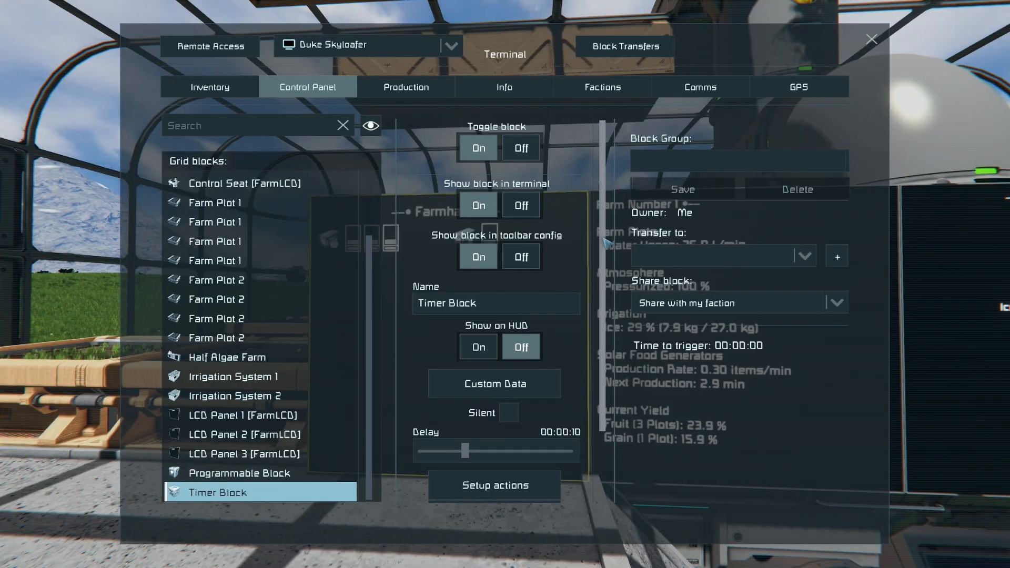
pyautogui.scroll(-3)
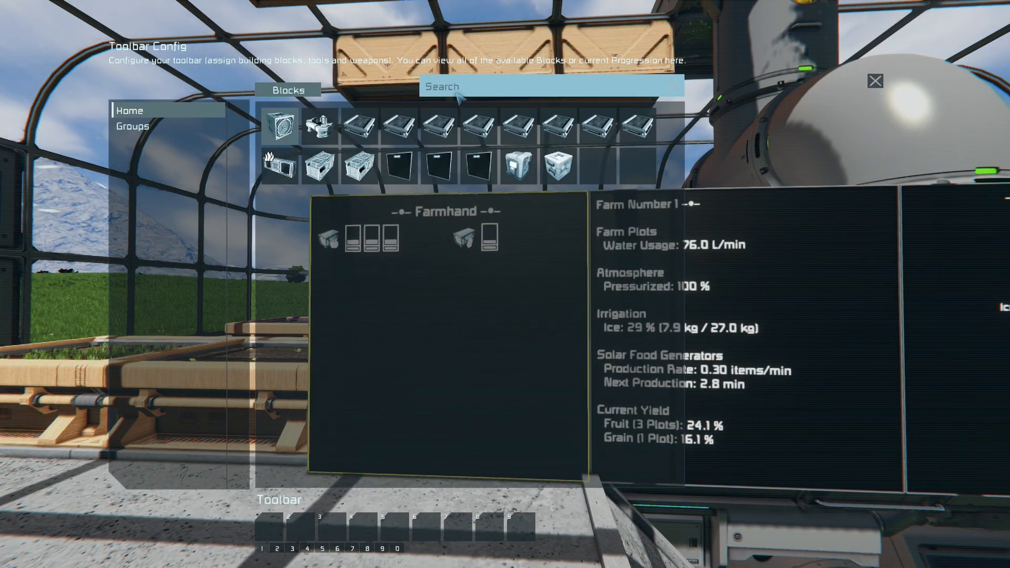
pyautogui.write('tr')
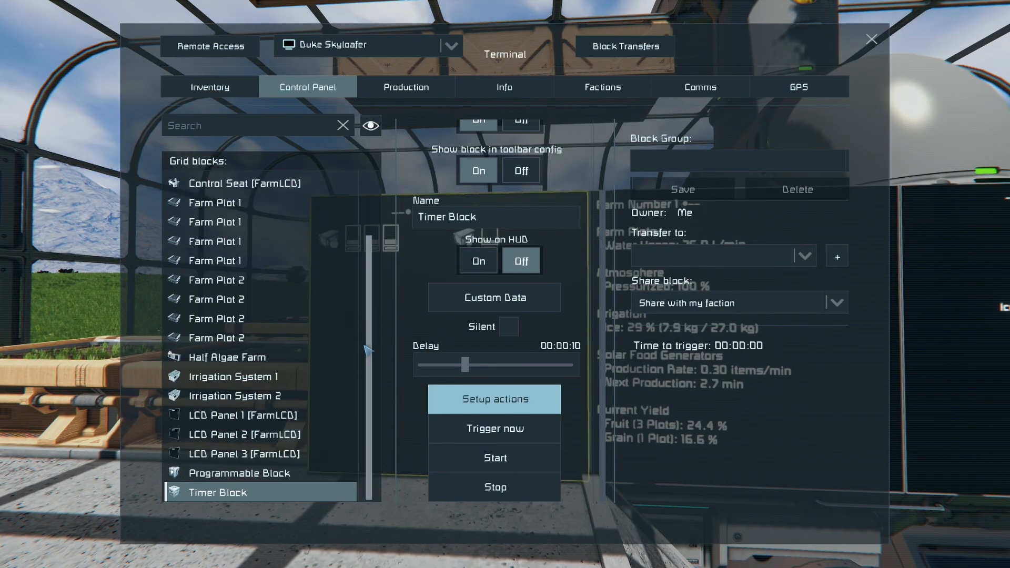
pyautogui.click(871, 40)
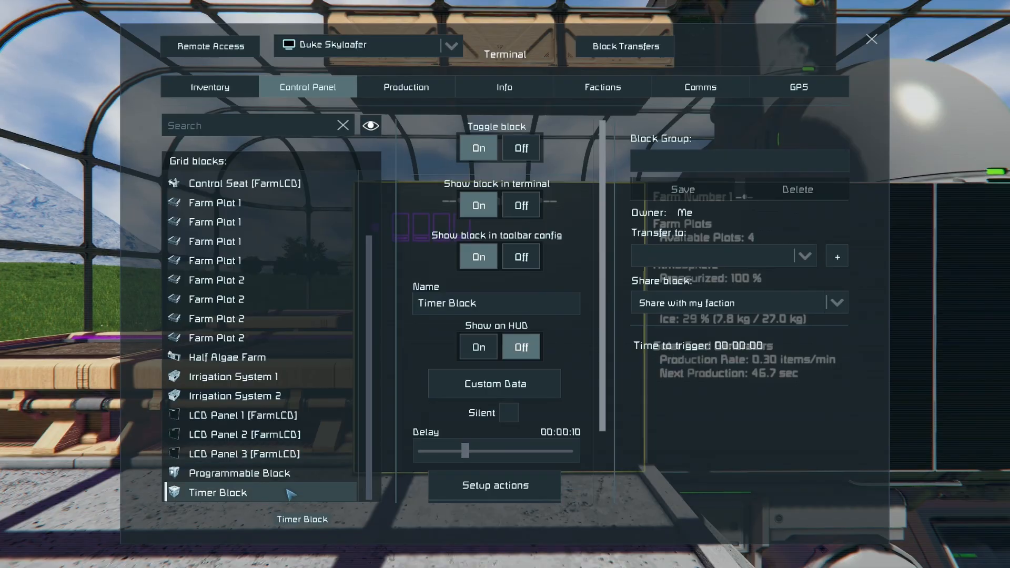
# Step: Set the Timer Block's On Plot Empty trigger to true and apply the Custom Data
pyautogui.click(494, 384)
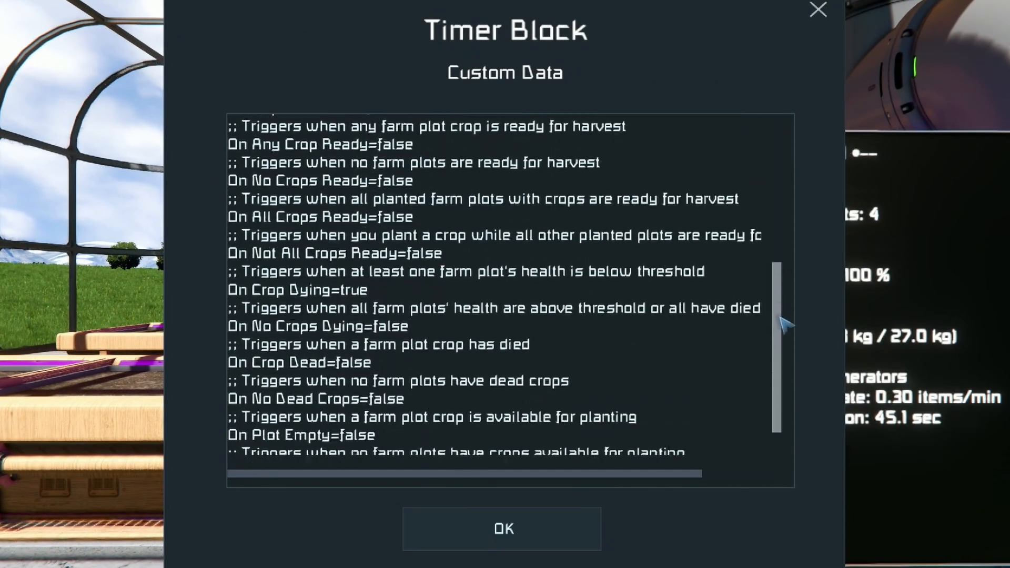
pyautogui.scroll(-3)
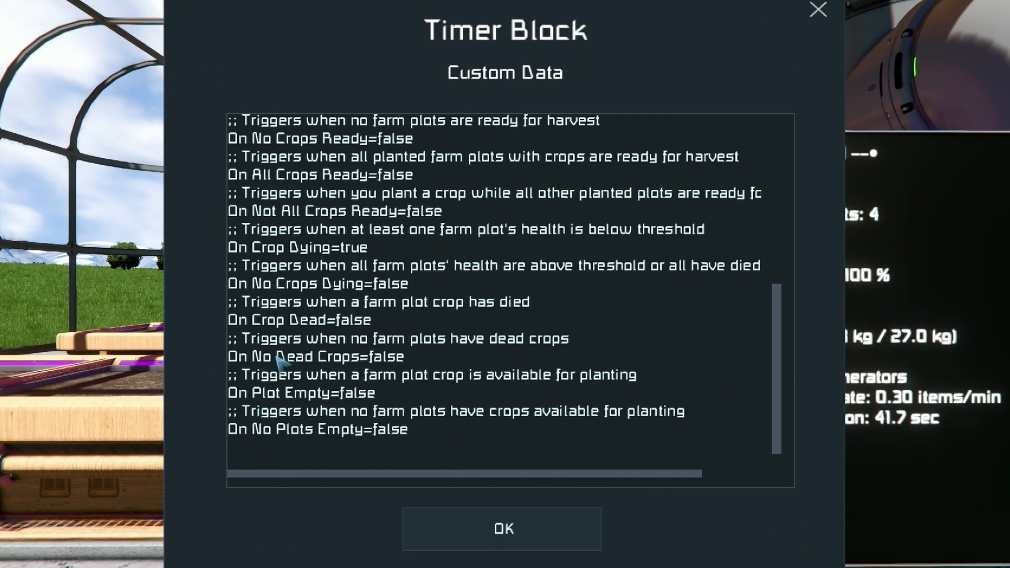
pyautogui.doubleClick(353, 392)
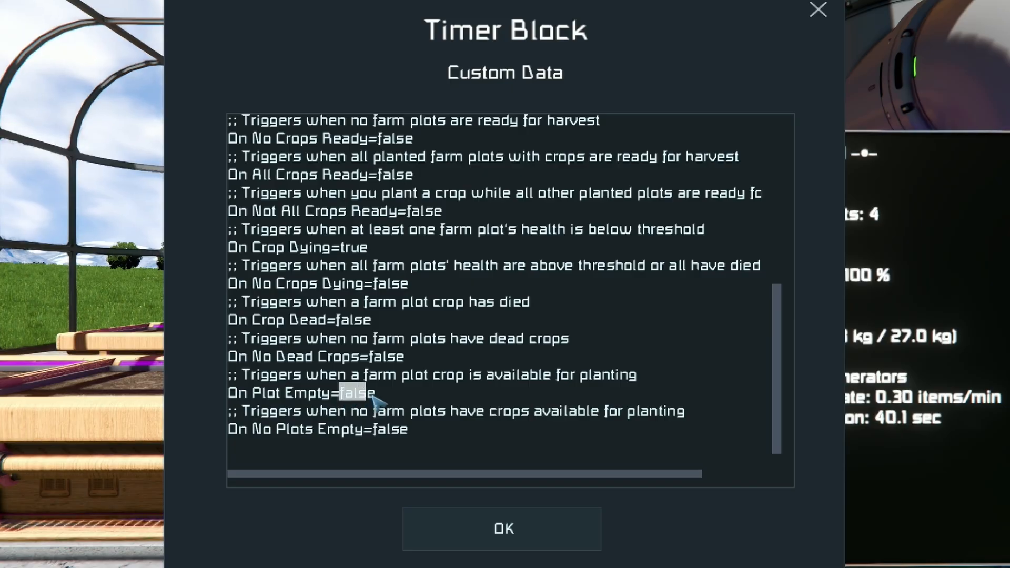
pyautogui.write('truwe')
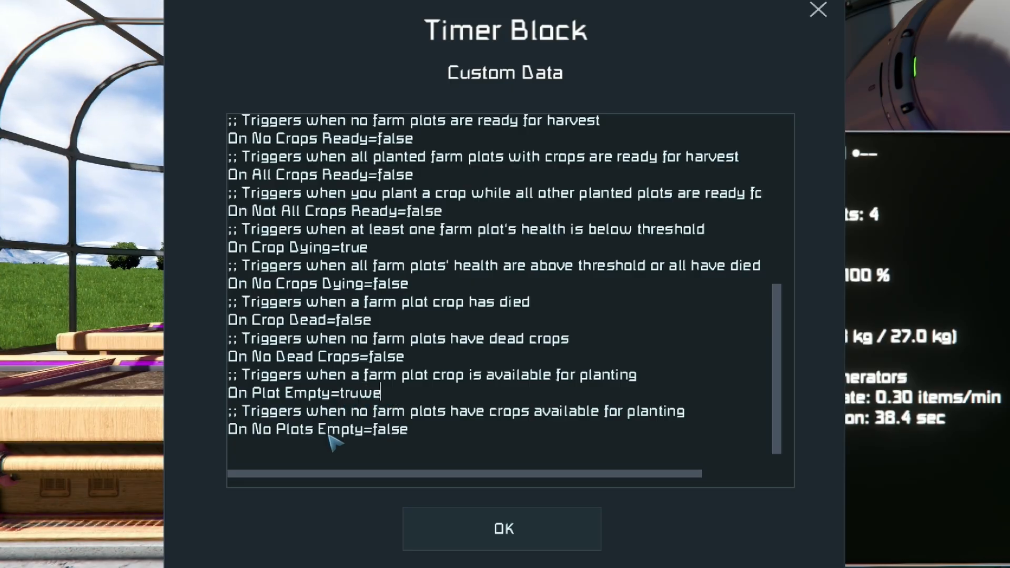
pyautogui.press('BackSpace')
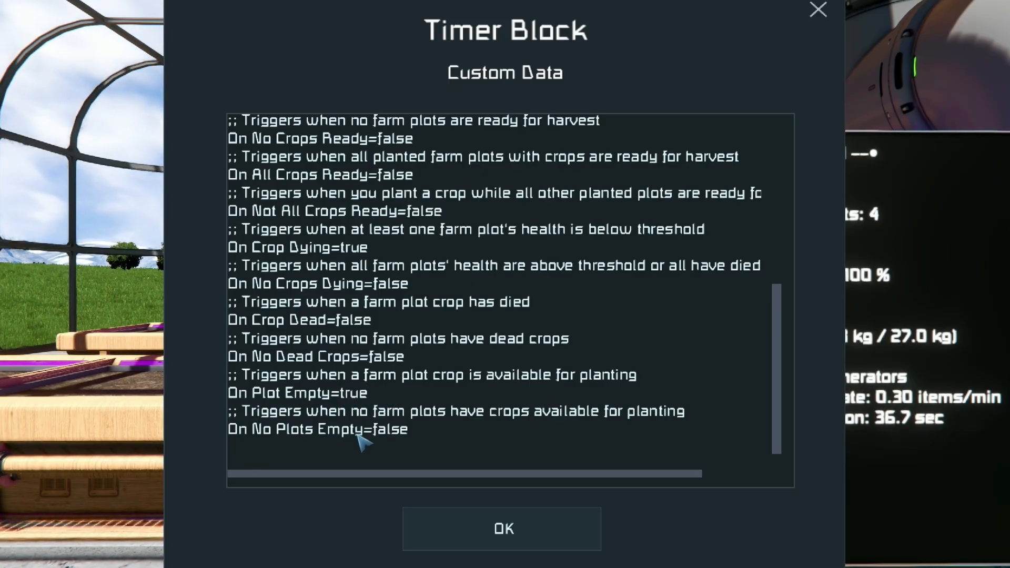
pyautogui.doubleClick(389, 430)
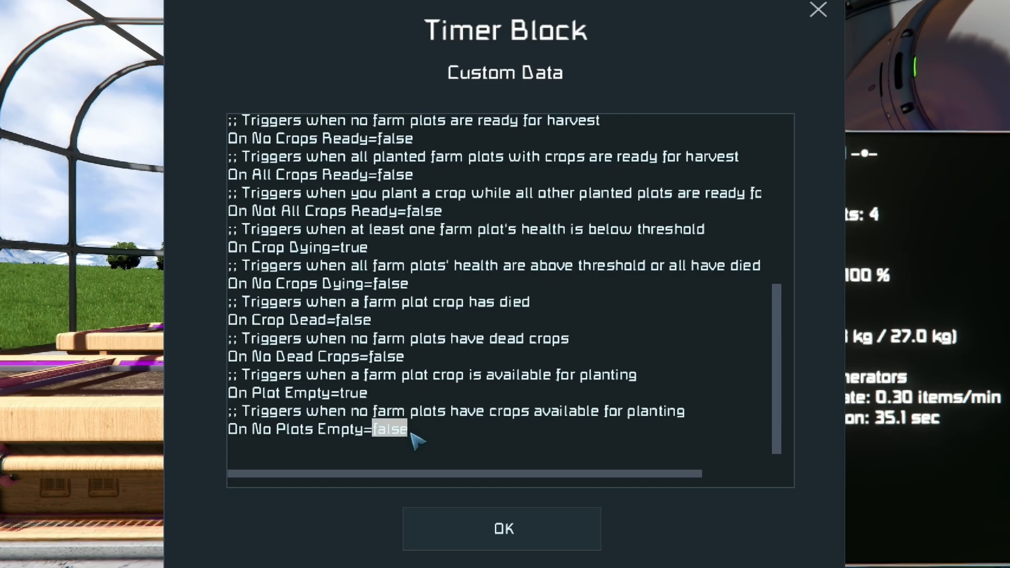
pyautogui.click(502, 528)
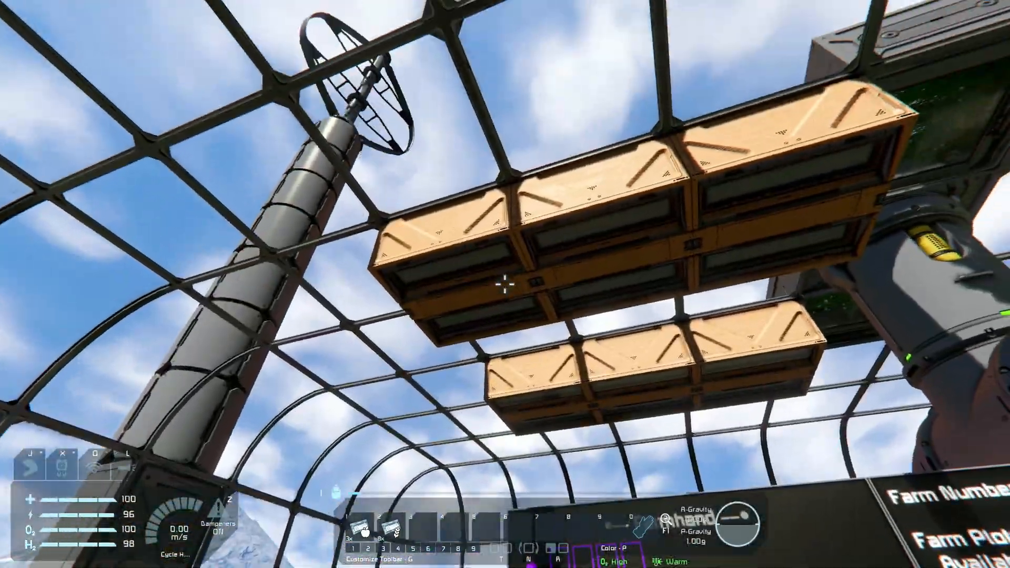
pyautogui.moveTo(505, 284)
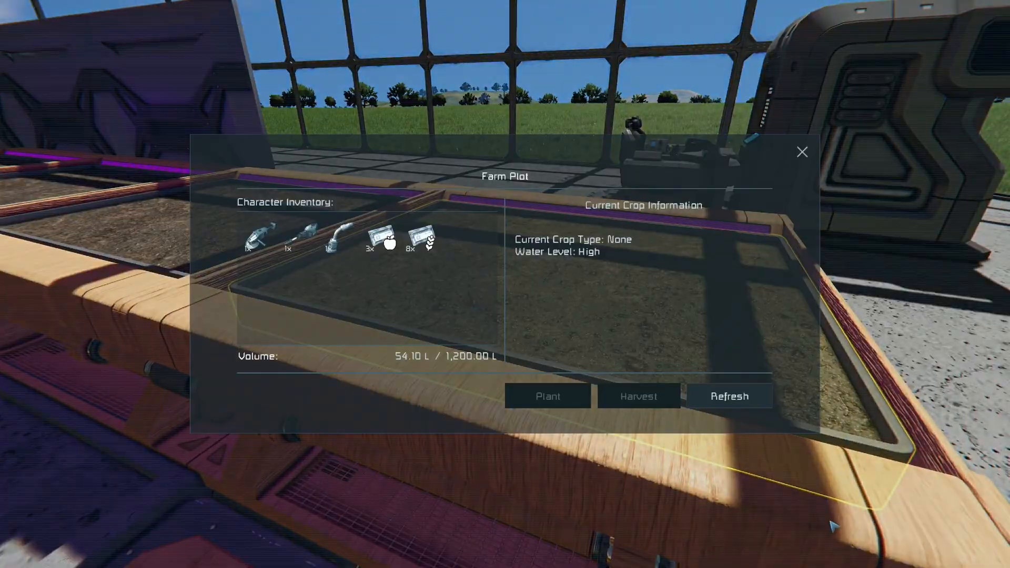
# Step: Plant grain seeds in the empty farm plot and close its window
pyautogui.click(801, 151)
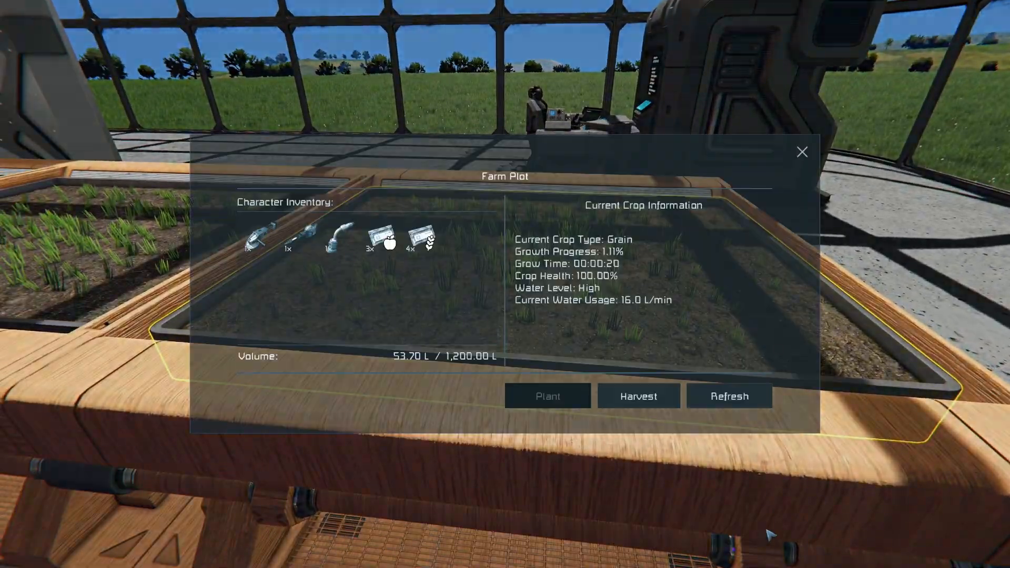
pyautogui.click(638, 396)
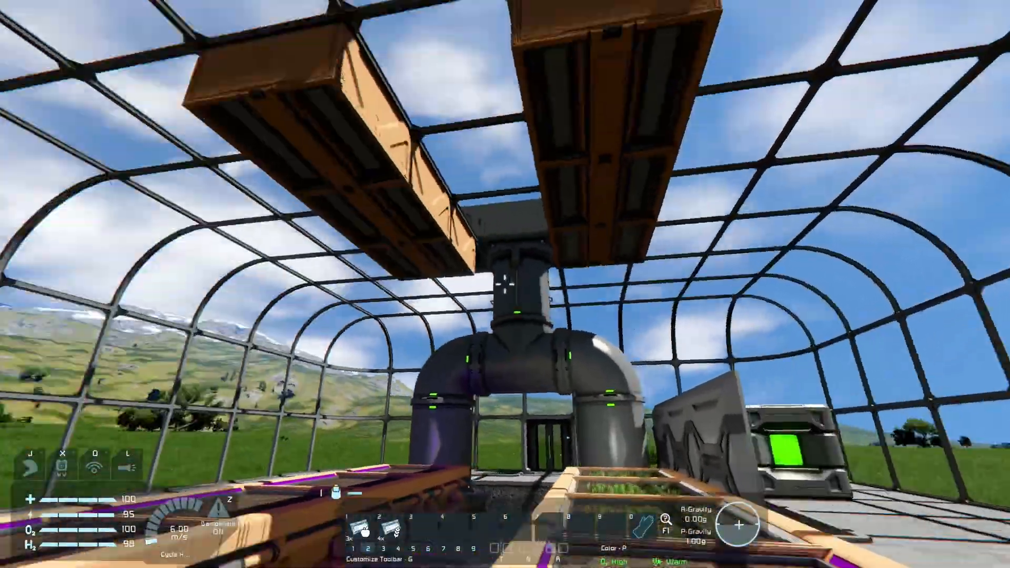
pyautogui.moveTo(505, 284)
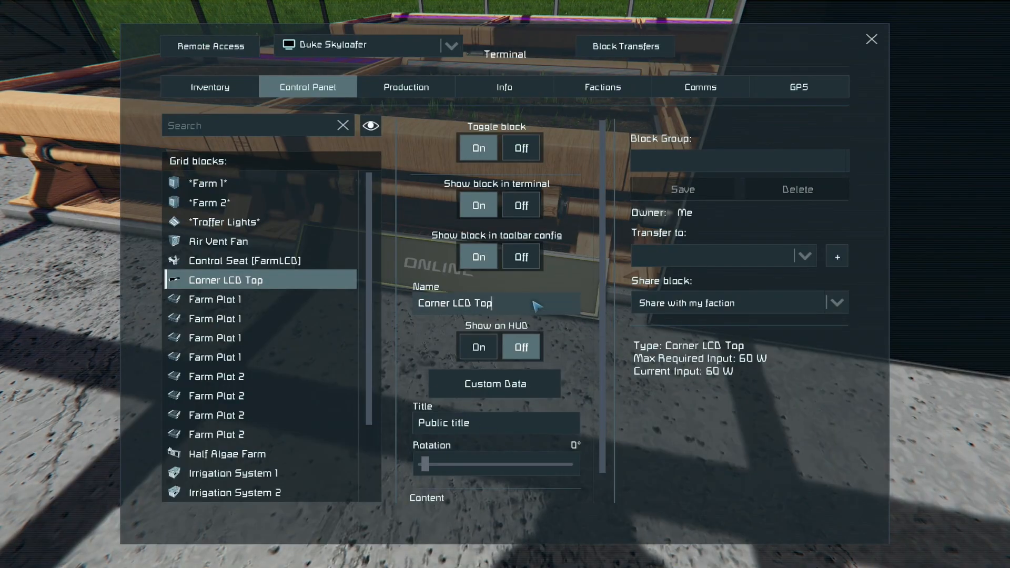
# Step: Append [PlotLCD] to the corner LCD's name, then start tagging Corner LCD Top 2
pyautogui.write('[F')
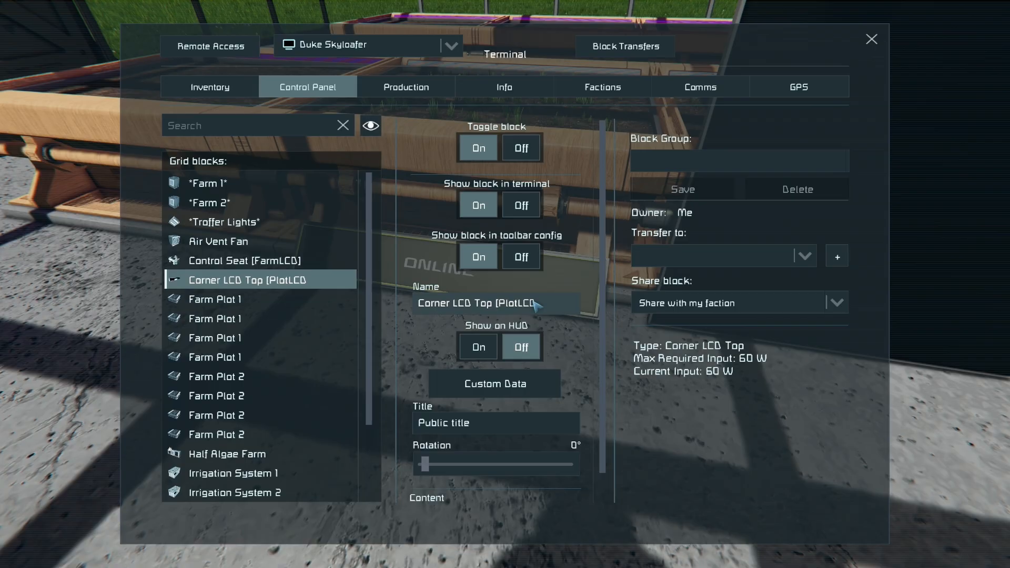
pyautogui.click(871, 39)
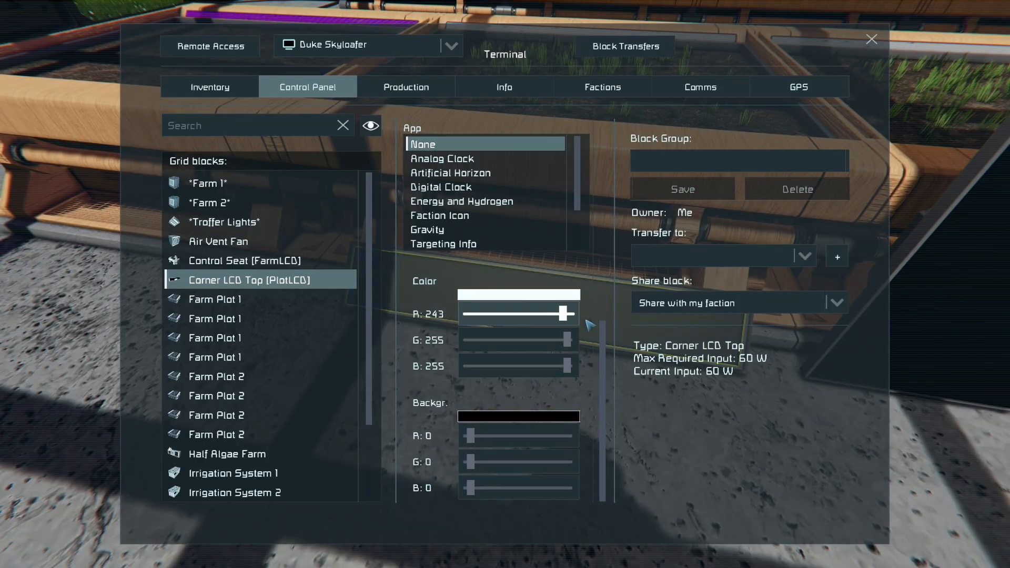
pyautogui.press('Escape')
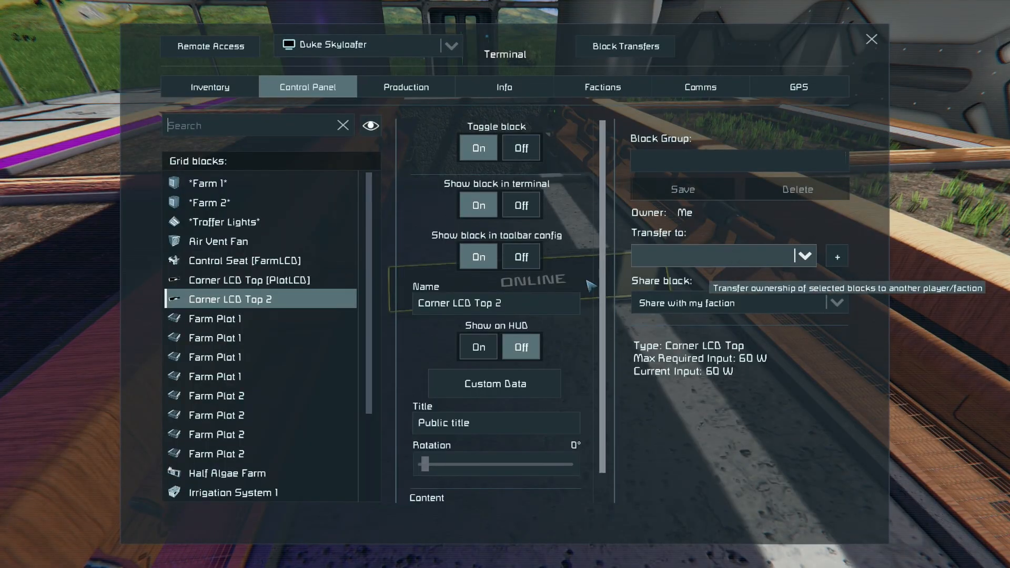
pyautogui.write('[P')
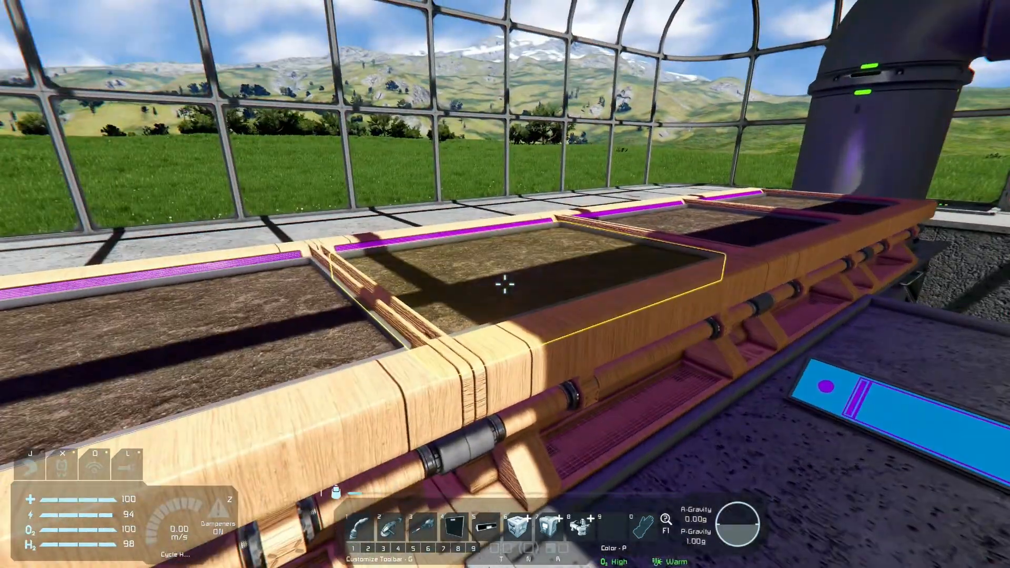
pyautogui.moveTo(505, 284)
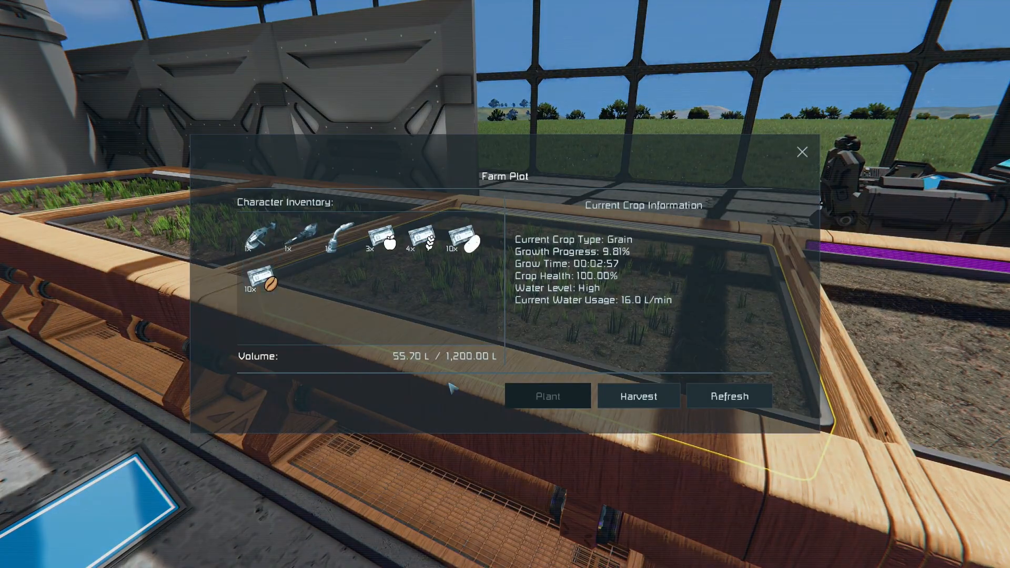
# Step: Close the farm plot window and search the inventory for coffee seeds
pyautogui.click(802, 152)
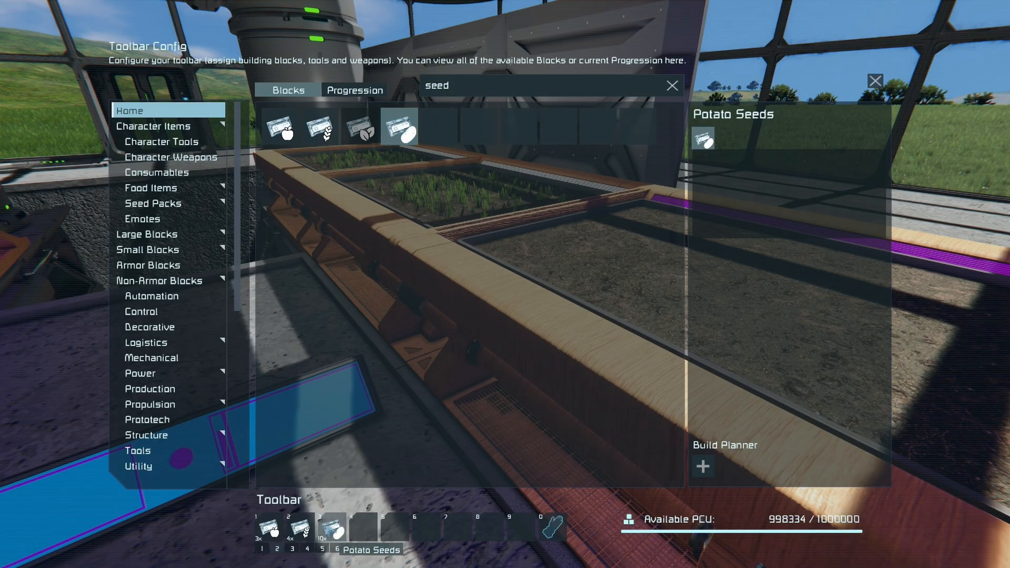
pyautogui.click(354, 89)
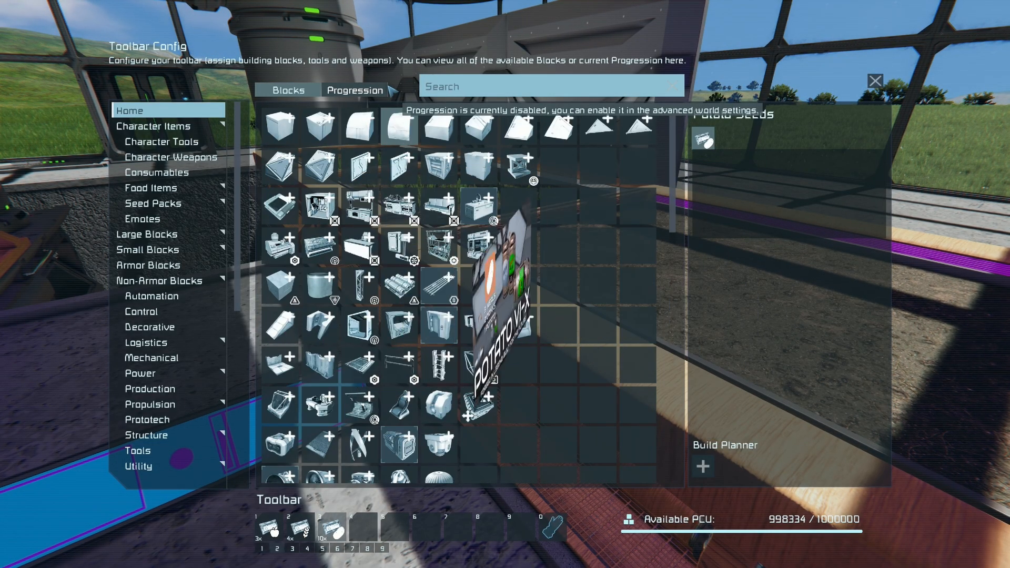
pyautogui.write('coffe')
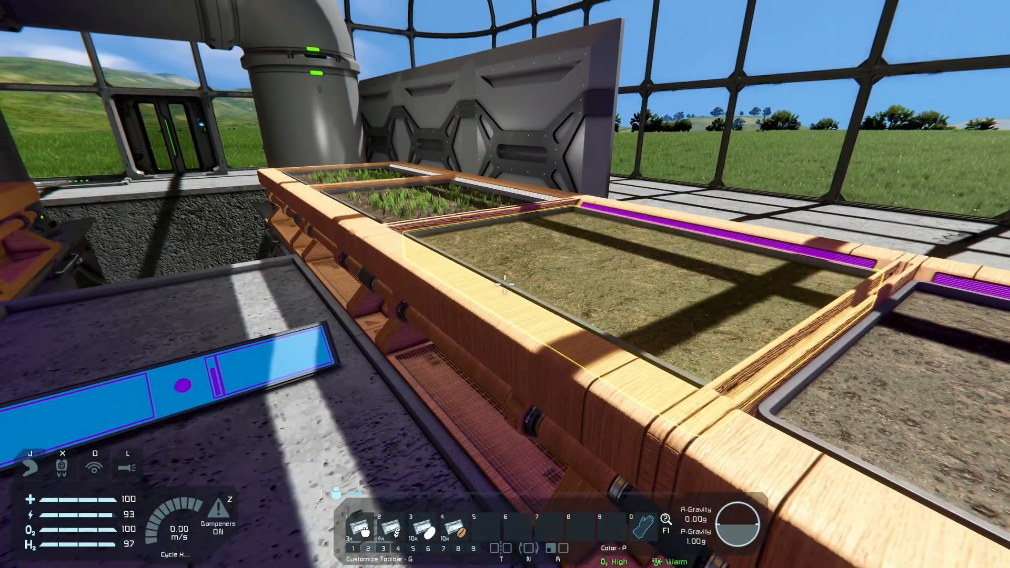
pyautogui.moveTo(505, 284)
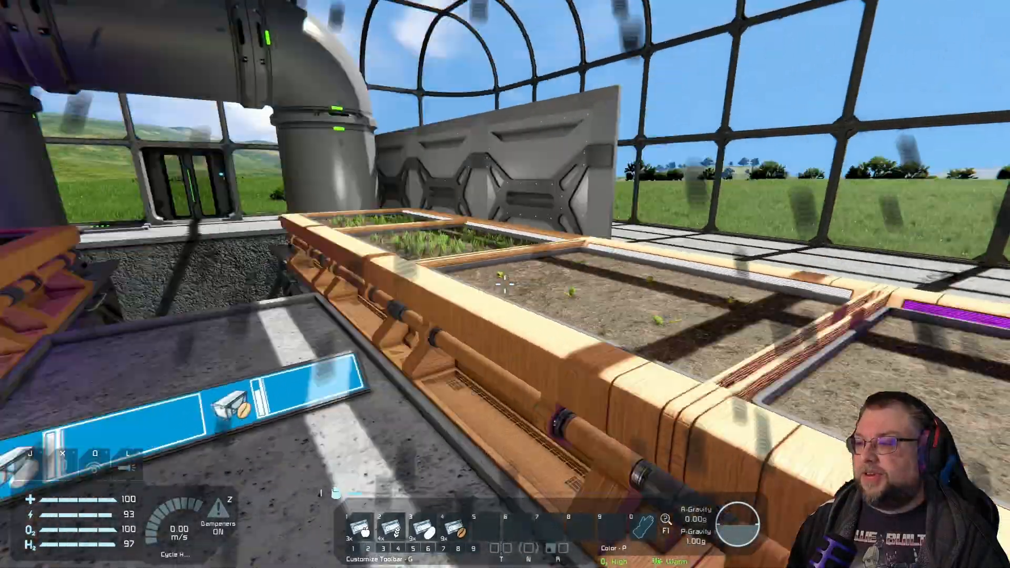
pyautogui.moveTo(505, 284)
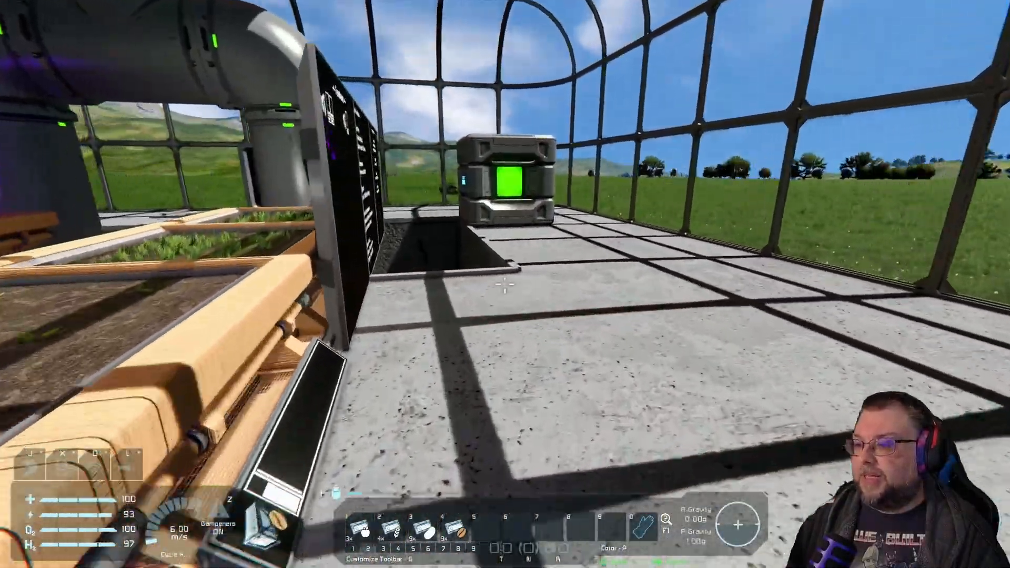